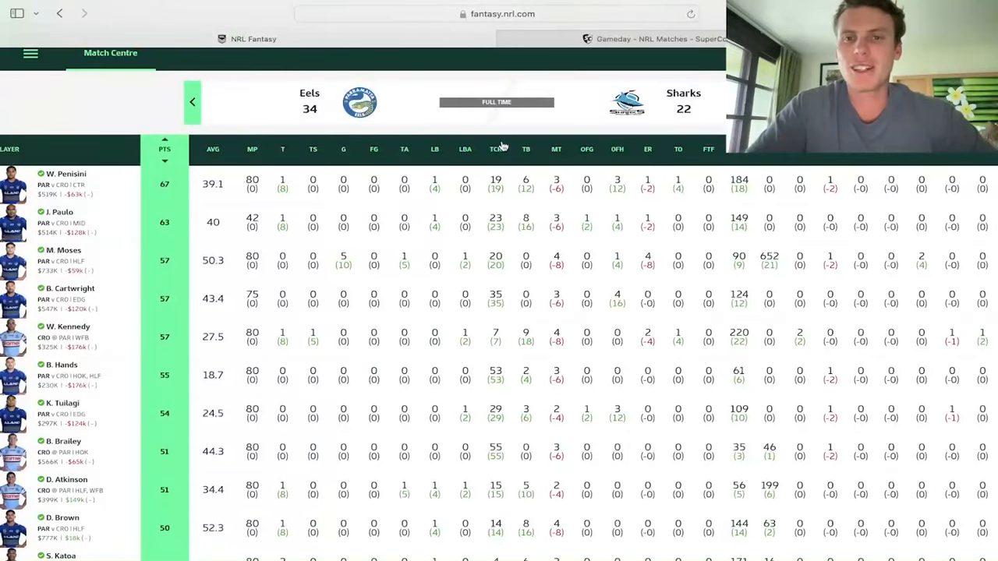
{"action": "mouse_move", "coordinate": [508, 128]}
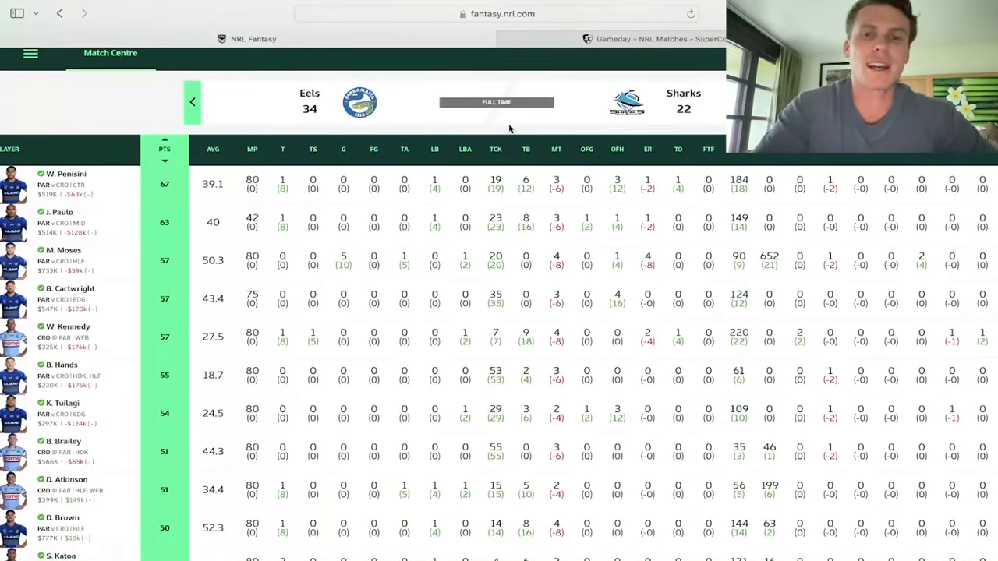
{"action": "mouse_move", "coordinate": [490, 128]}
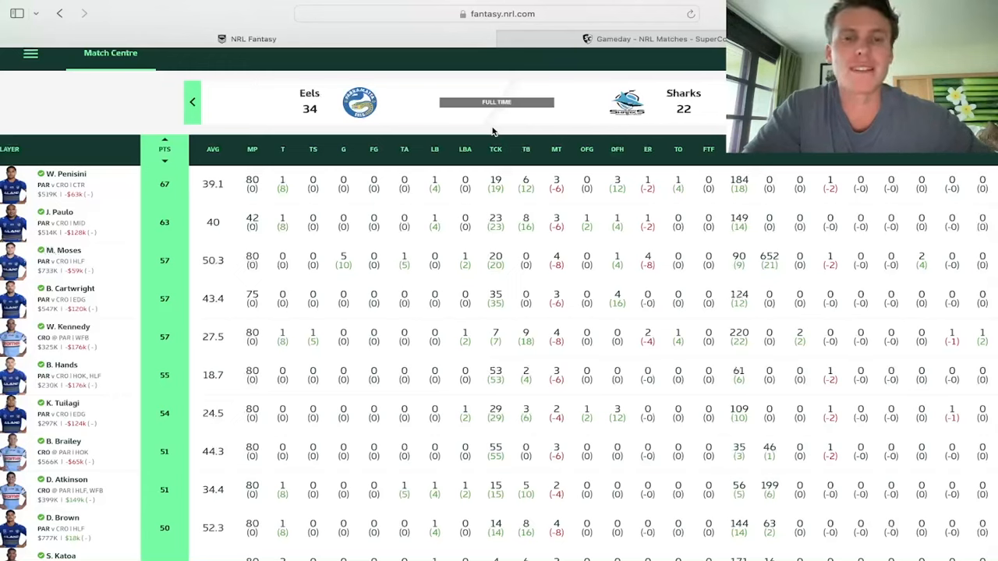
{"action": "mouse_move", "coordinate": [491, 133]}
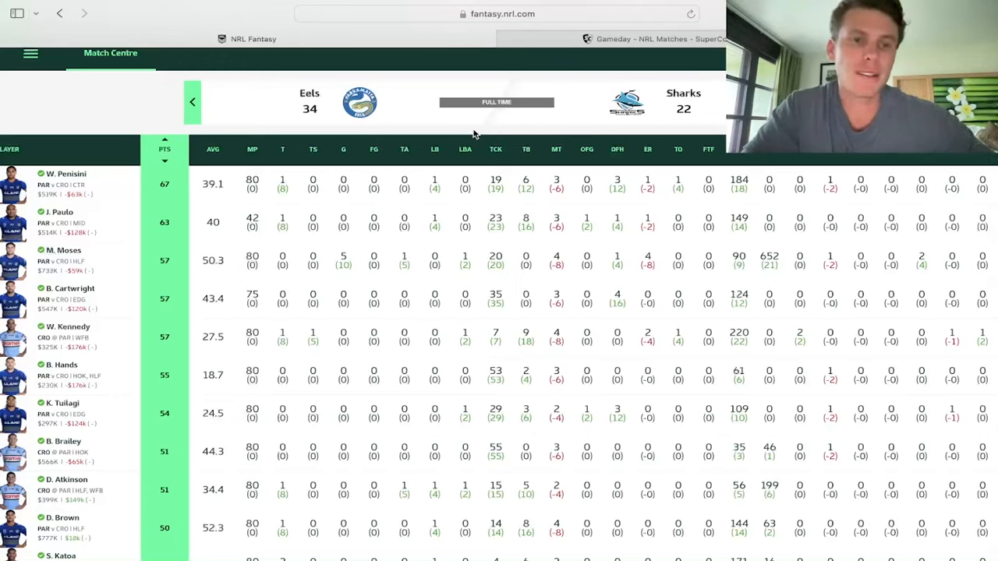
{"action": "mouse_move", "coordinate": [480, 131]}
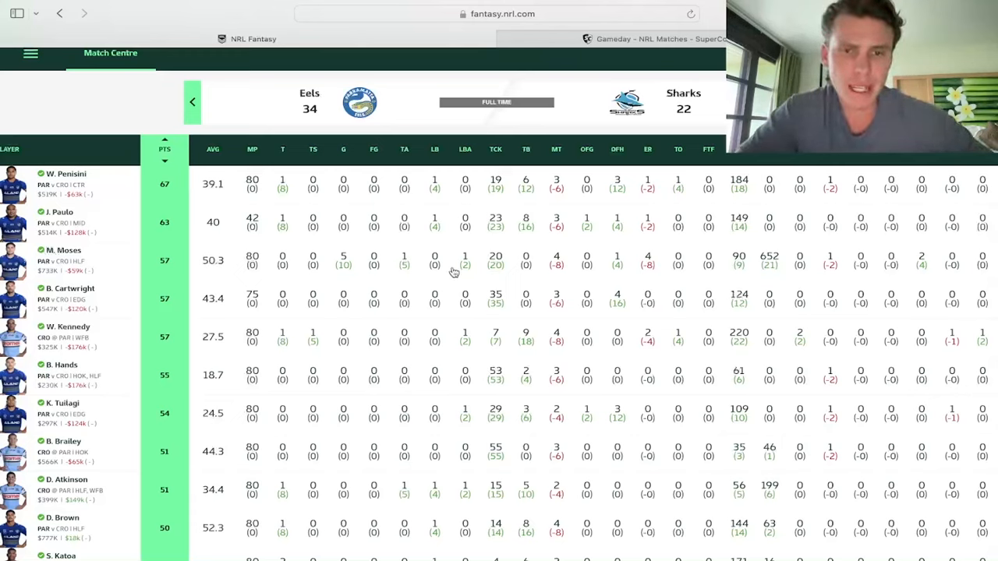
{"action": "mouse_move", "coordinate": [445, 274]}
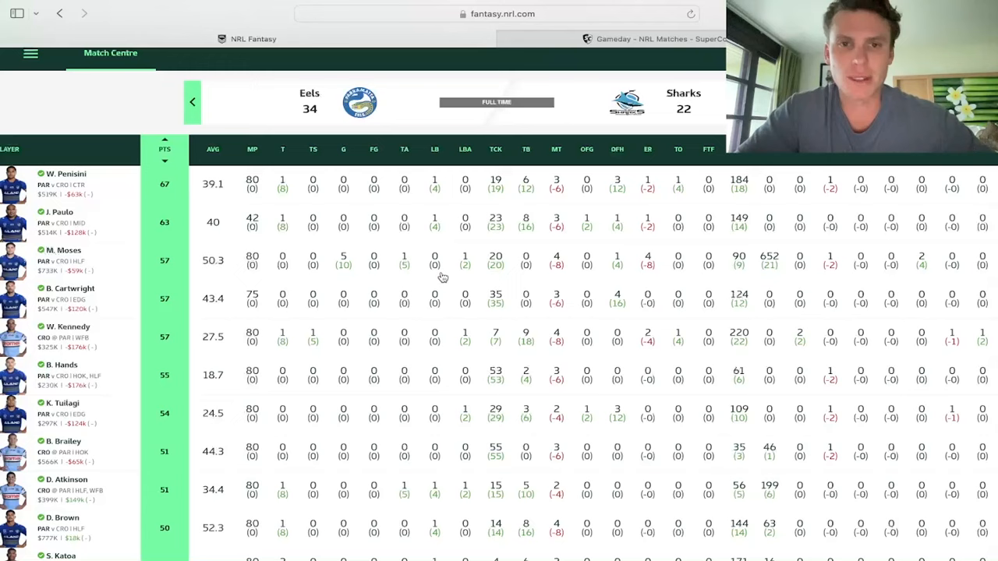
{"action": "mouse_move", "coordinate": [134, 193]}
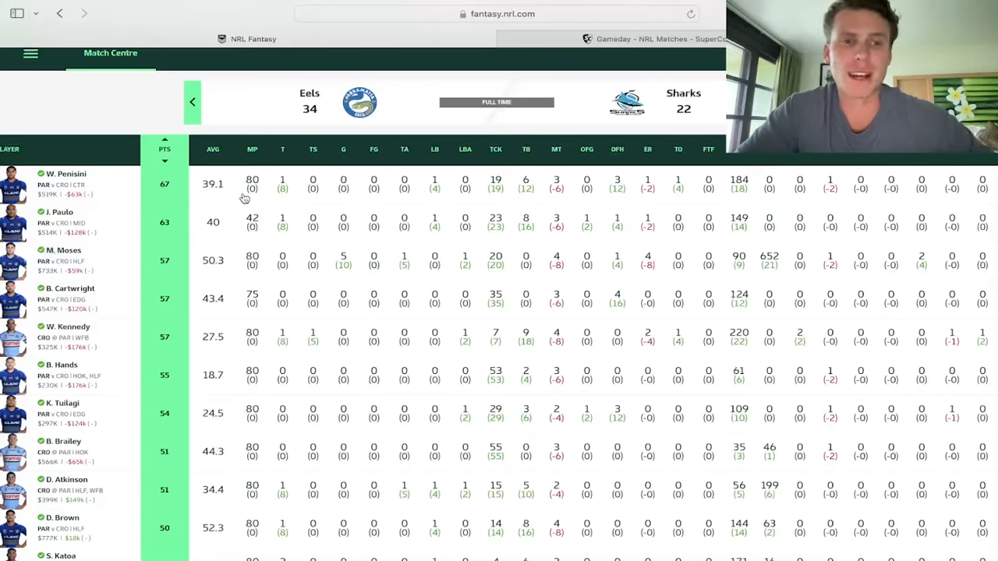
{"action": "mouse_move", "coordinate": [295, 195]}
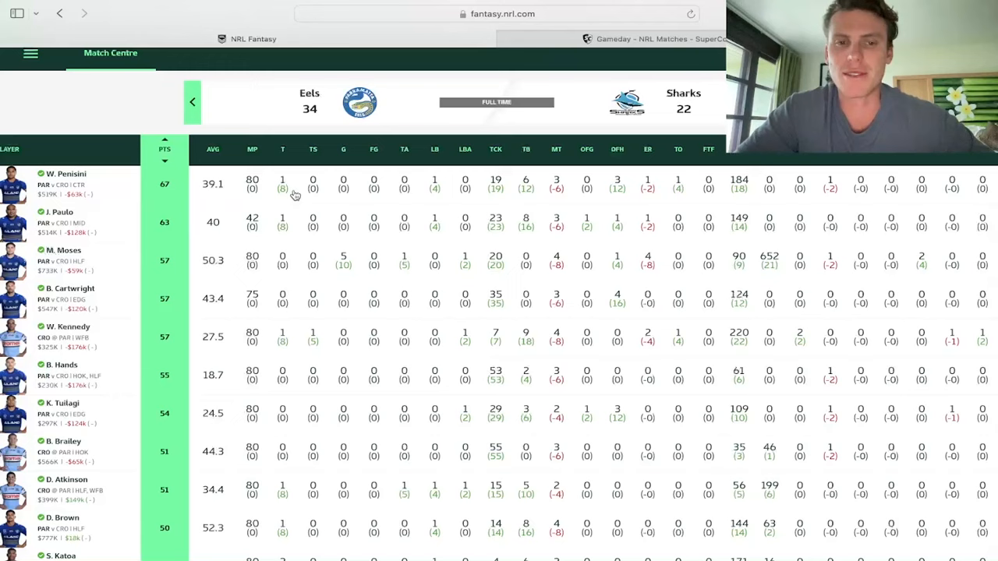
{"action": "mouse_move", "coordinate": [298, 204]}
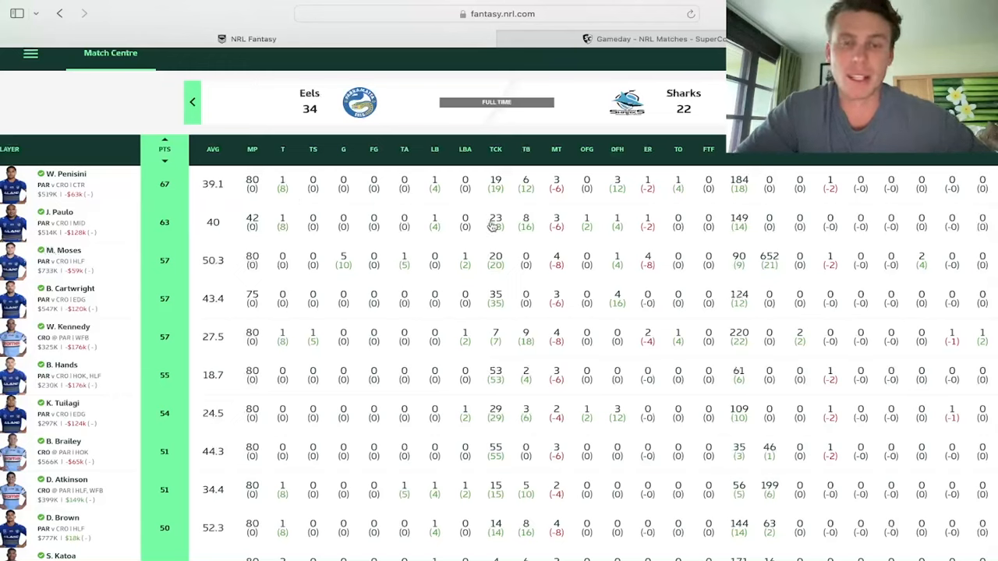
{"action": "mouse_move", "coordinate": [477, 201]}
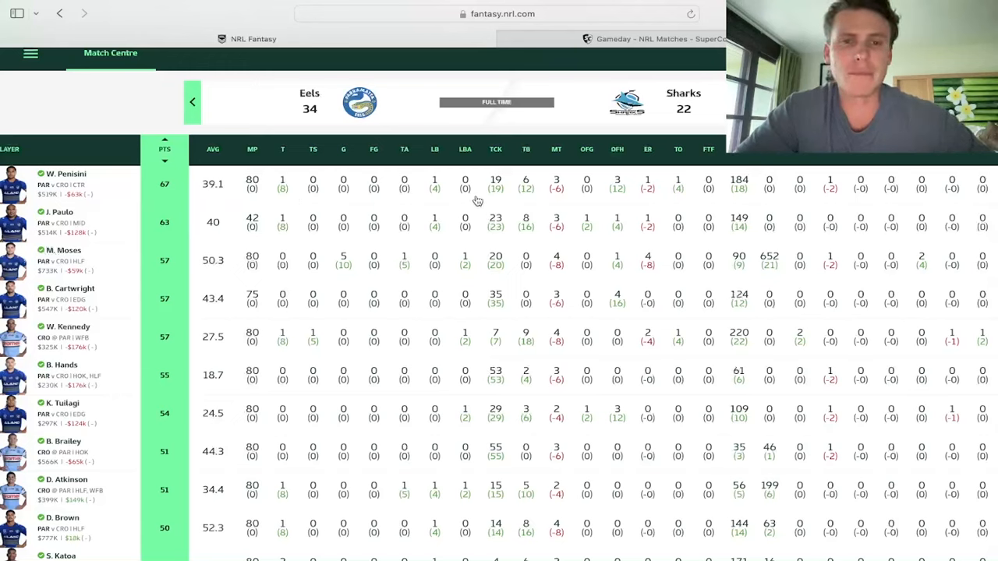
{"action": "mouse_move", "coordinate": [477, 202]}
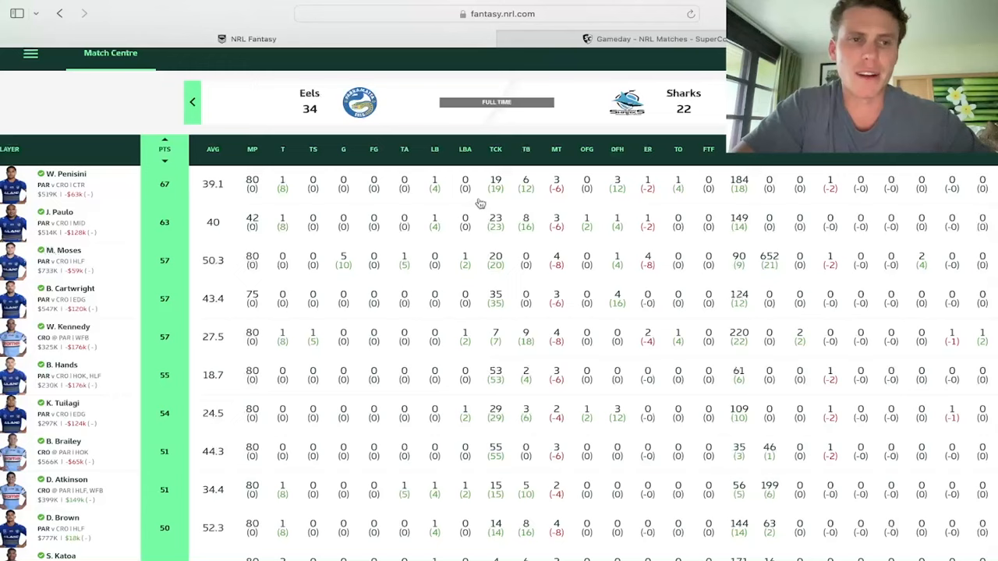
{"action": "mouse_move", "coordinate": [586, 175]}
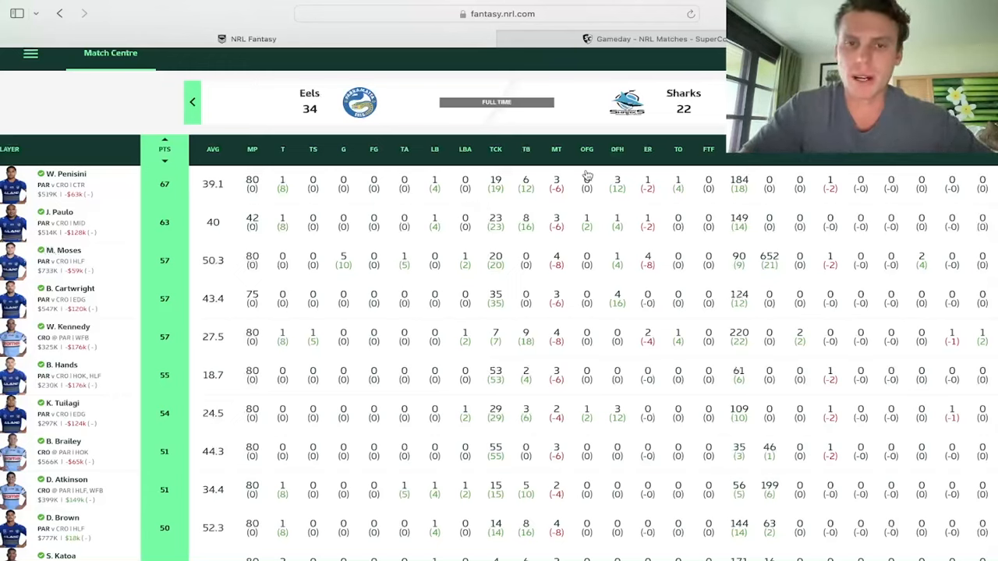
{"action": "mouse_move", "coordinate": [622, 194]}
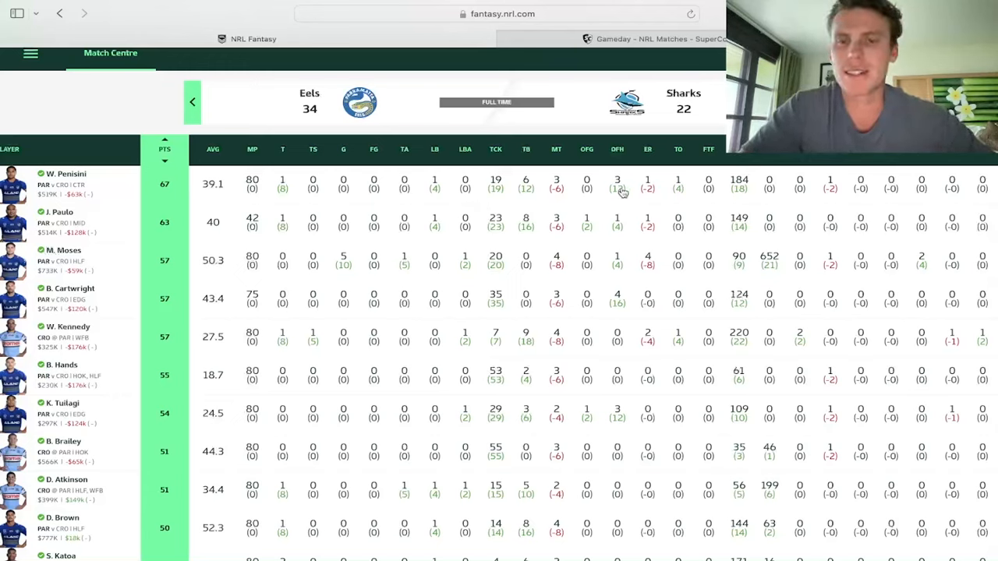
{"action": "mouse_move", "coordinate": [617, 190]}
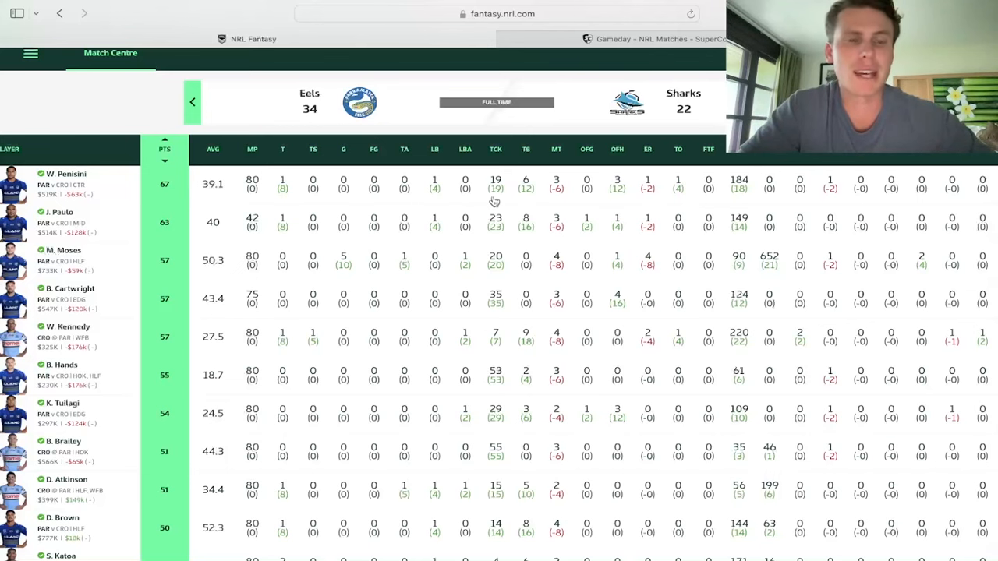
- Scroll the Eels–Sharks stats table down to reveal Katoa, Mulitalo and Wilton
{"action": "scroll", "scroll_direction": "down", "scroll_amount": 3}
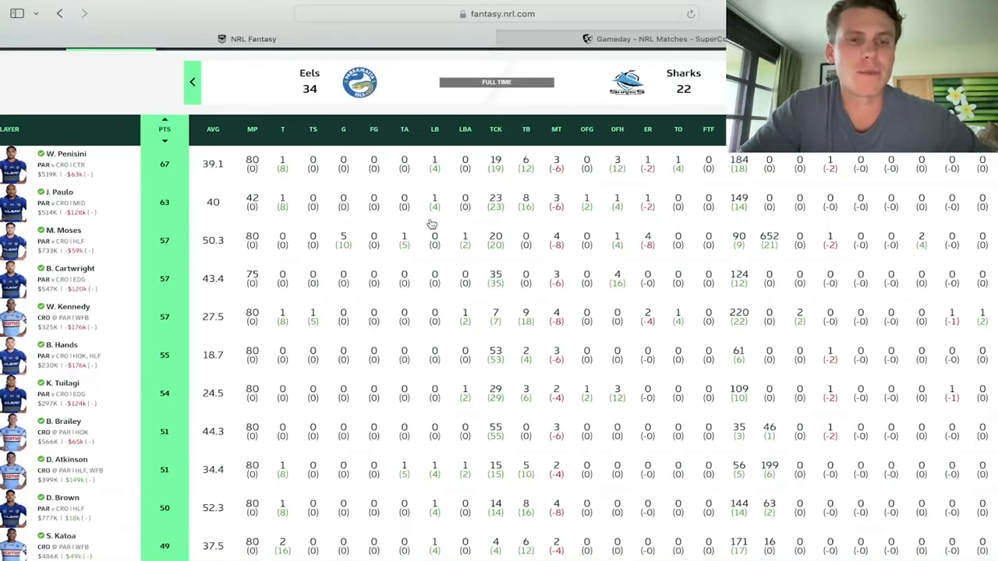
{"action": "mouse_move", "coordinate": [307, 218]}
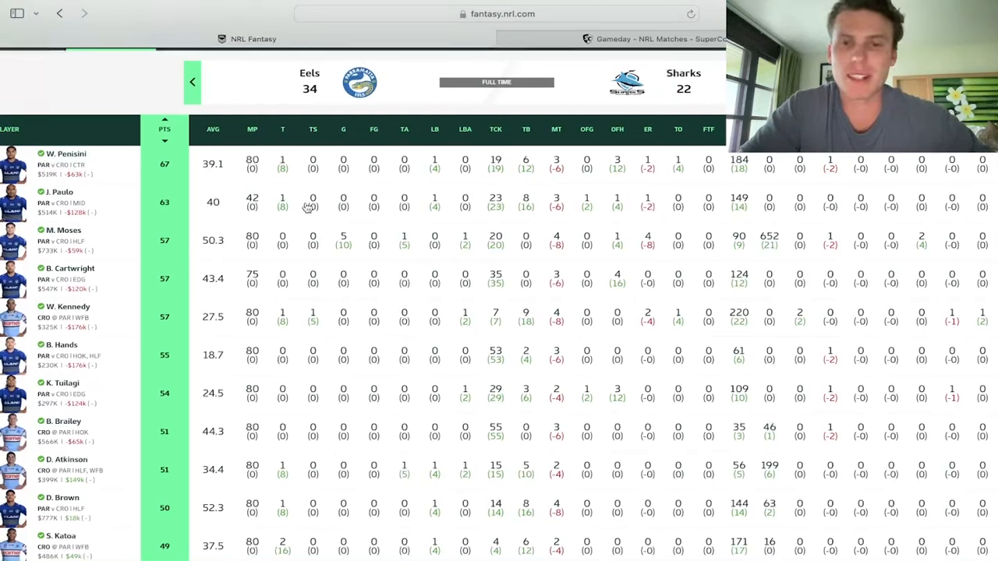
{"action": "mouse_move", "coordinate": [507, 212]}
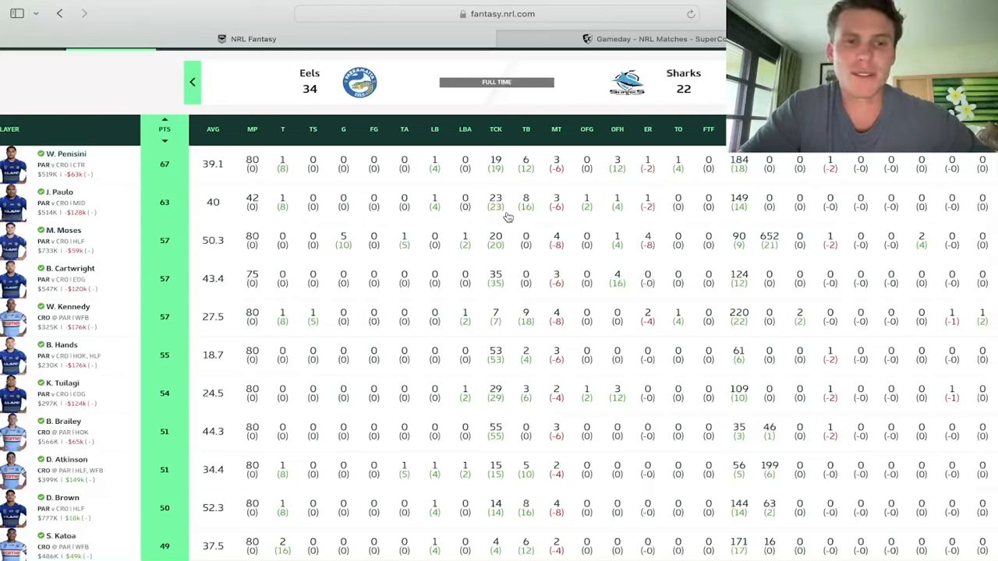
{"action": "mouse_move", "coordinate": [508, 218]}
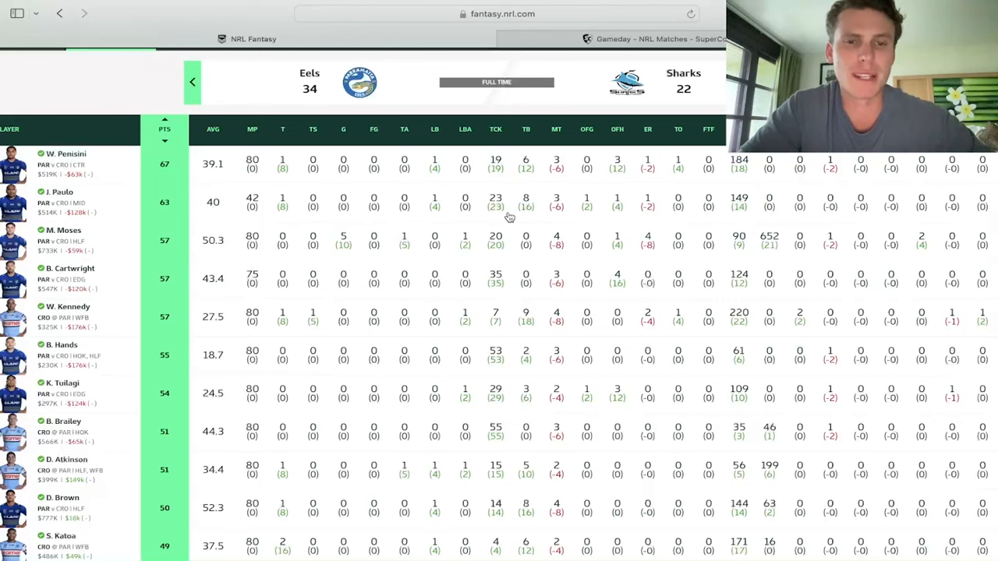
{"action": "scroll", "scroll_direction": "down", "scroll_amount": 3}
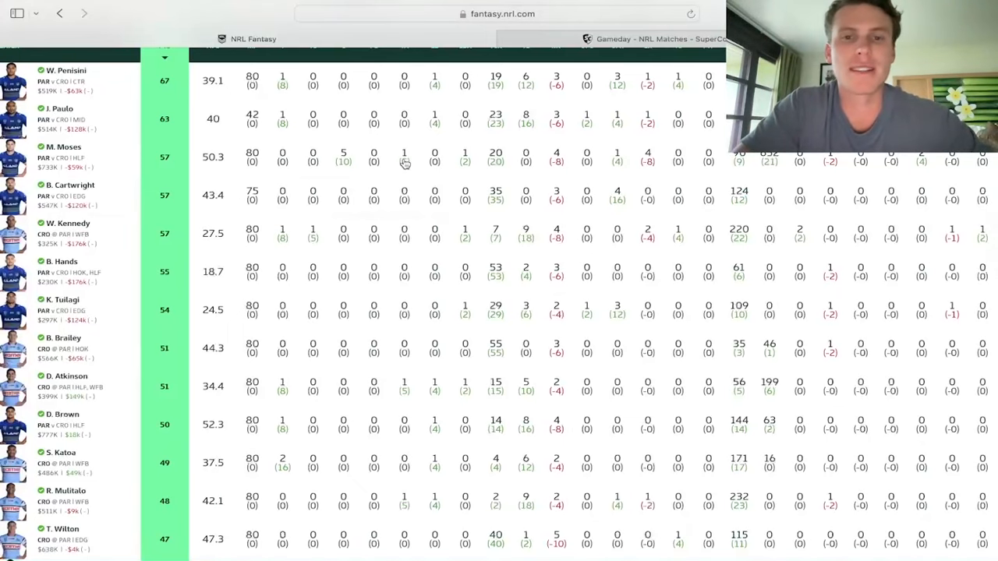
{"action": "scroll", "scroll_direction": "down", "scroll_amount": 3}
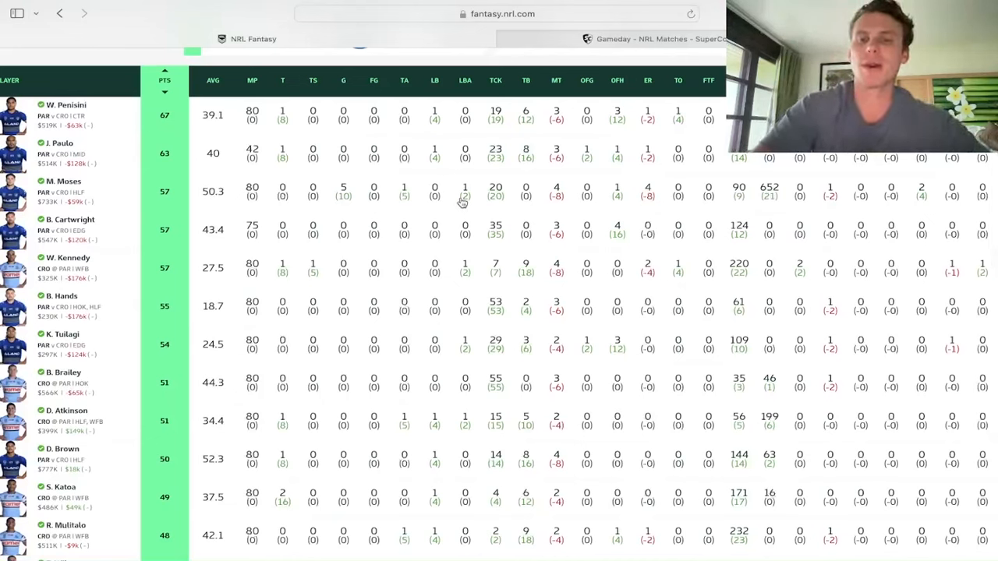
{"action": "mouse_move", "coordinate": [298, 215]}
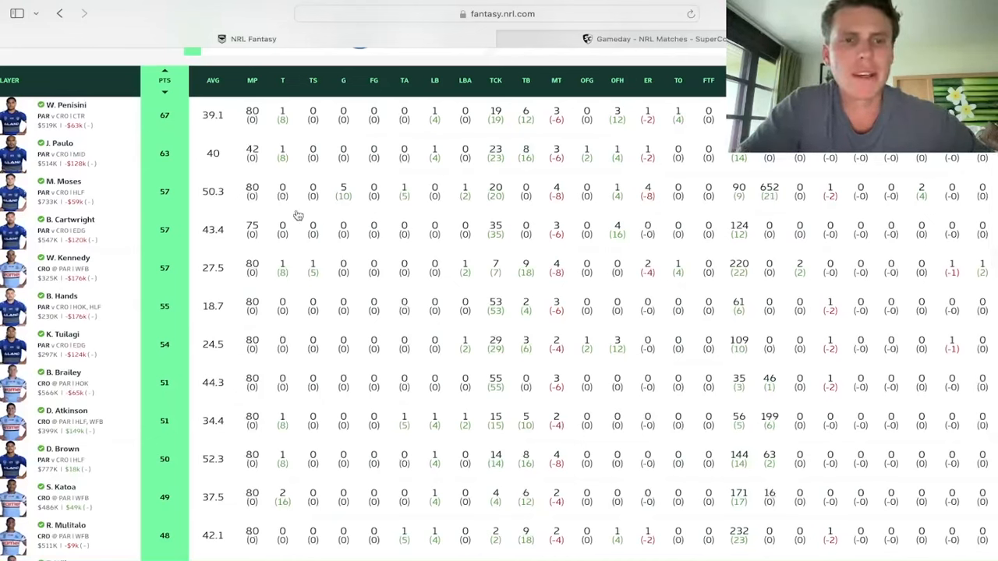
{"action": "mouse_move", "coordinate": [711, 212]}
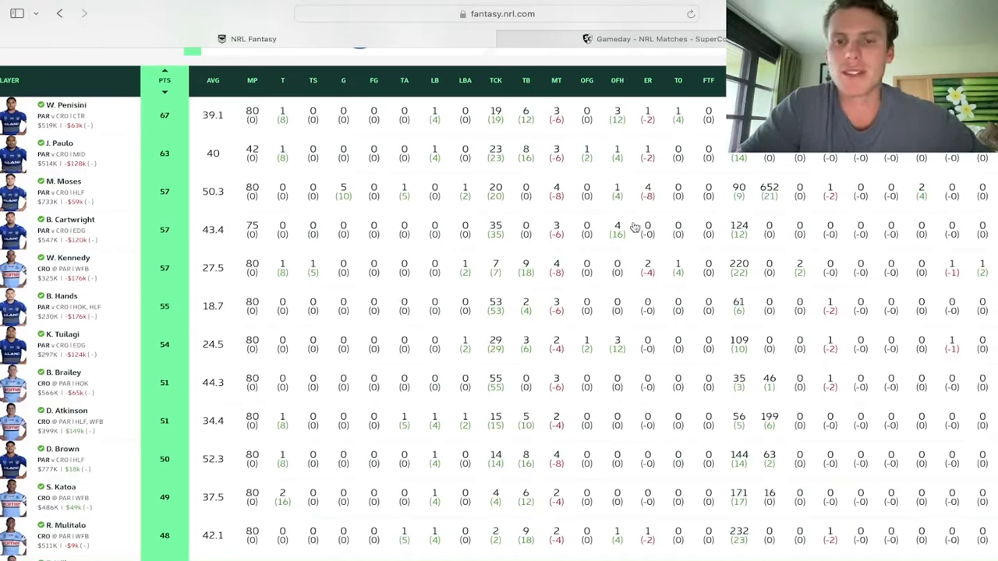
{"action": "mouse_move", "coordinate": [804, 214]}
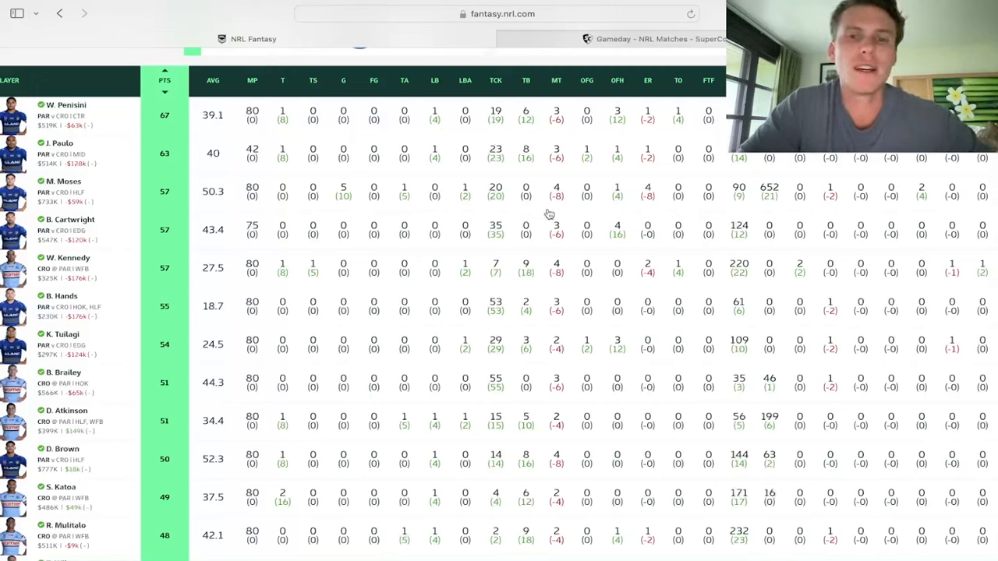
{"action": "mouse_move", "coordinate": [418, 212]}
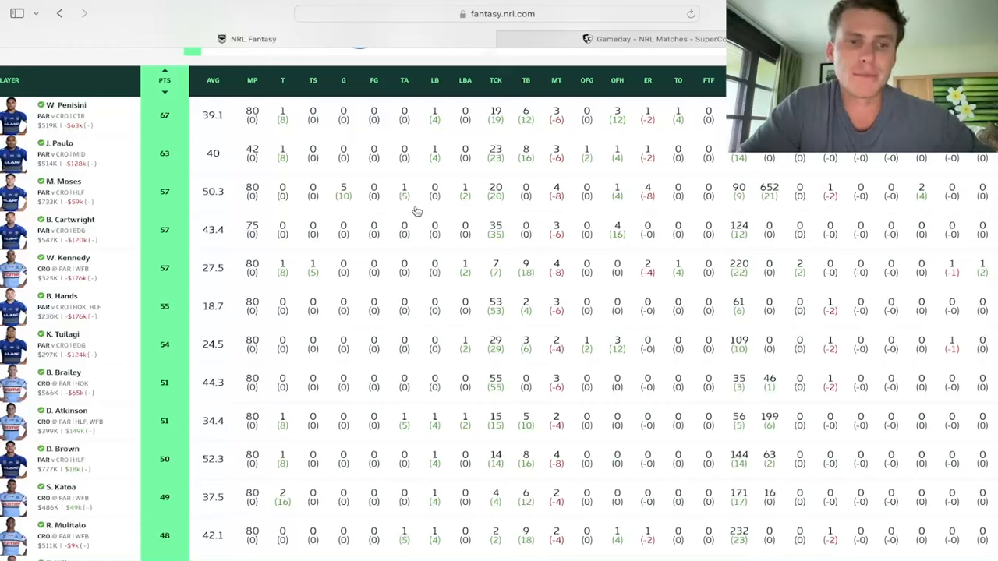
{"action": "mouse_move", "coordinate": [387, 248]}
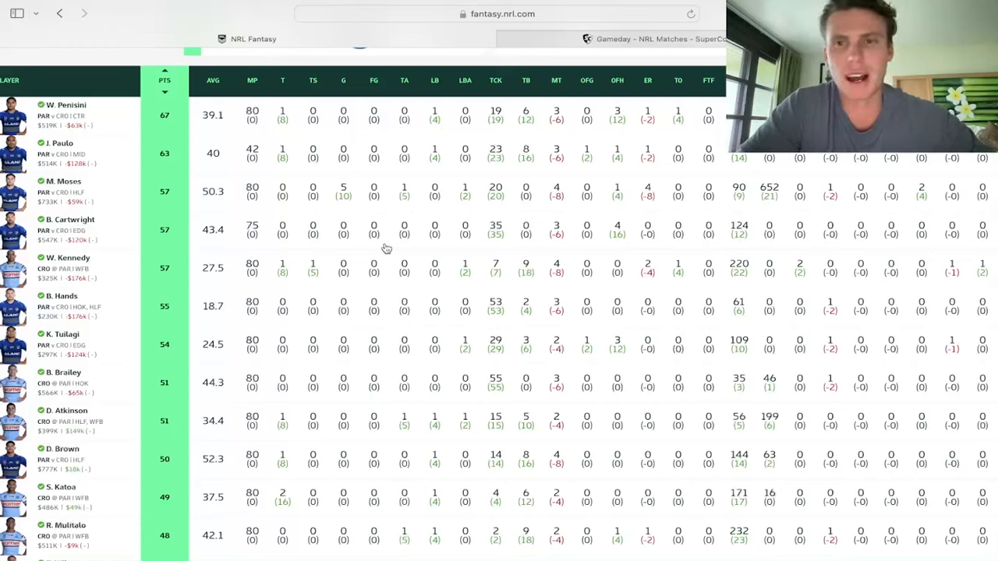
{"action": "mouse_move", "coordinate": [225, 234]}
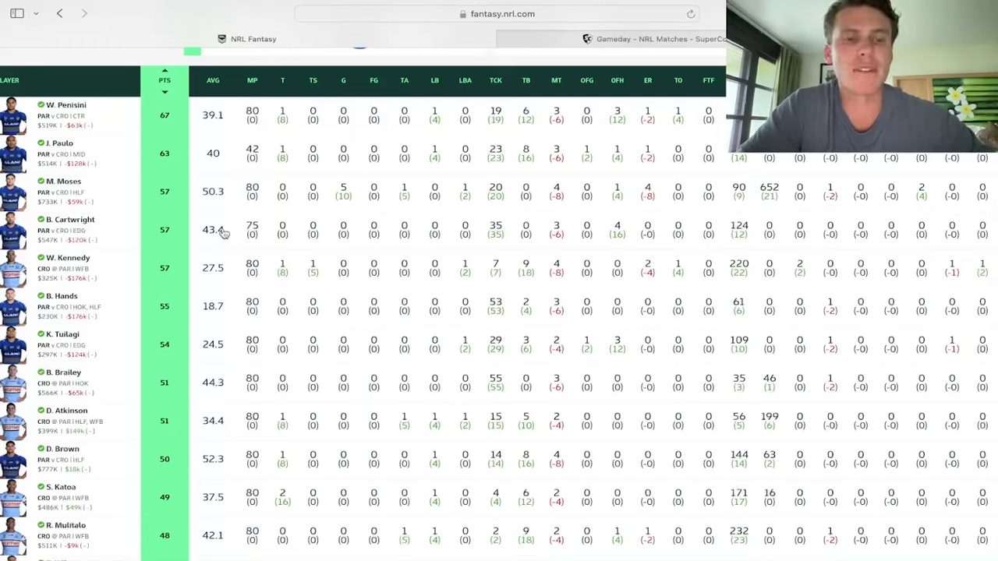
{"action": "mouse_move", "coordinate": [271, 252]}
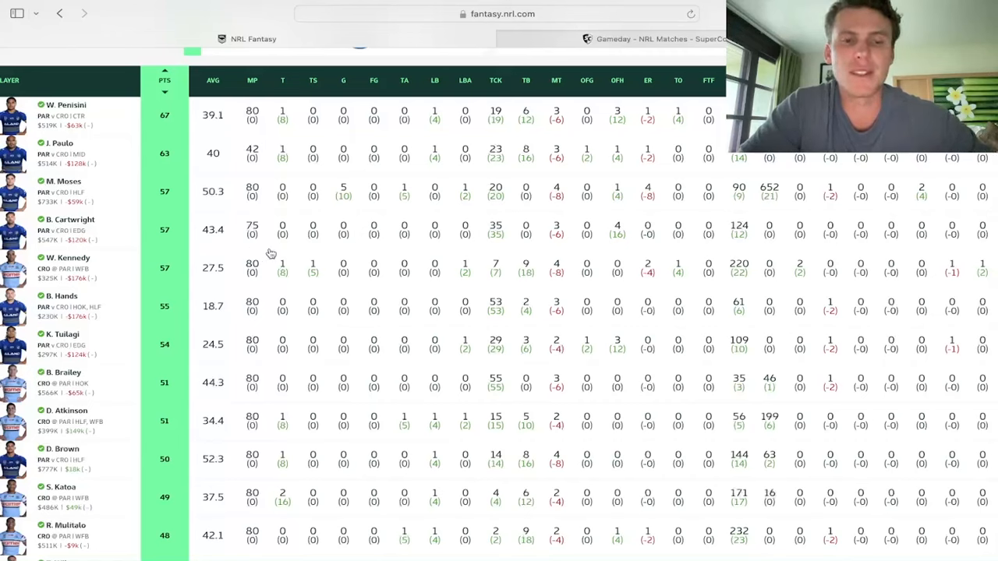
{"action": "mouse_move", "coordinate": [496, 224]}
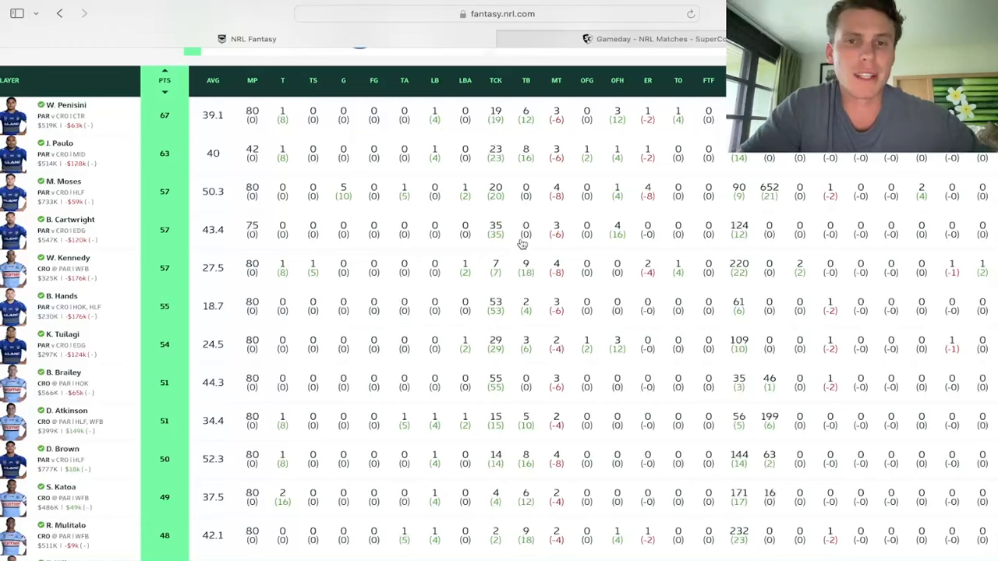
{"action": "mouse_move", "coordinate": [624, 239]}
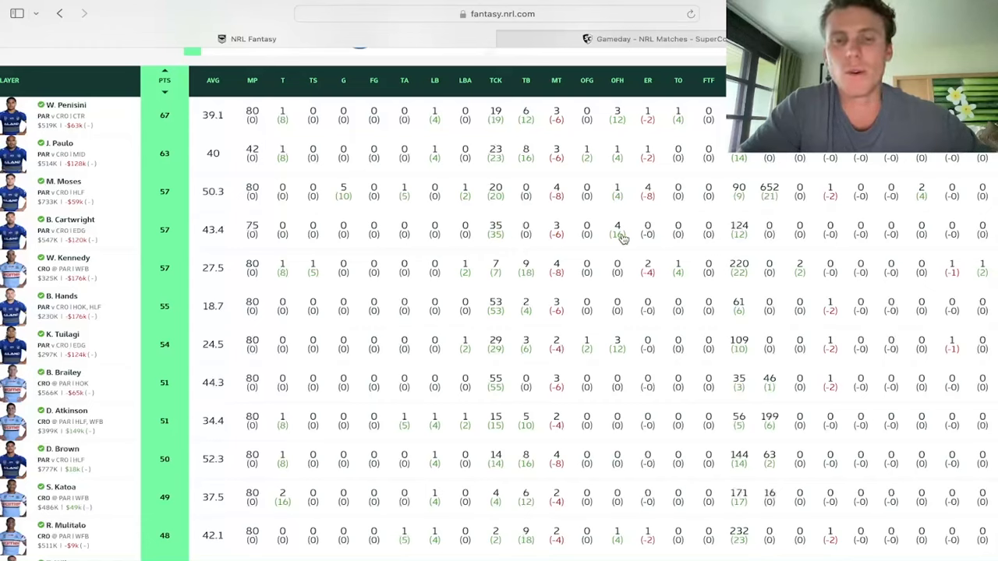
{"action": "mouse_move", "coordinate": [456, 224]}
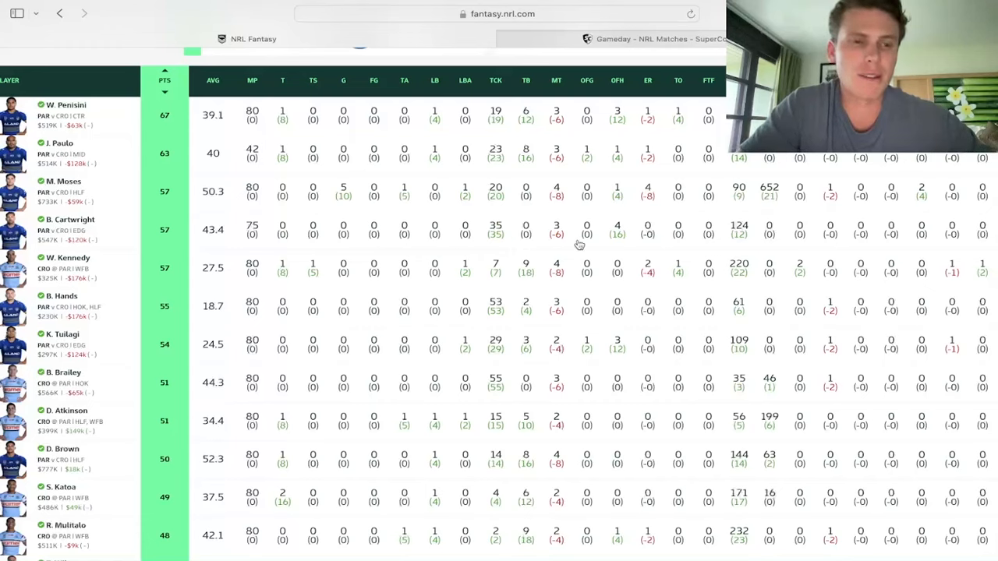
{"action": "mouse_move", "coordinate": [296, 273]}
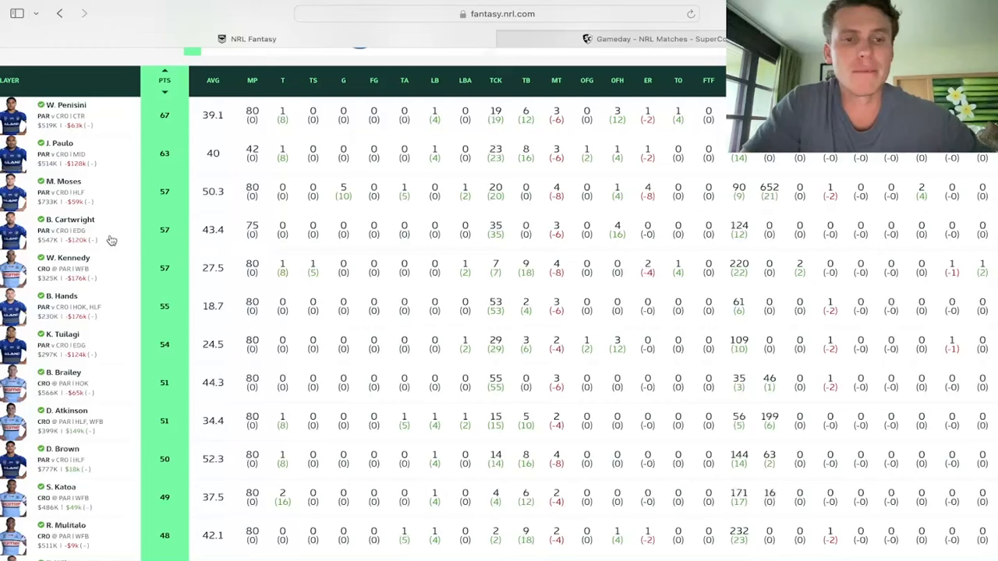
{"action": "mouse_move", "coordinate": [128, 243]}
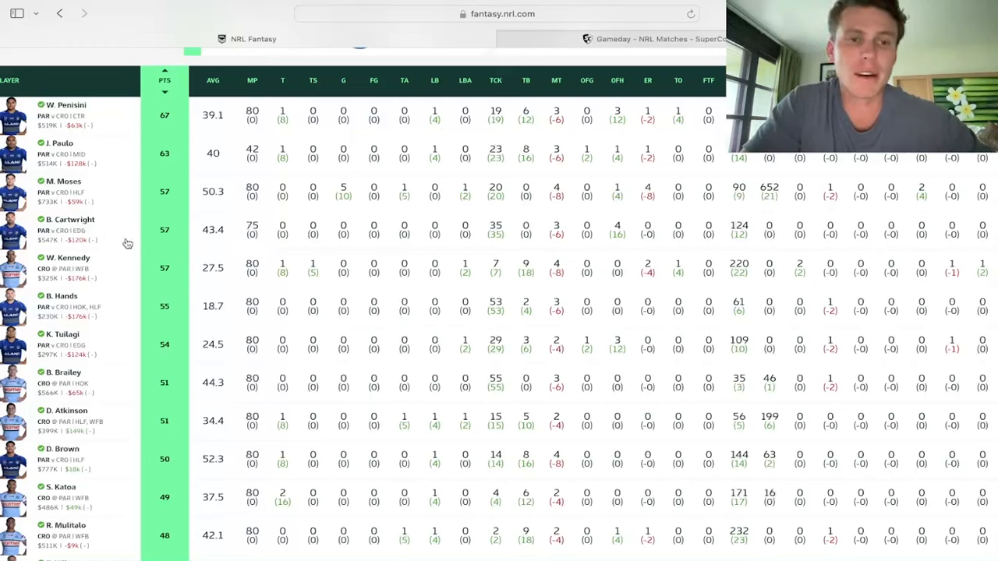
{"action": "mouse_move", "coordinate": [133, 240]}
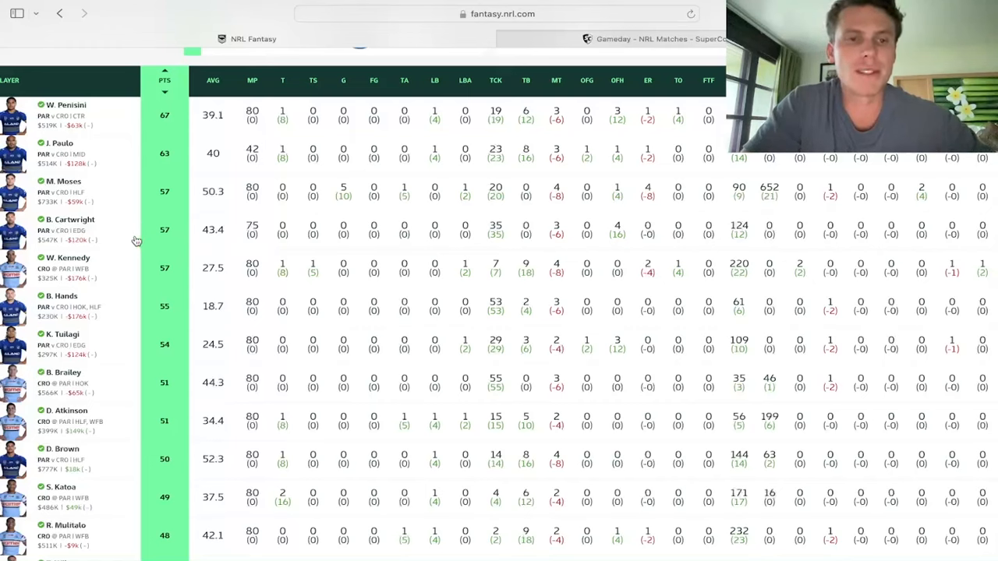
{"action": "mouse_move", "coordinate": [128, 242]}
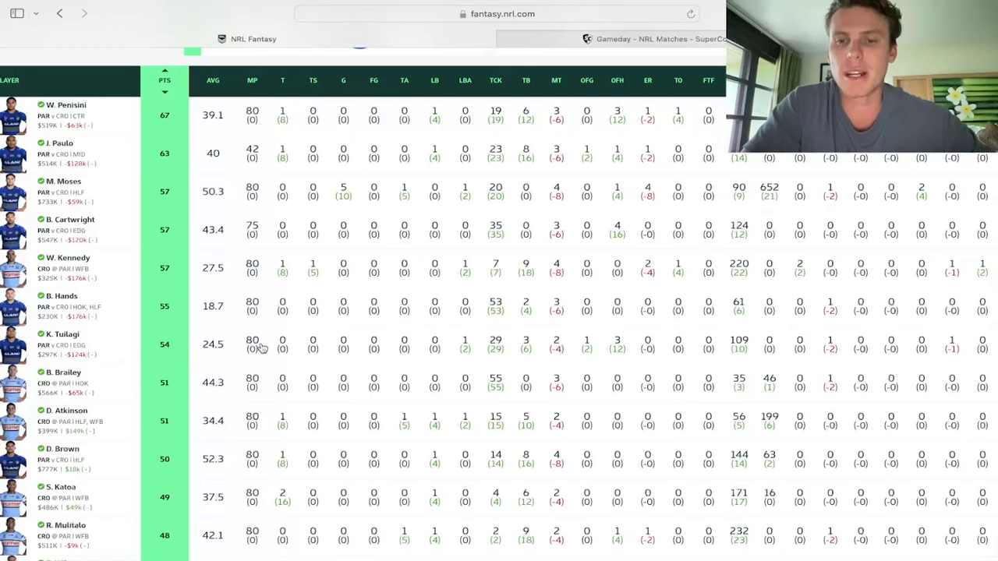
{"action": "mouse_move", "coordinate": [617, 349]}
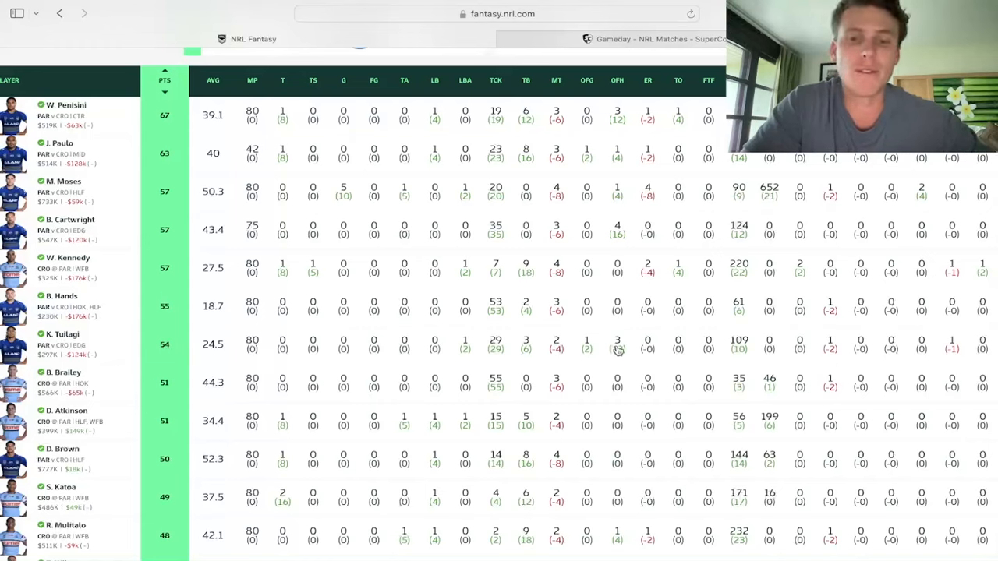
{"action": "mouse_move", "coordinate": [532, 359]}
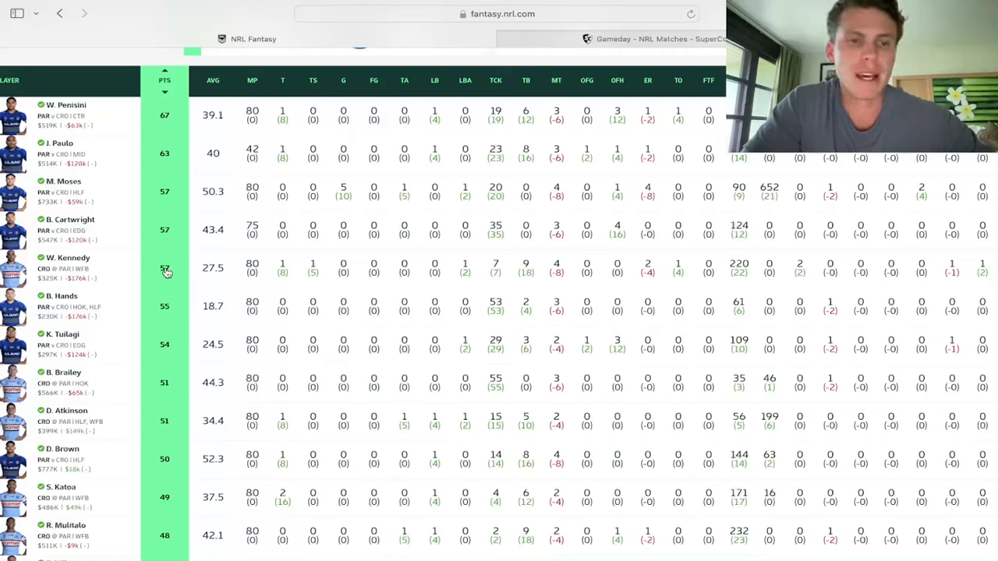
{"action": "mouse_move", "coordinate": [192, 279]}
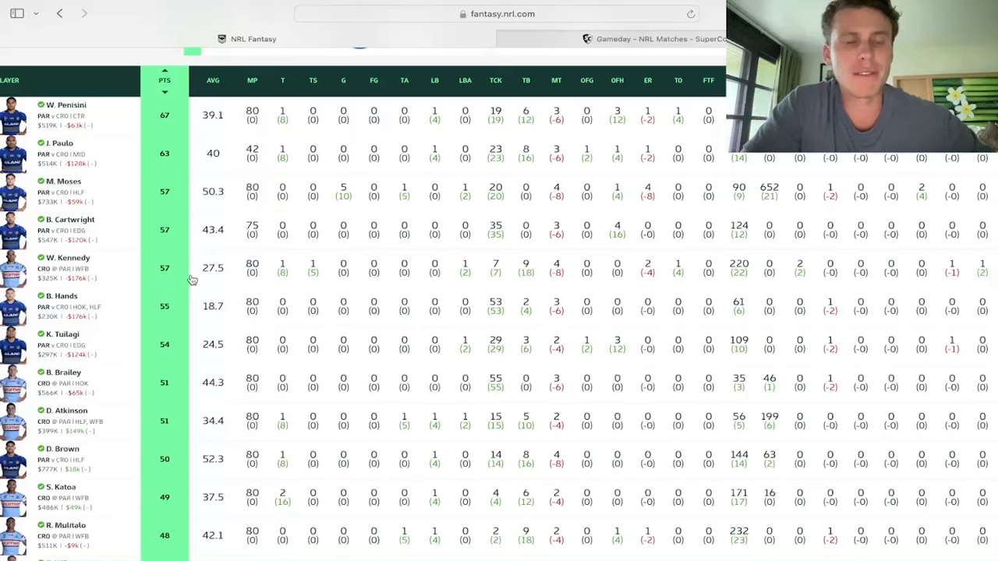
{"action": "scroll", "scroll_direction": "down", "scroll_amount": 3}
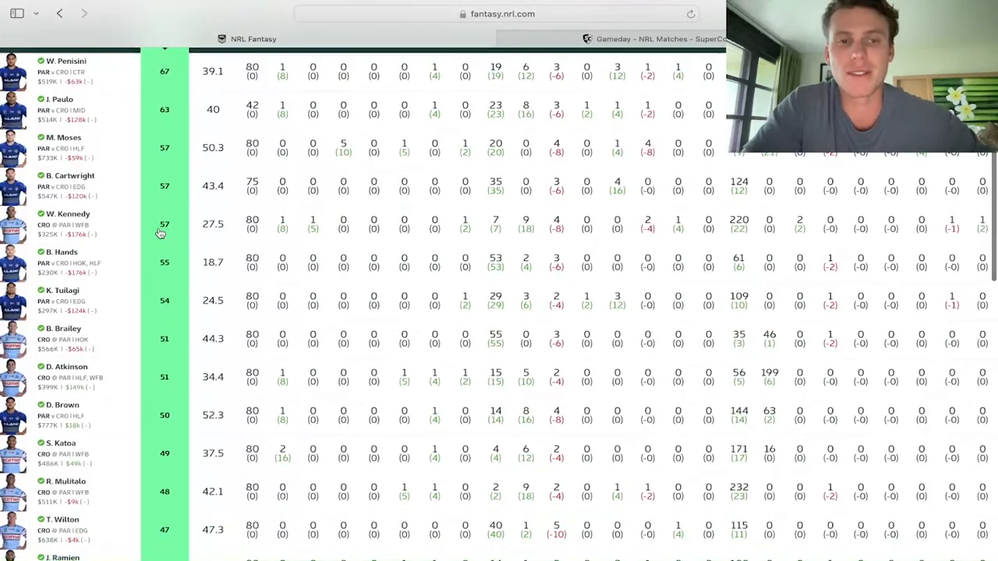
{"action": "mouse_move", "coordinate": [243, 243]}
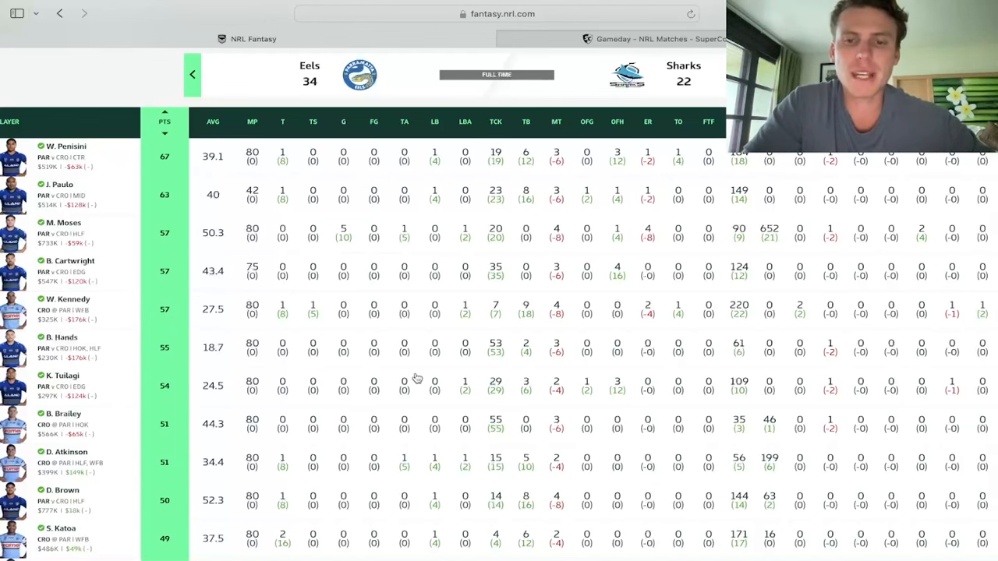
{"action": "mouse_move", "coordinate": [493, 368]}
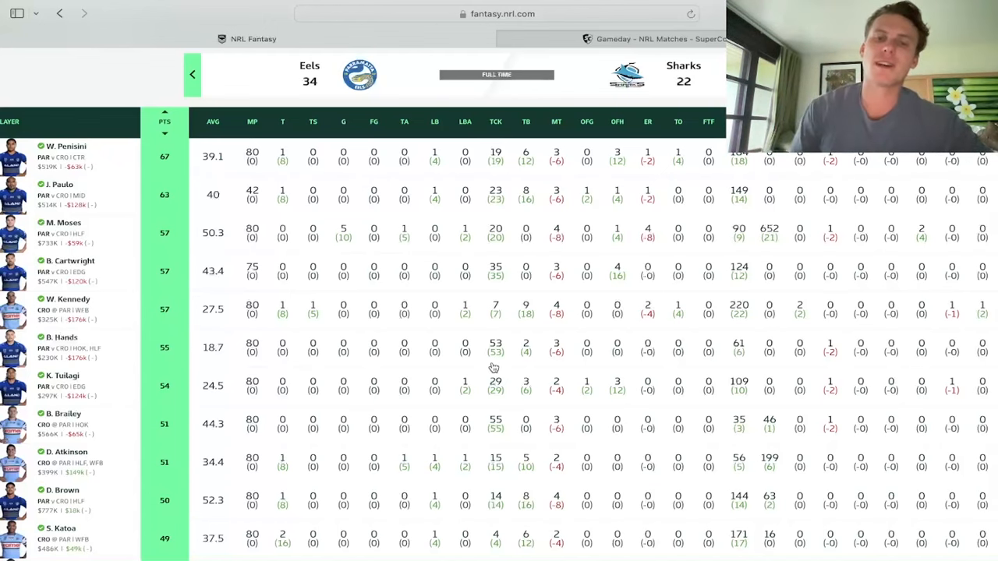
{"action": "left_click", "coordinate": [62, 336]}
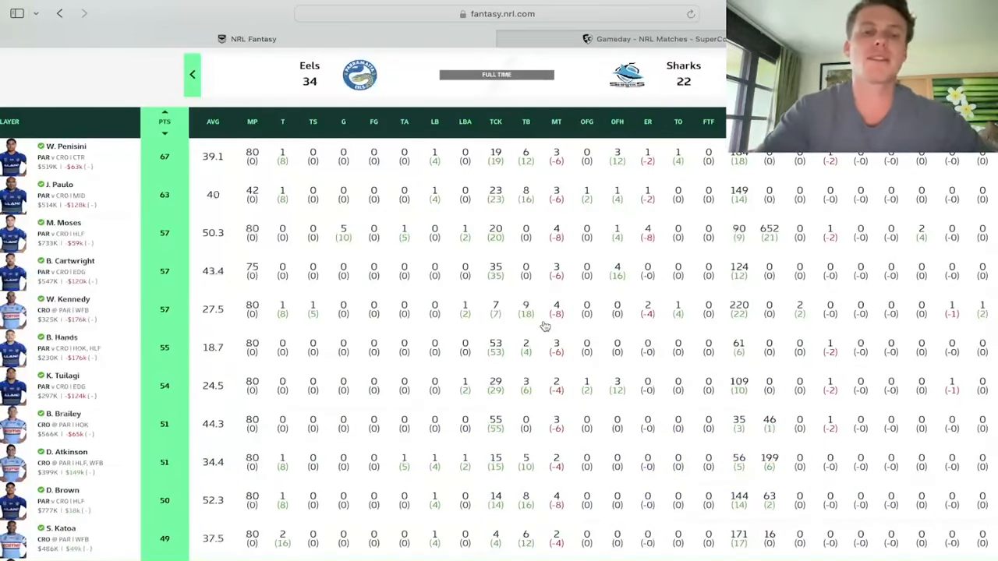
{"action": "mouse_move", "coordinate": [231, 352]}
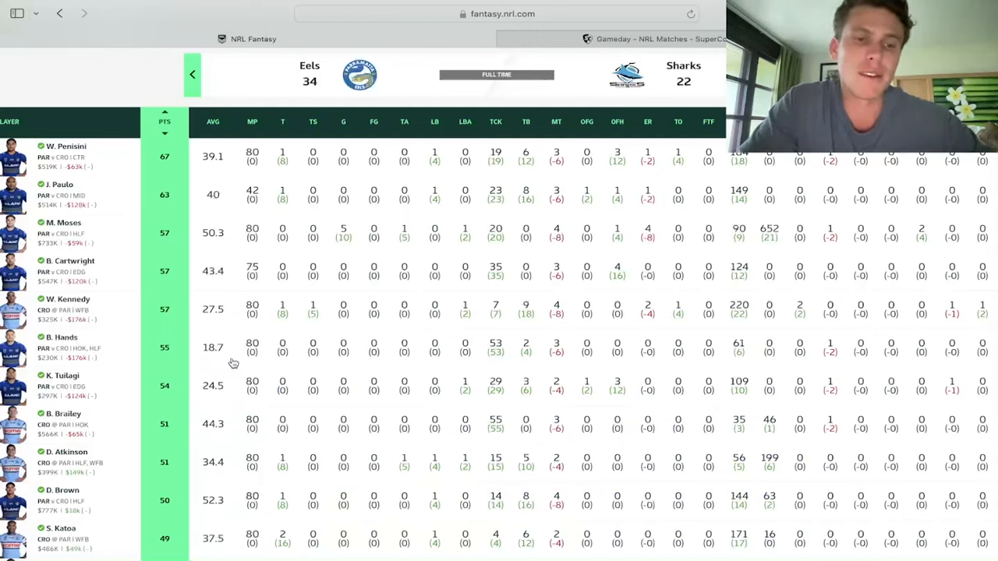
{"action": "mouse_move", "coordinate": [357, 365]}
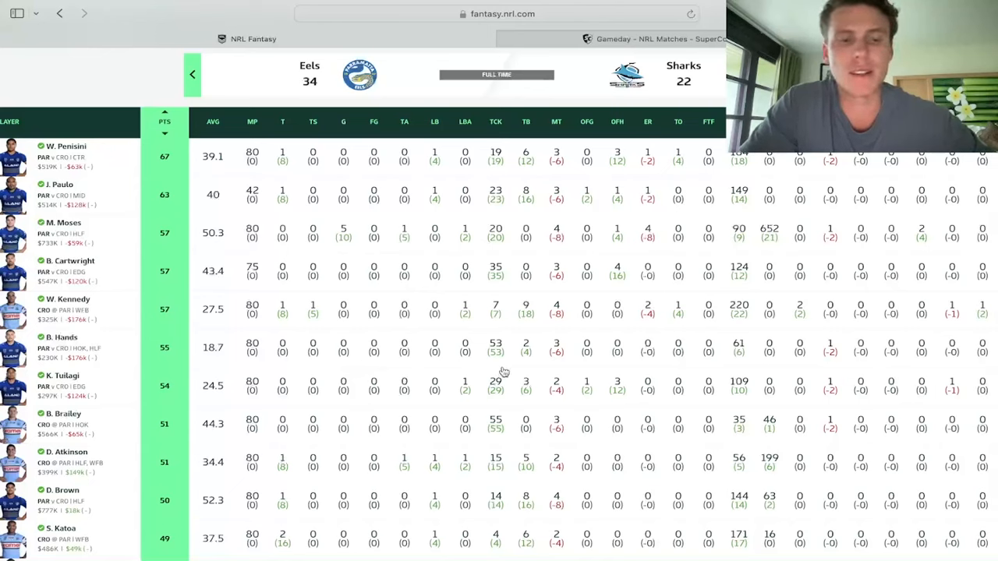
{"action": "mouse_move", "coordinate": [383, 355]}
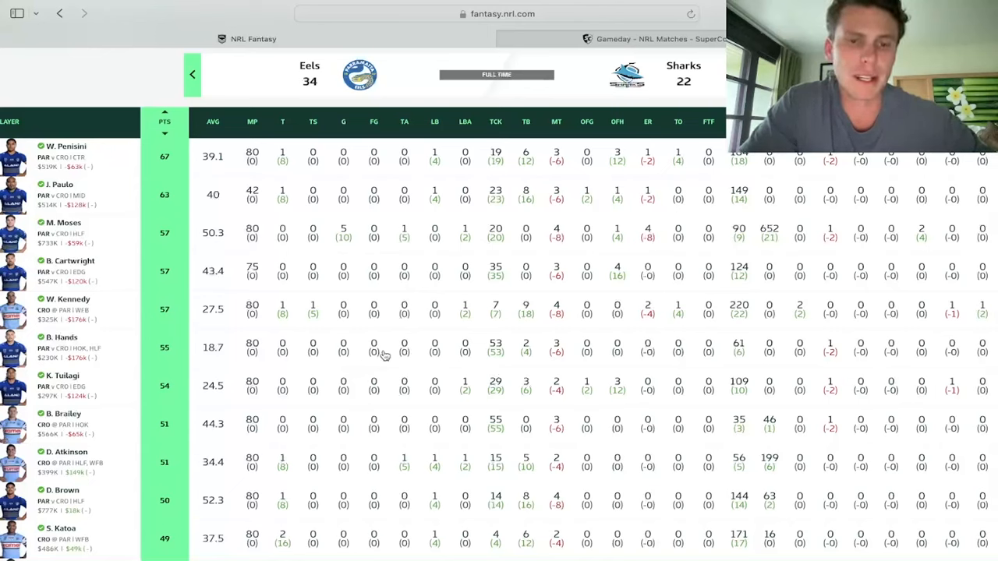
{"action": "mouse_move", "coordinate": [439, 366]}
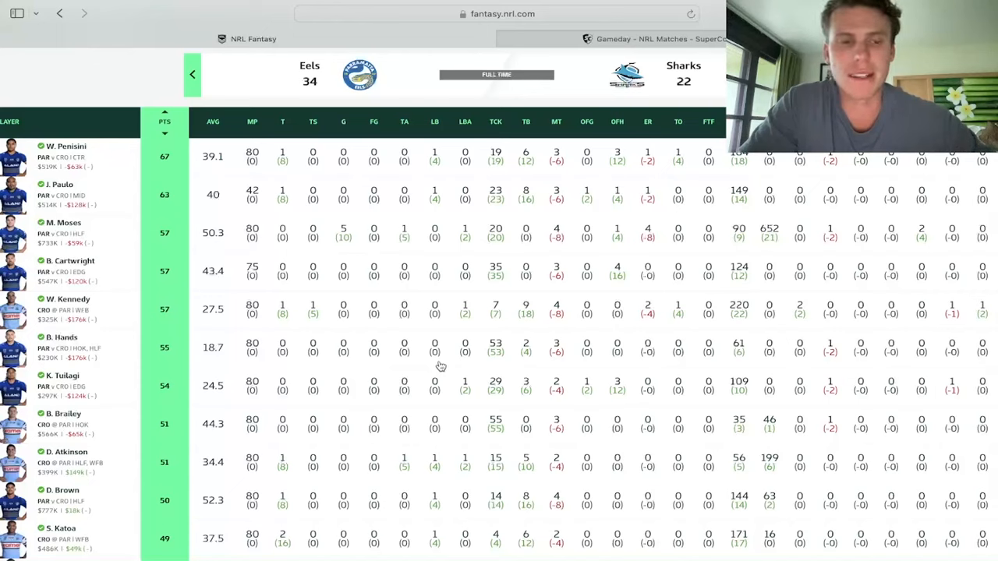
{"action": "mouse_move", "coordinate": [131, 355]}
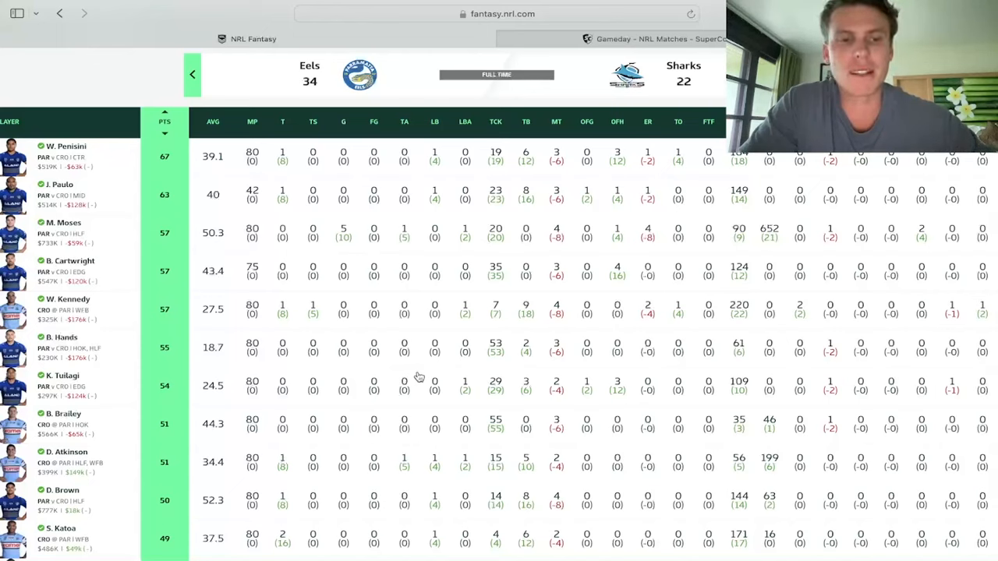
{"action": "scroll", "scroll_direction": "down", "scroll_amount": 3}
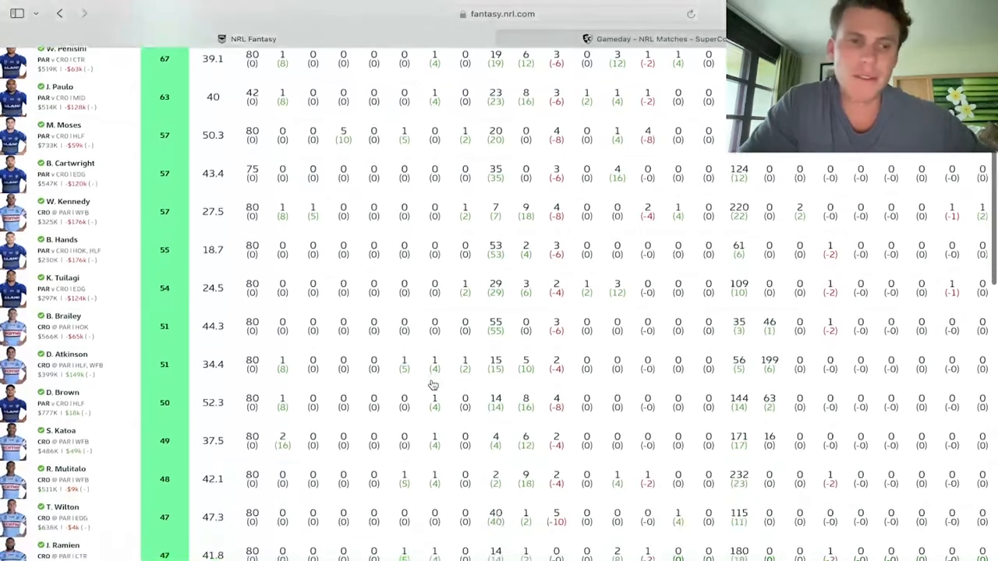
{"action": "scroll", "scroll_direction": "down", "scroll_amount": 3}
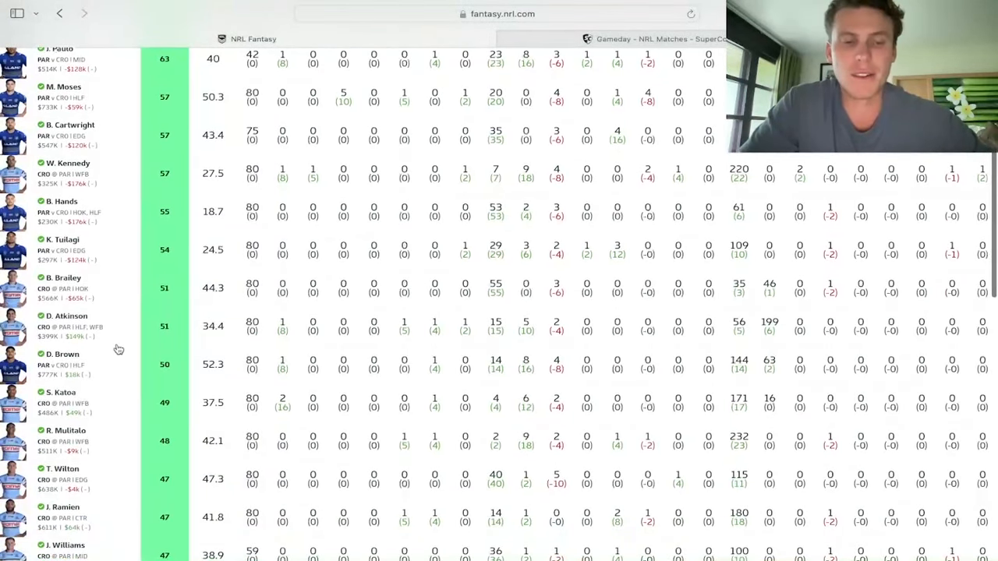
{"action": "mouse_move", "coordinate": [153, 335]}
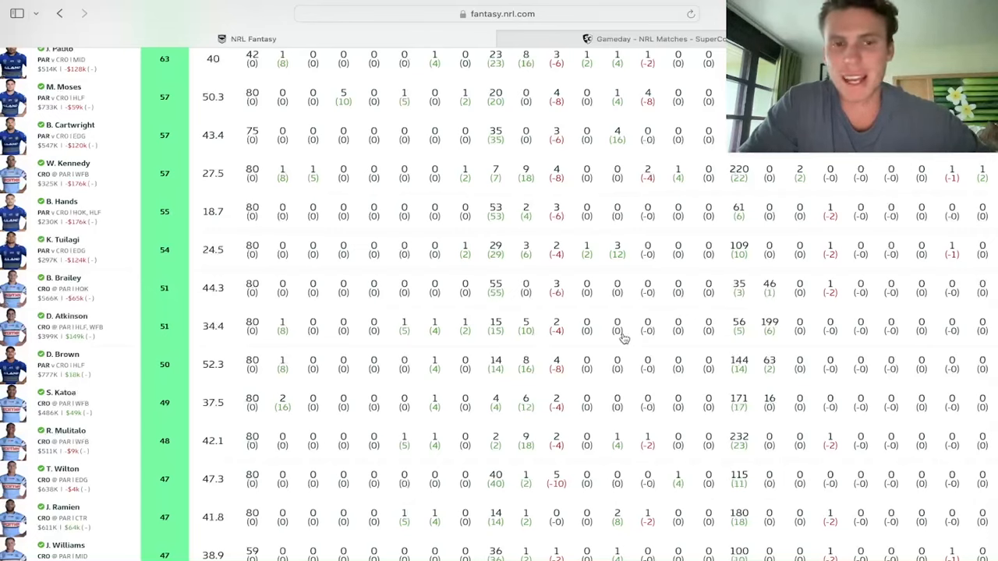
{"action": "mouse_move", "coordinate": [694, 373]}
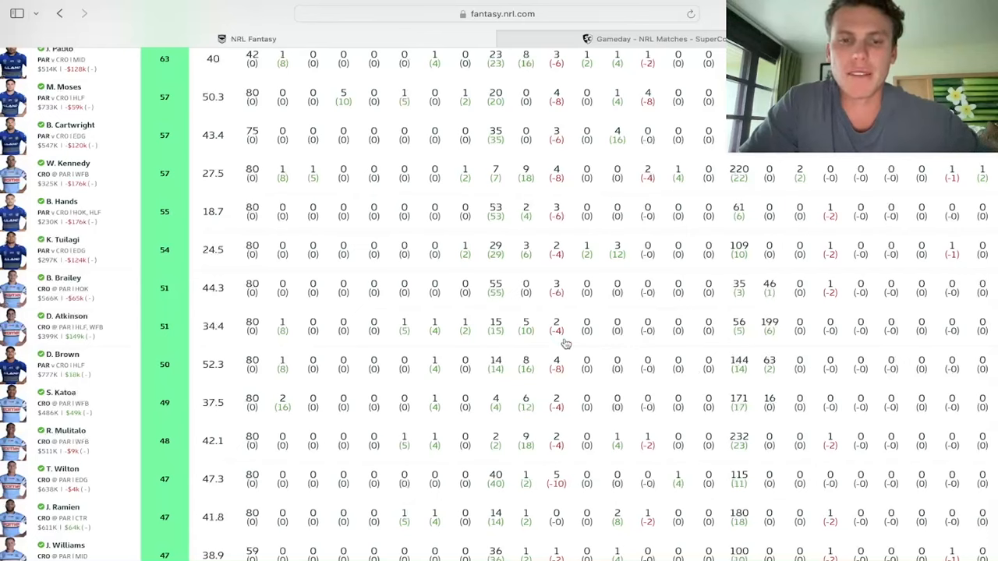
{"action": "mouse_move", "coordinate": [553, 335]}
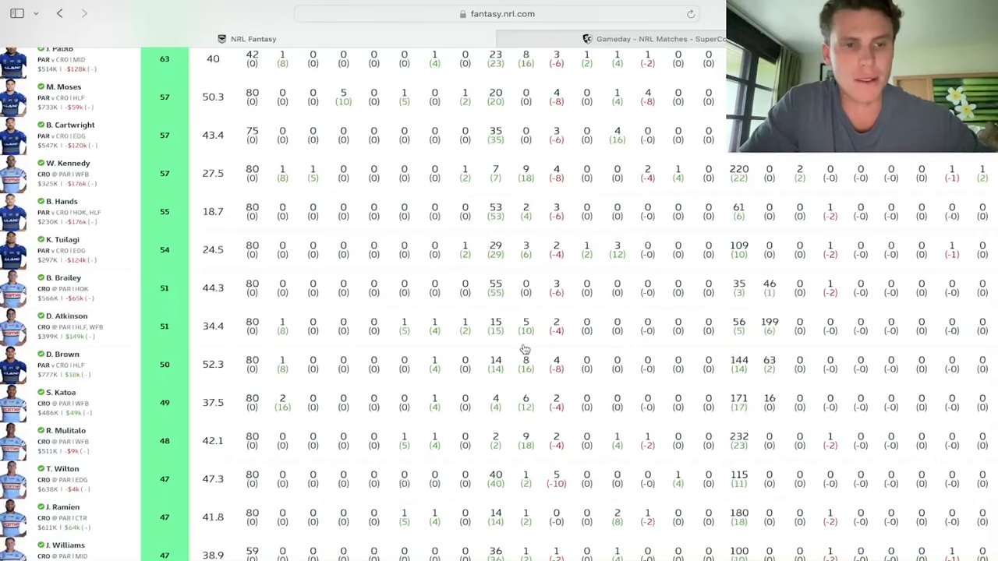
{"action": "mouse_move", "coordinate": [191, 350]}
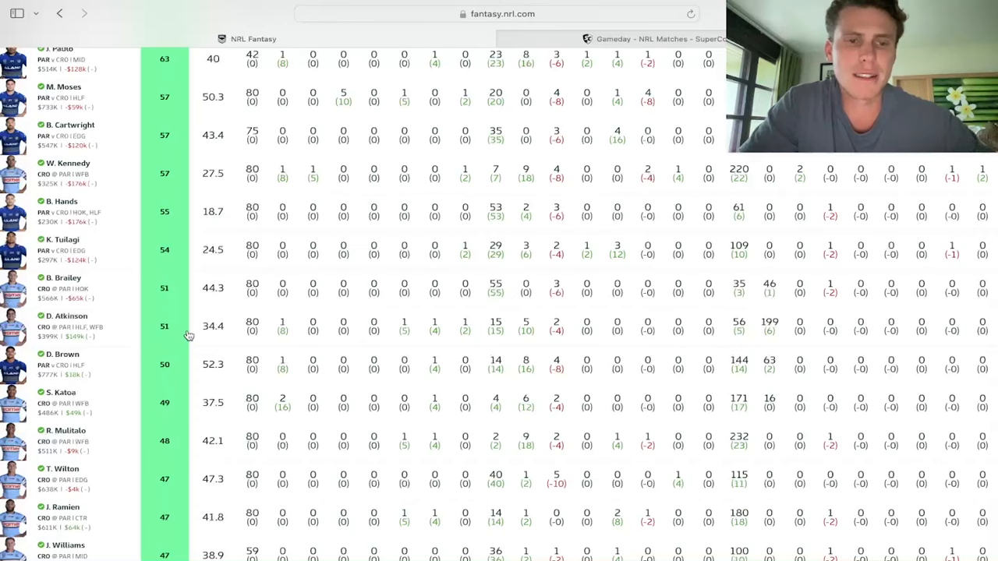
{"action": "mouse_move", "coordinate": [234, 339]}
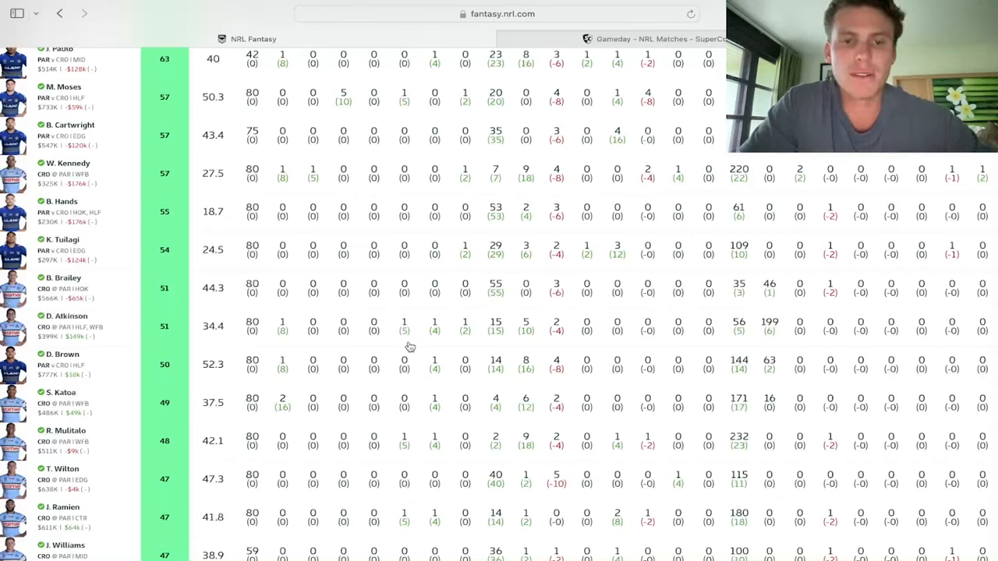
{"action": "mouse_move", "coordinate": [390, 349]}
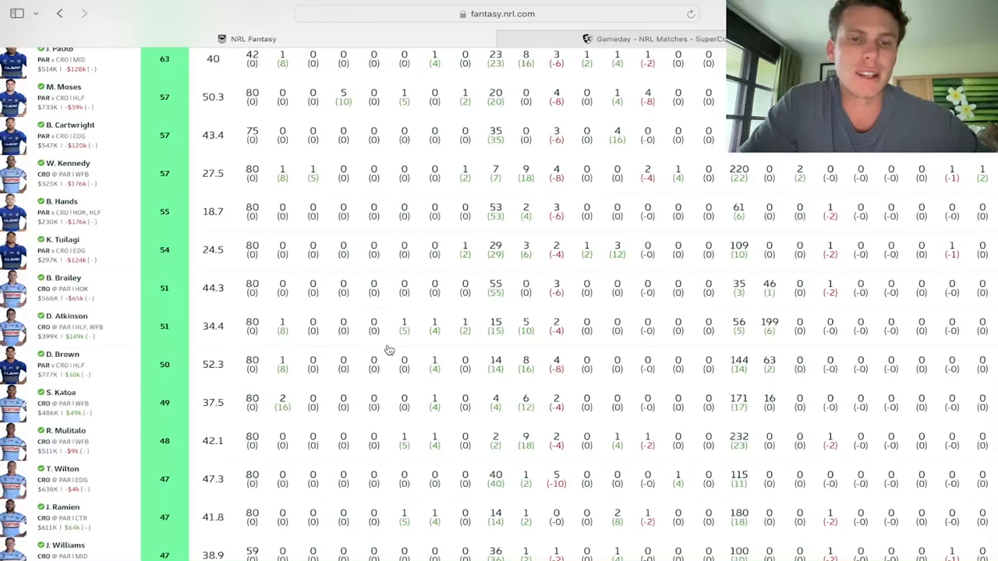
{"action": "mouse_move", "coordinate": [393, 350]}
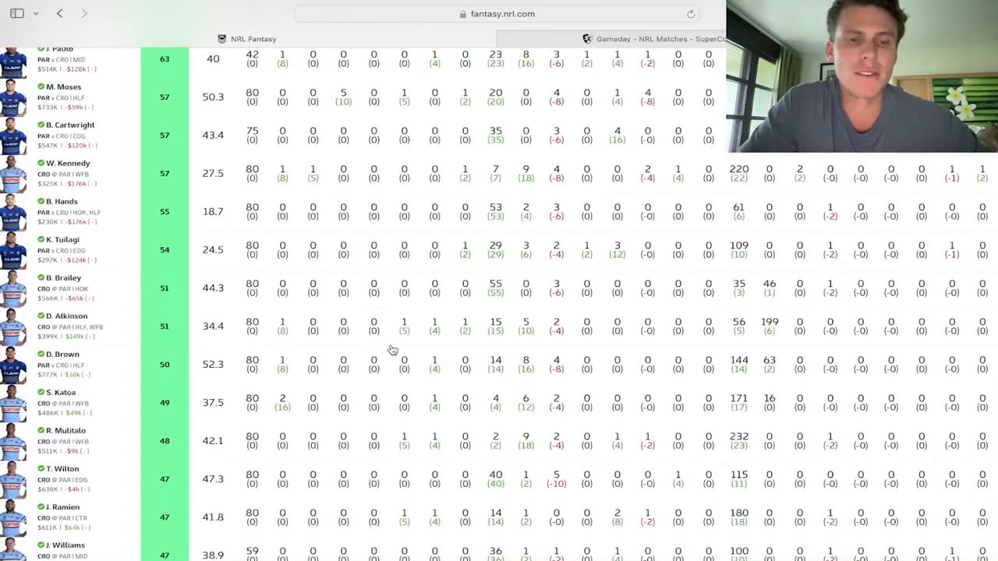
{"action": "mouse_move", "coordinate": [366, 345]}
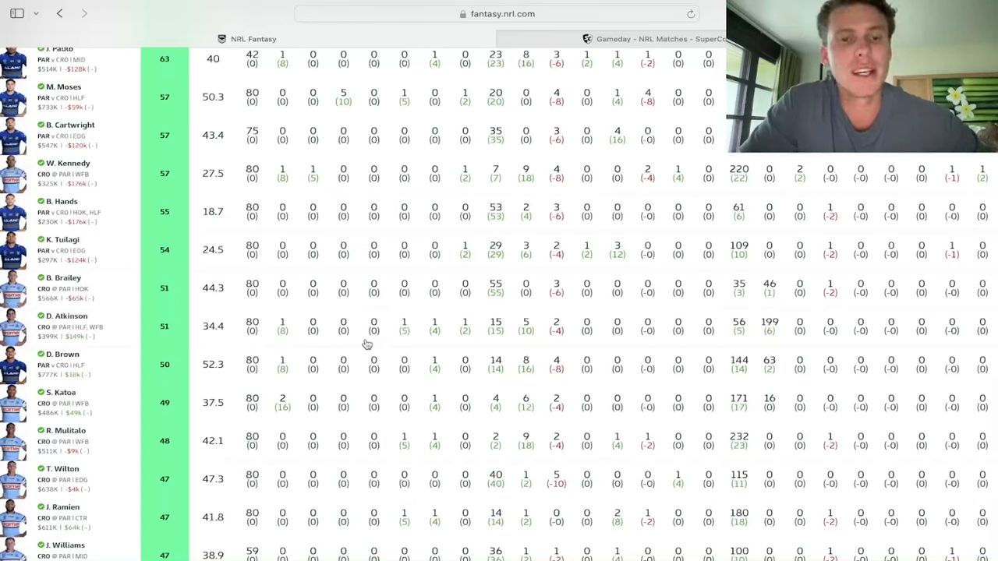
{"action": "mouse_move", "coordinate": [387, 339]}
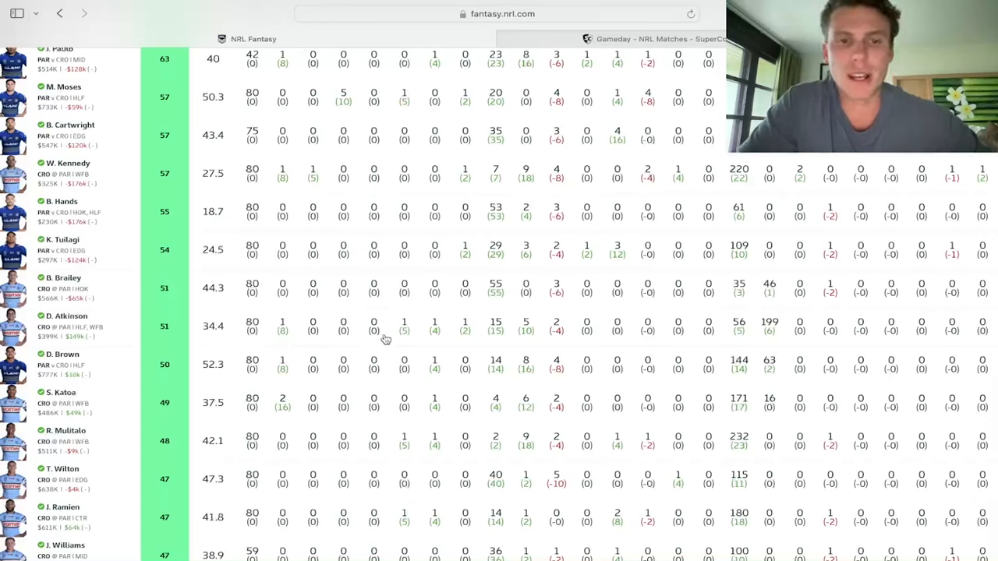
{"action": "mouse_move", "coordinate": [405, 337]}
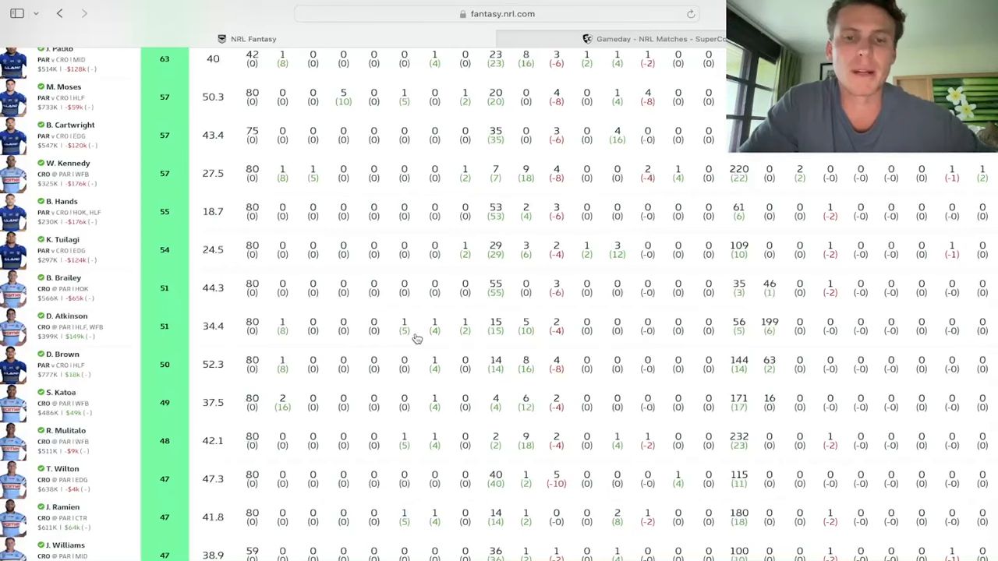
{"action": "scroll", "scroll_direction": "down", "scroll_amount": 3}
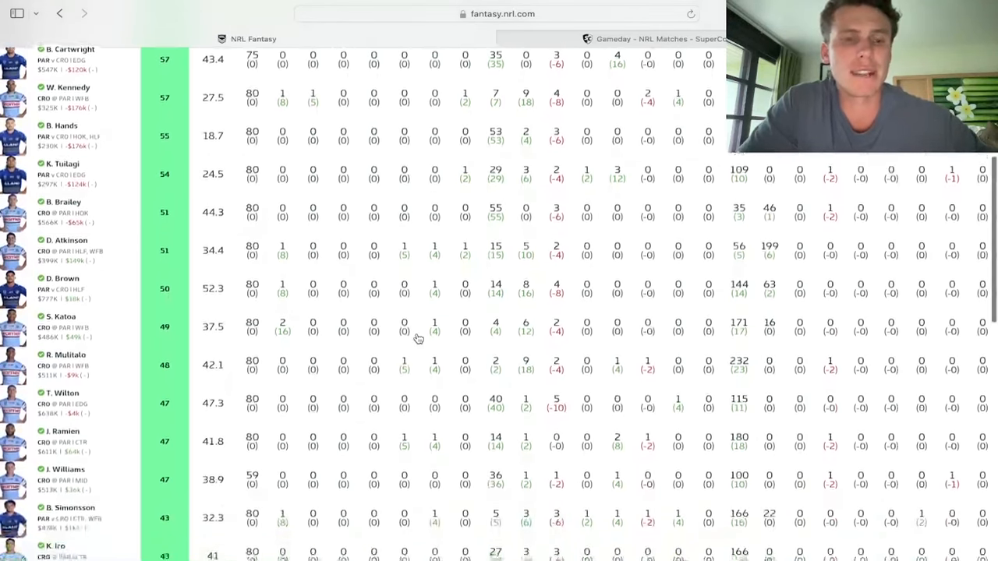
{"action": "scroll", "scroll_direction": "down", "scroll_amount": 3}
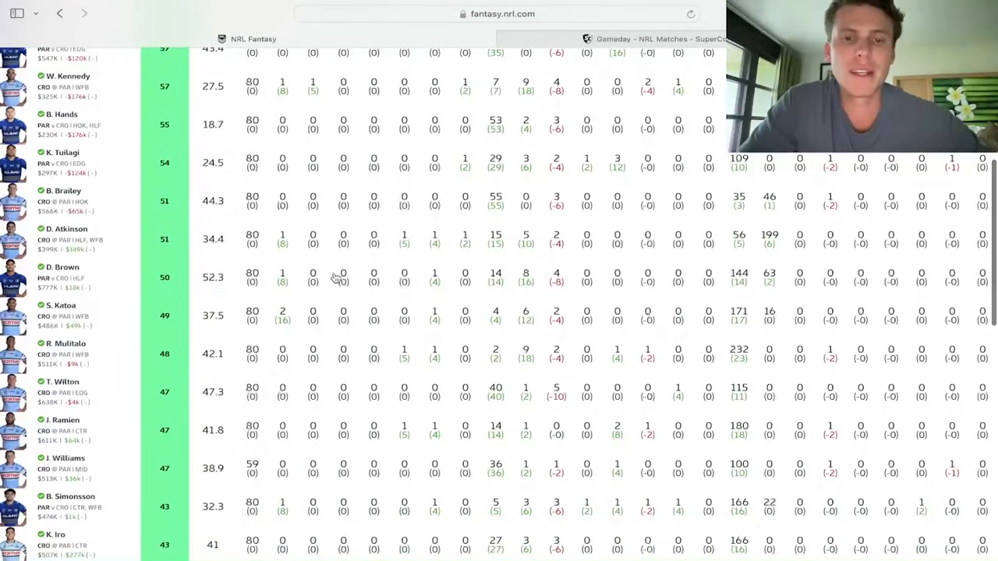
{"action": "mouse_move", "coordinate": [443, 296]}
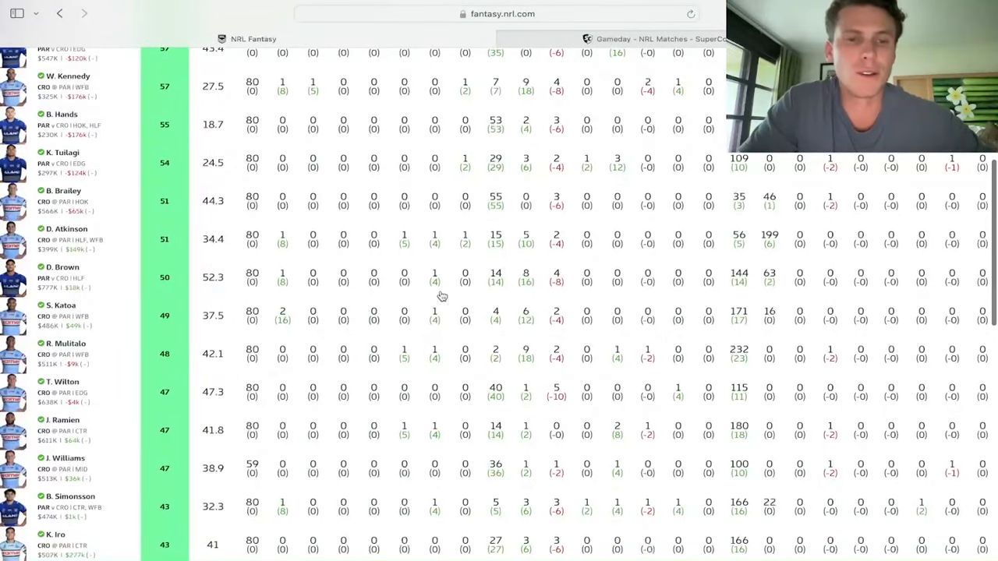
{"action": "mouse_move", "coordinate": [514, 288]}
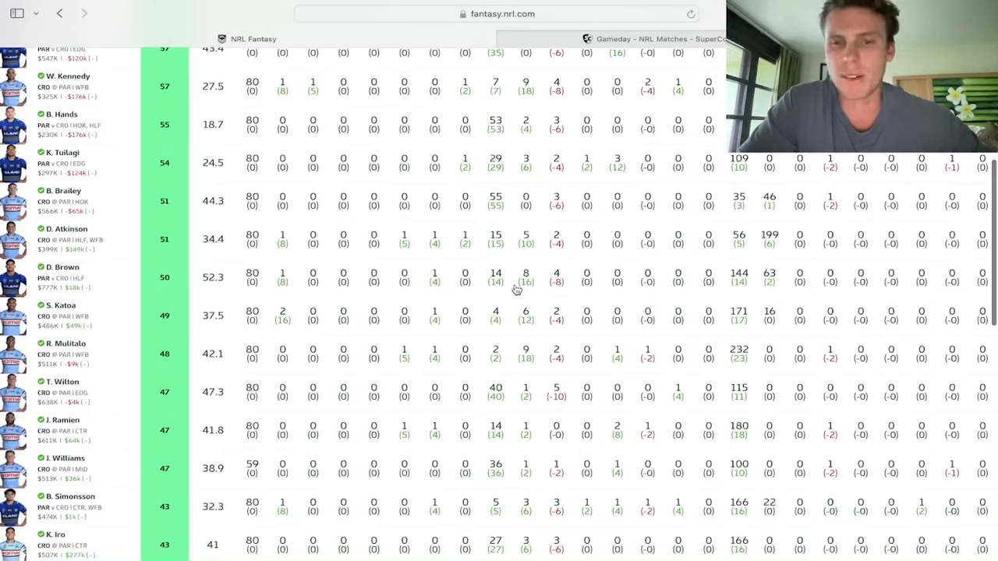
{"action": "mouse_move", "coordinate": [418, 295]}
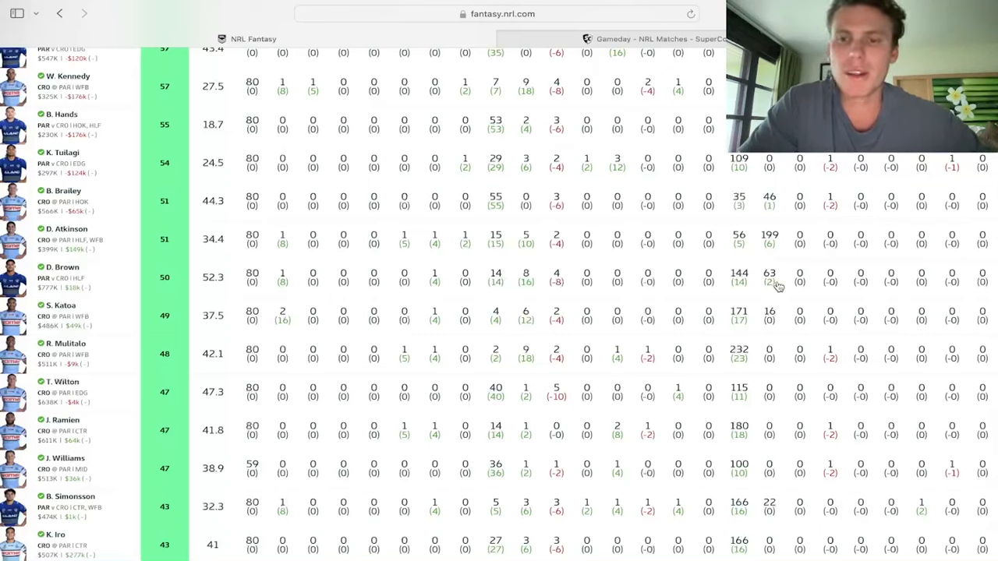
{"action": "mouse_move", "coordinate": [767, 284]}
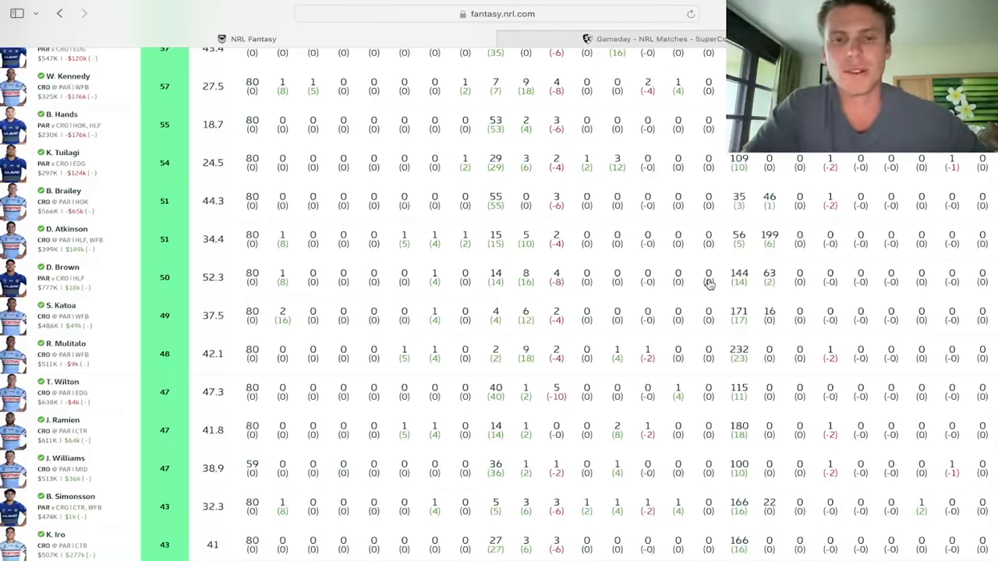
{"action": "mouse_move", "coordinate": [455, 340]}
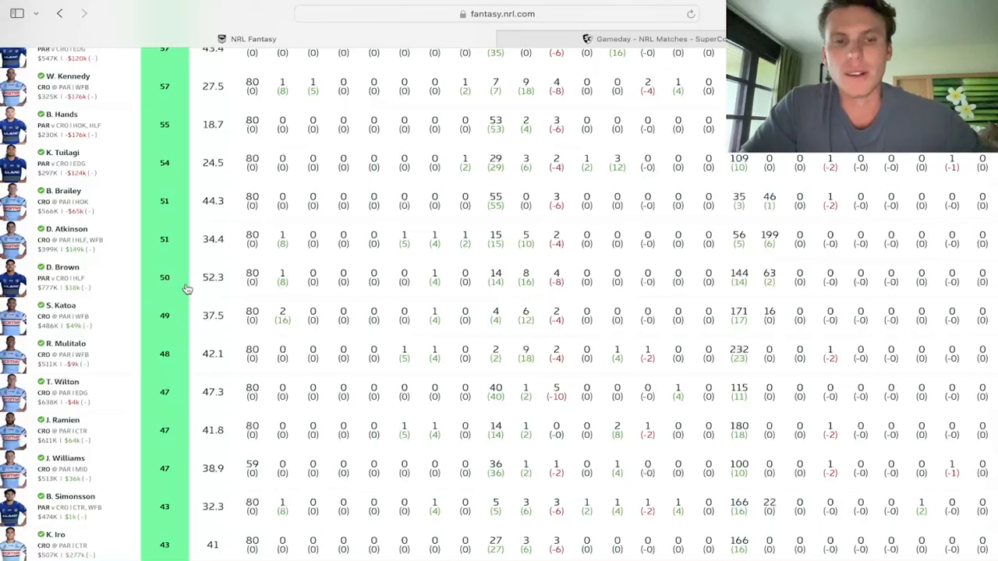
{"action": "mouse_move", "coordinate": [190, 290]}
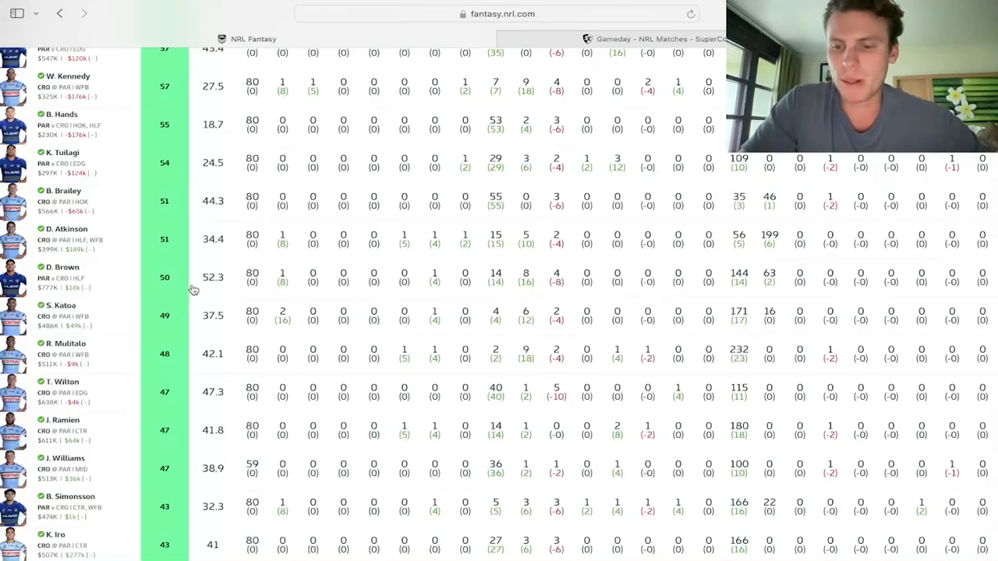
- Scroll the stats table down to lower scorers Olakau'atu, Russell and Gutherson
{"action": "scroll", "scroll_direction": "down", "scroll_amount": 3}
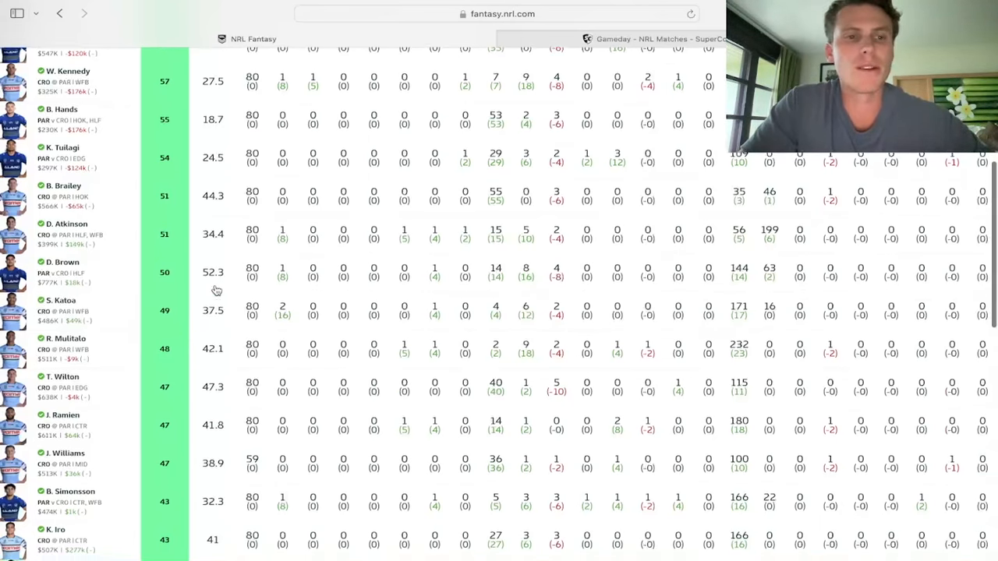
{"action": "scroll", "scroll_direction": "down", "scroll_amount": 3}
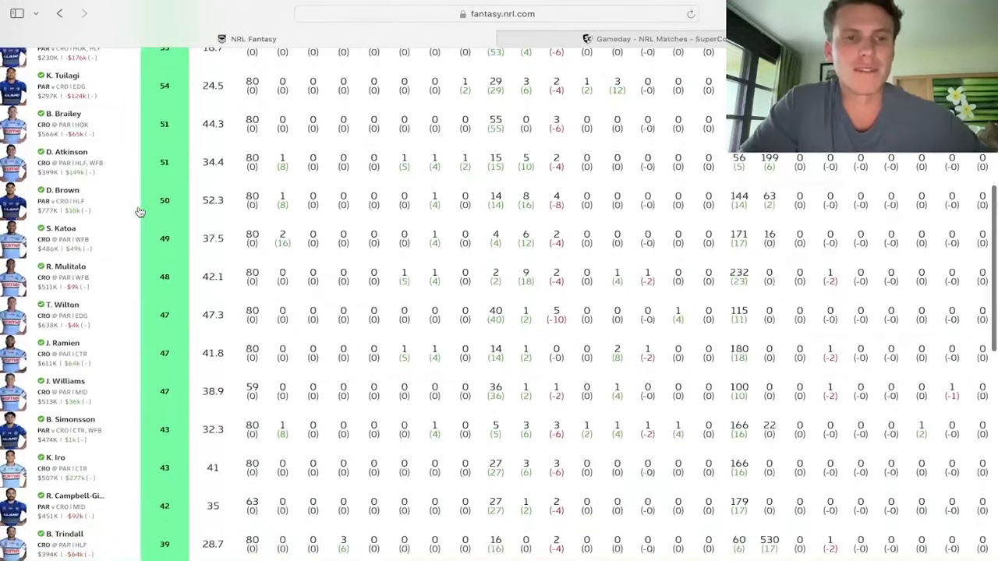
{"action": "mouse_move", "coordinate": [136, 207]}
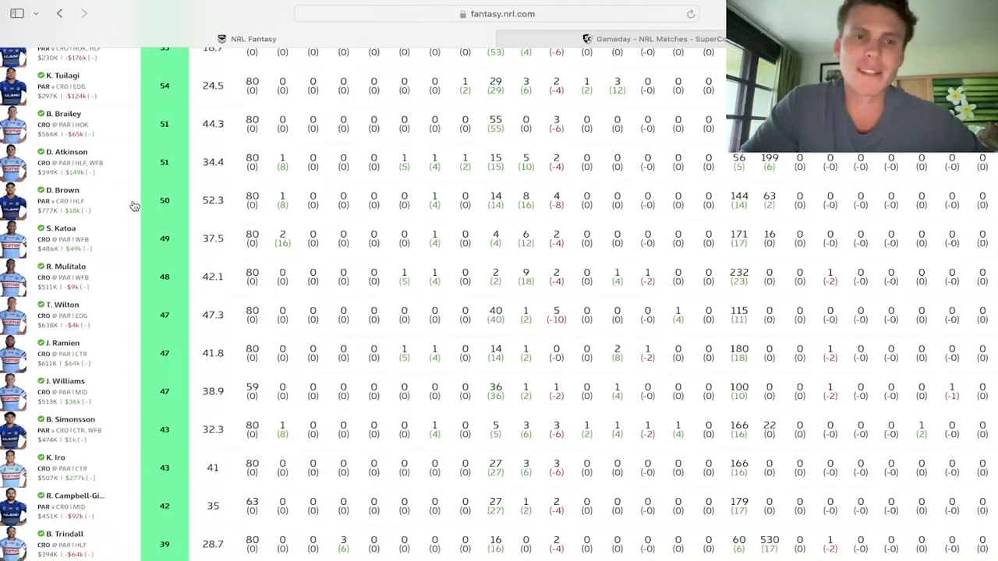
{"action": "mouse_move", "coordinate": [236, 211]}
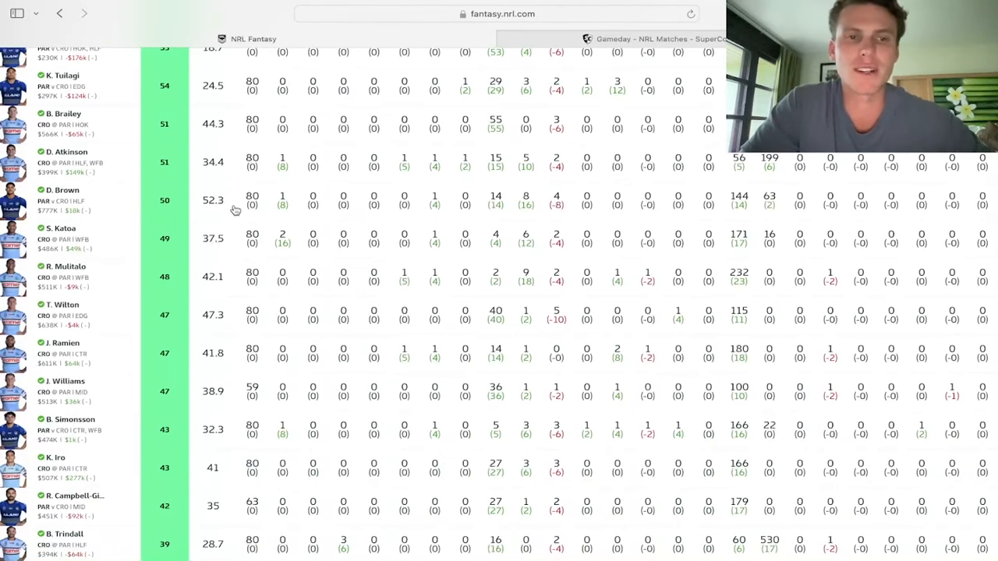
{"action": "scroll", "scroll_direction": "down", "scroll_amount": 3}
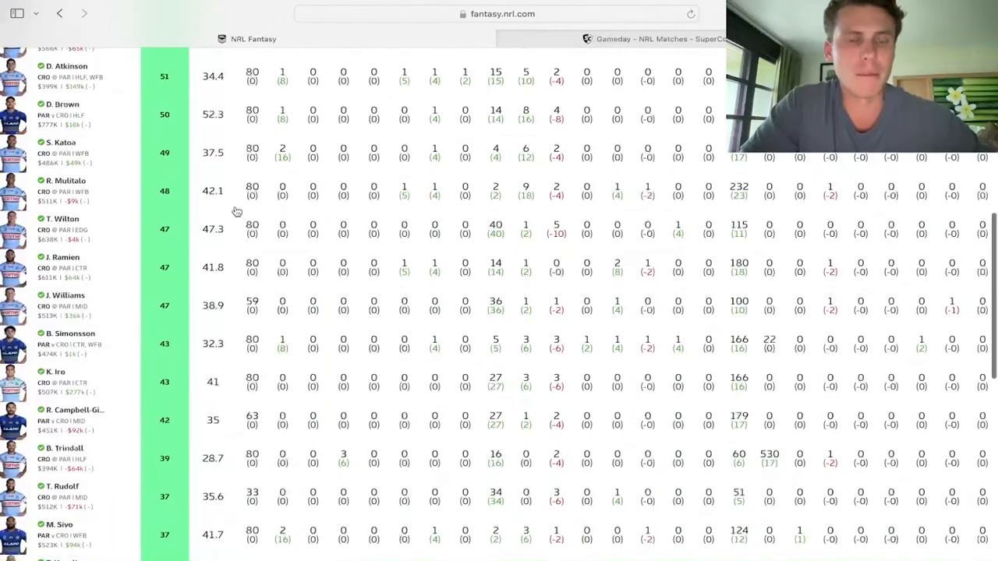
{"action": "mouse_move", "coordinate": [136, 121]}
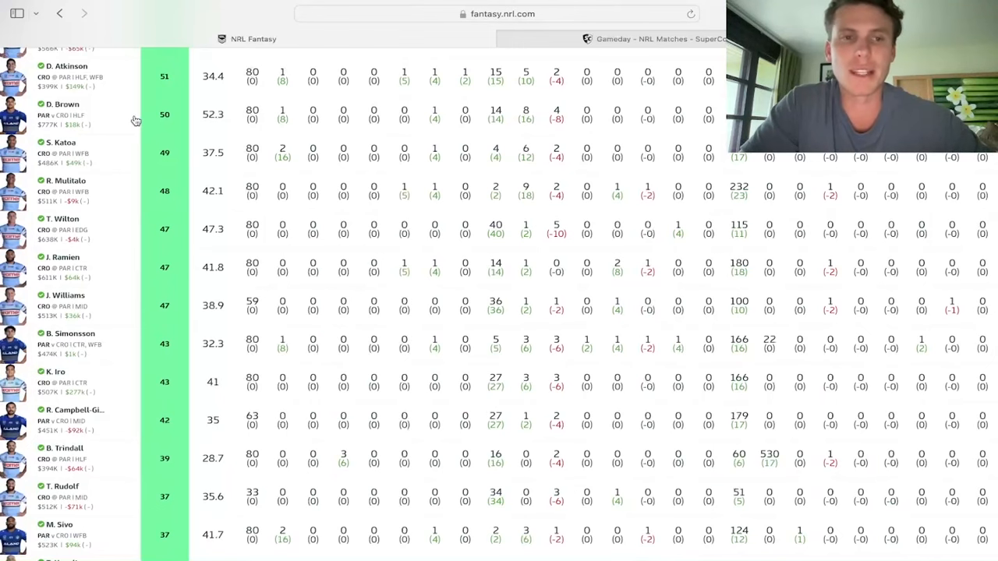
{"action": "scroll", "scroll_direction": "down", "scroll_amount": 3}
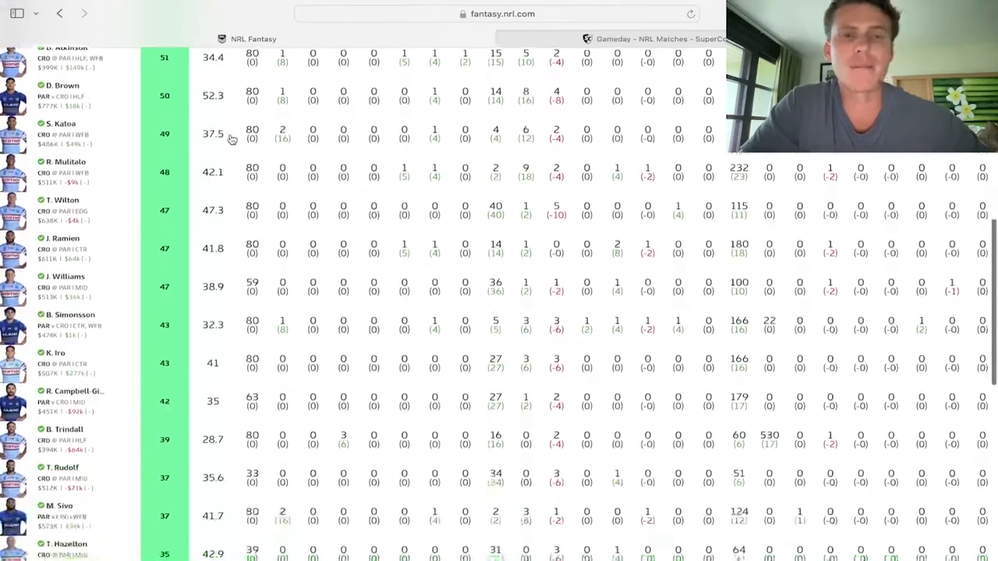
{"action": "scroll", "scroll_direction": "down", "scroll_amount": 3}
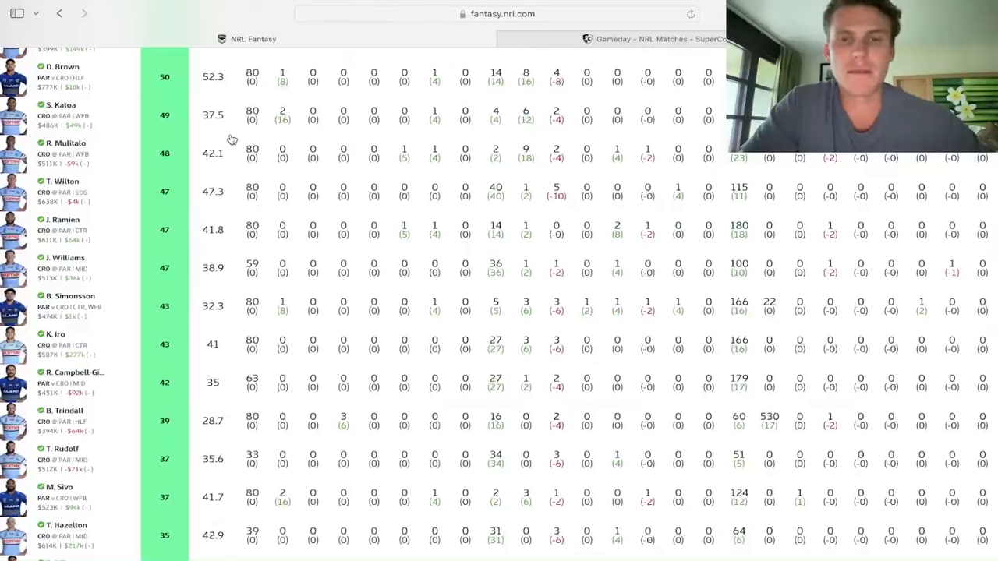
{"action": "mouse_move", "coordinate": [309, 87]}
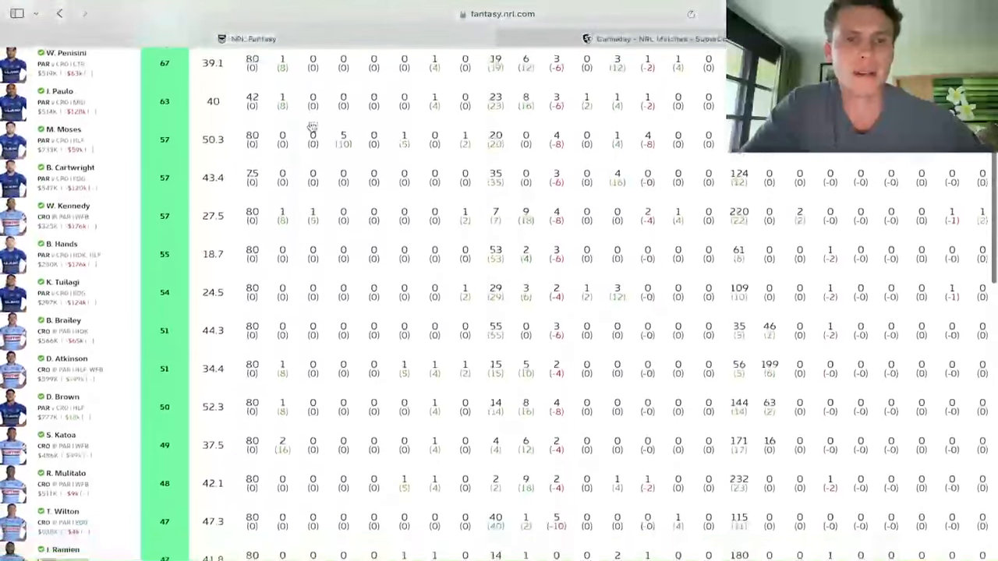
{"action": "scroll", "scroll_direction": "down", "scroll_amount": 3}
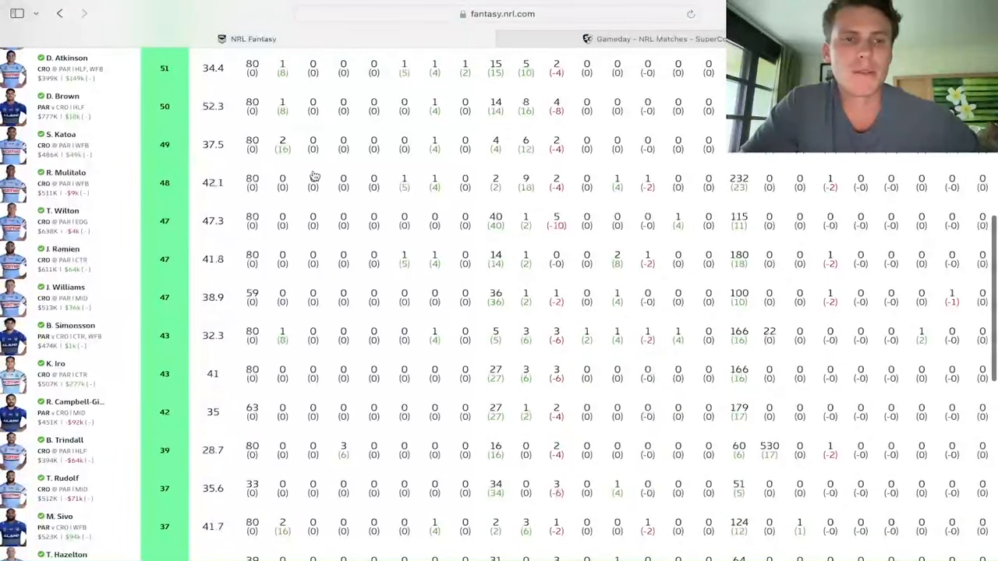
{"action": "scroll", "scroll_direction": "down", "scroll_amount": 3}
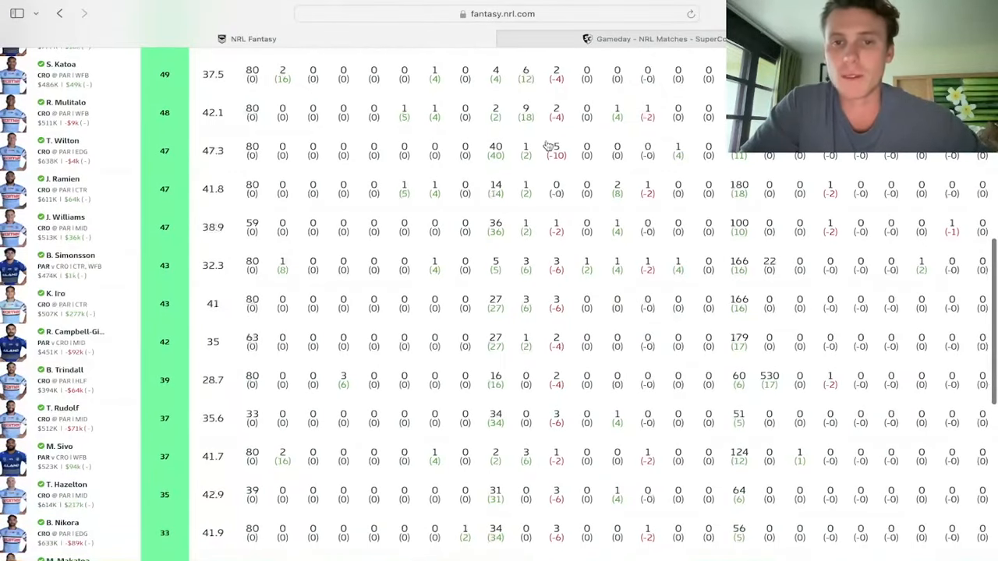
{"action": "mouse_move", "coordinate": [474, 131]}
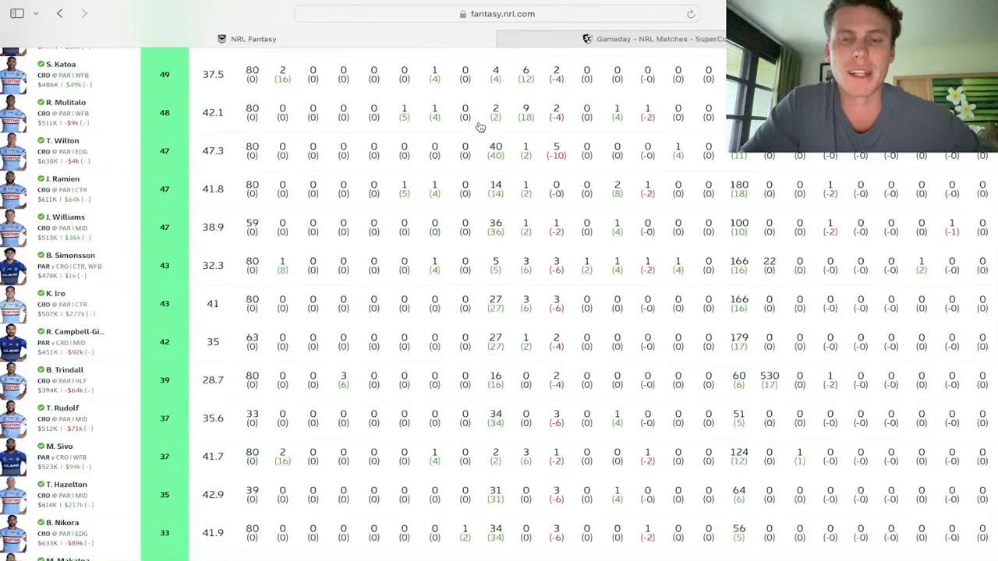
{"action": "scroll", "scroll_direction": "down", "scroll_amount": 3}
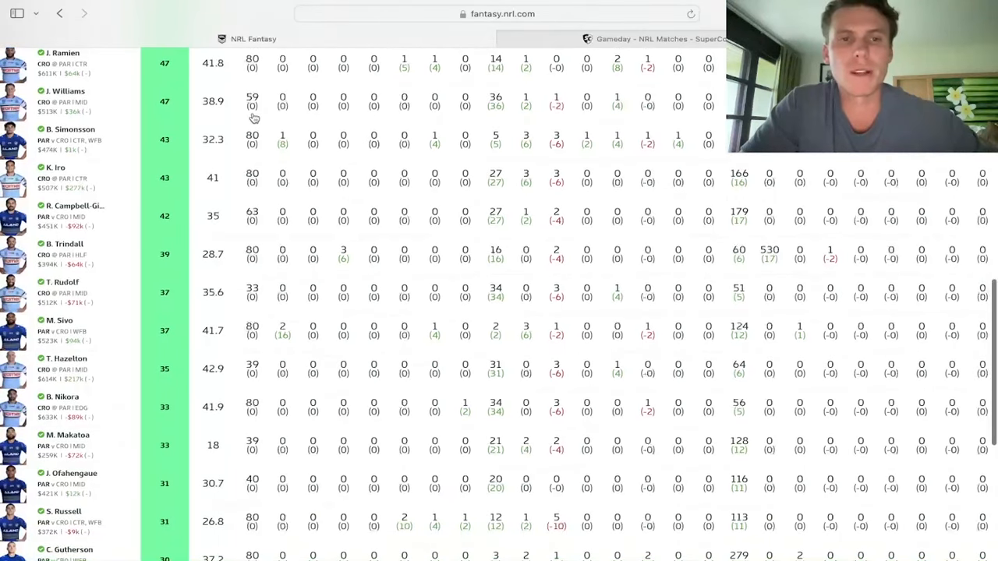
{"action": "mouse_move", "coordinate": [374, 129]}
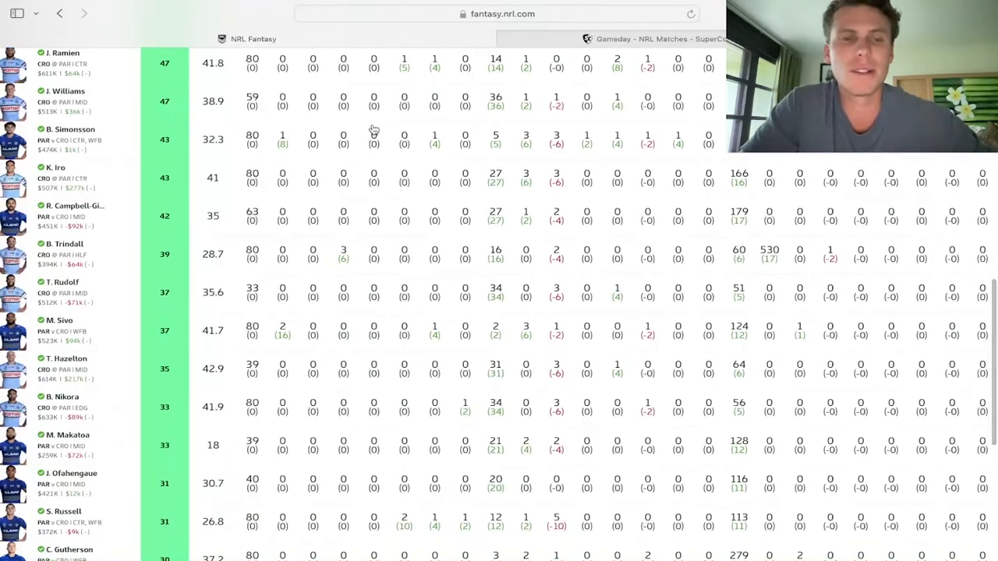
{"action": "scroll", "scroll_direction": "down", "scroll_amount": 3}
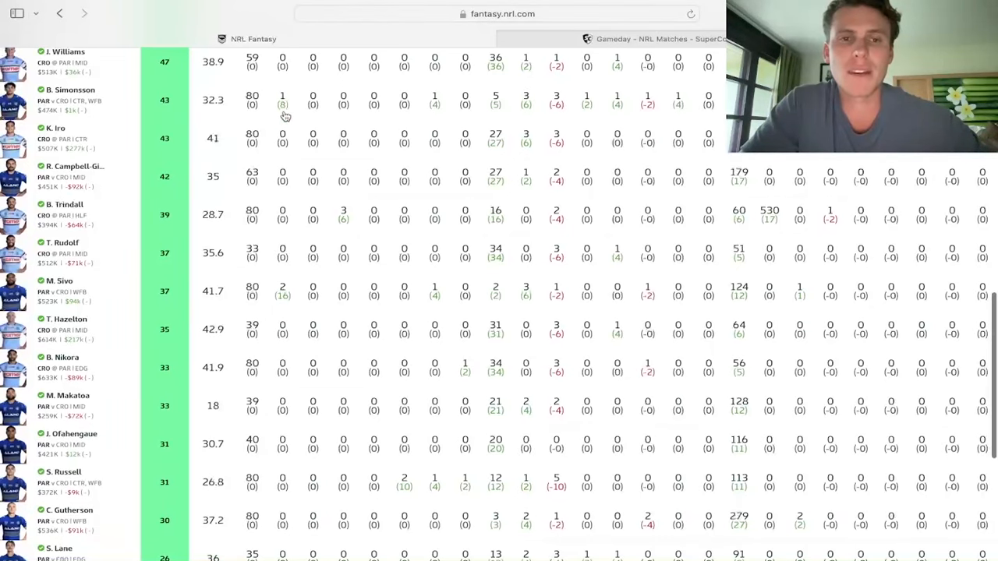
{"action": "mouse_move", "coordinate": [449, 126]}
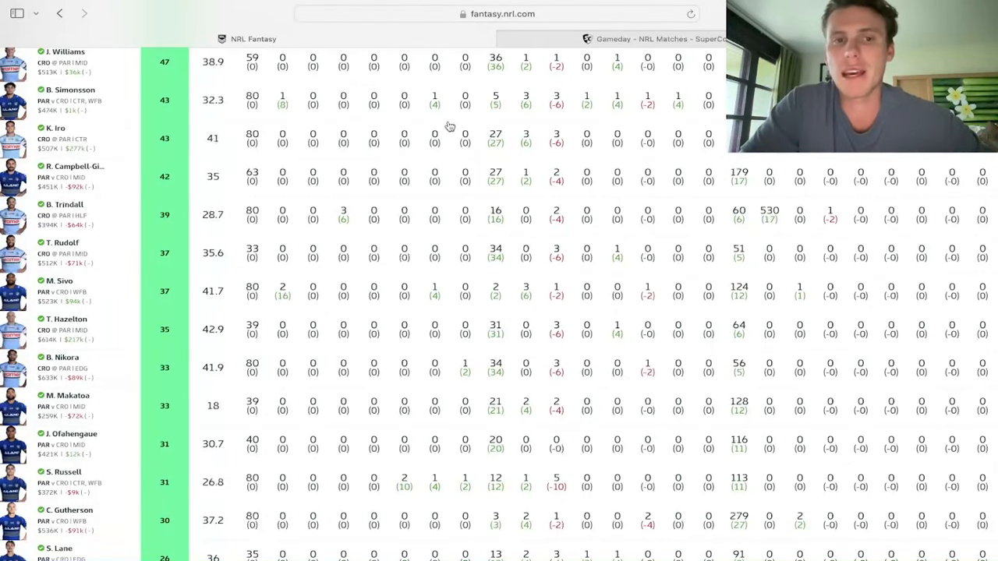
{"action": "mouse_move", "coordinate": [494, 131]}
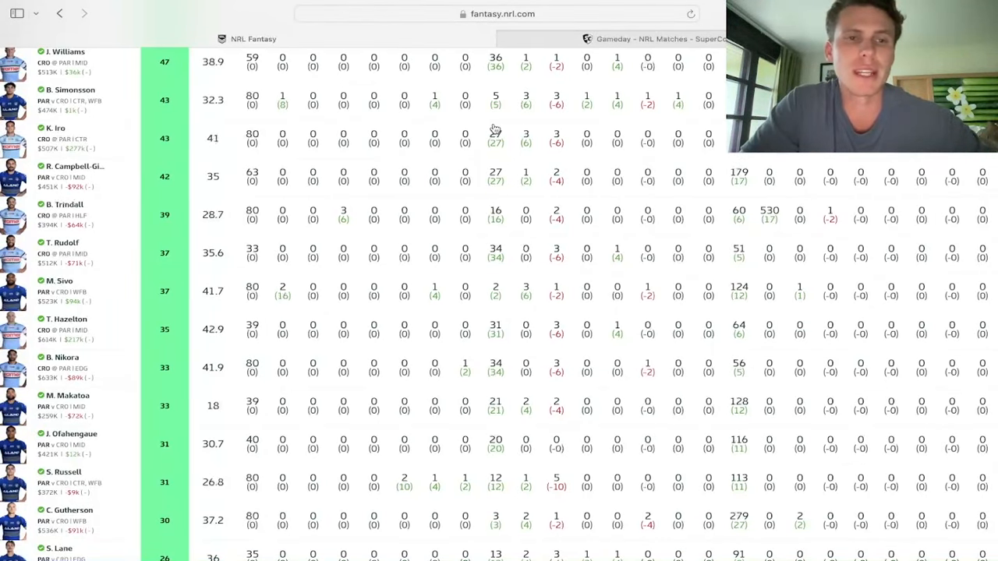
{"action": "scroll", "scroll_direction": "down", "scroll_amount": 3}
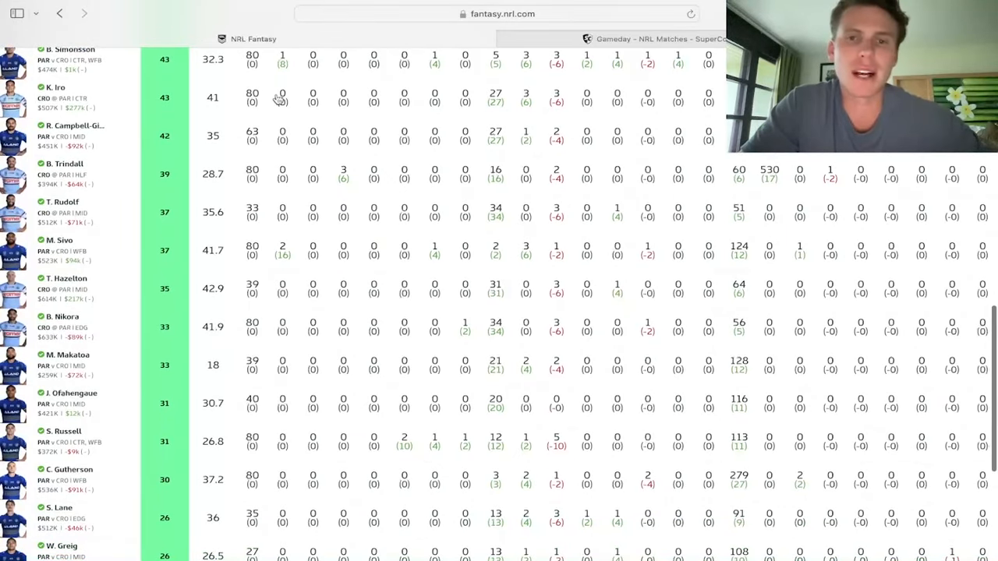
{"action": "mouse_move", "coordinate": [561, 113]}
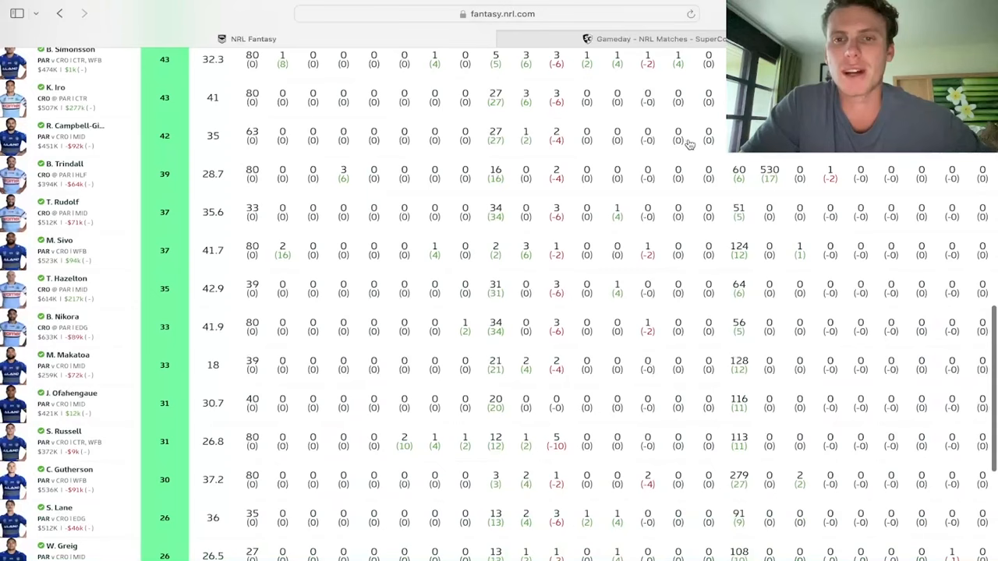
{"action": "mouse_move", "coordinate": [374, 139]}
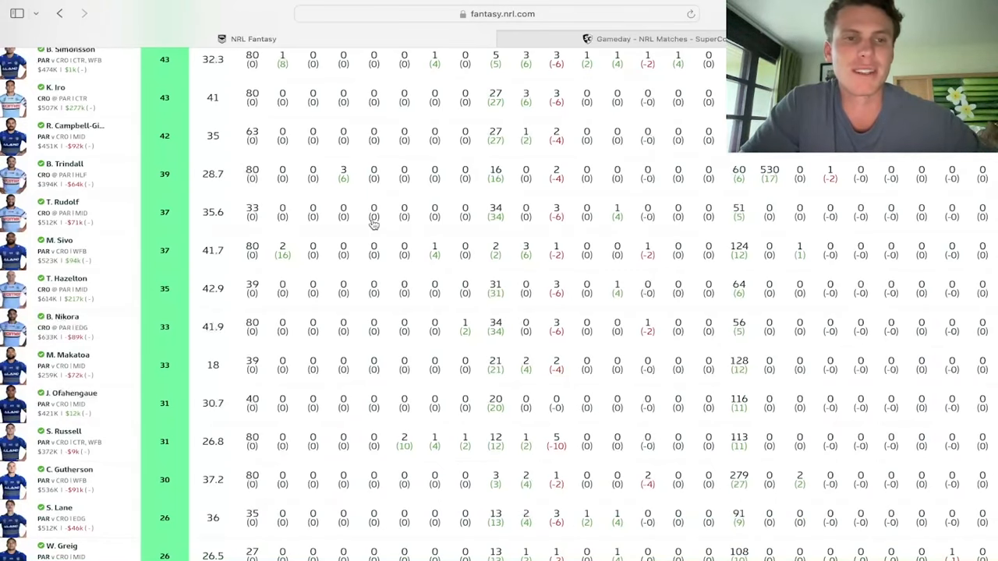
{"action": "scroll", "scroll_direction": "down", "scroll_amount": 3}
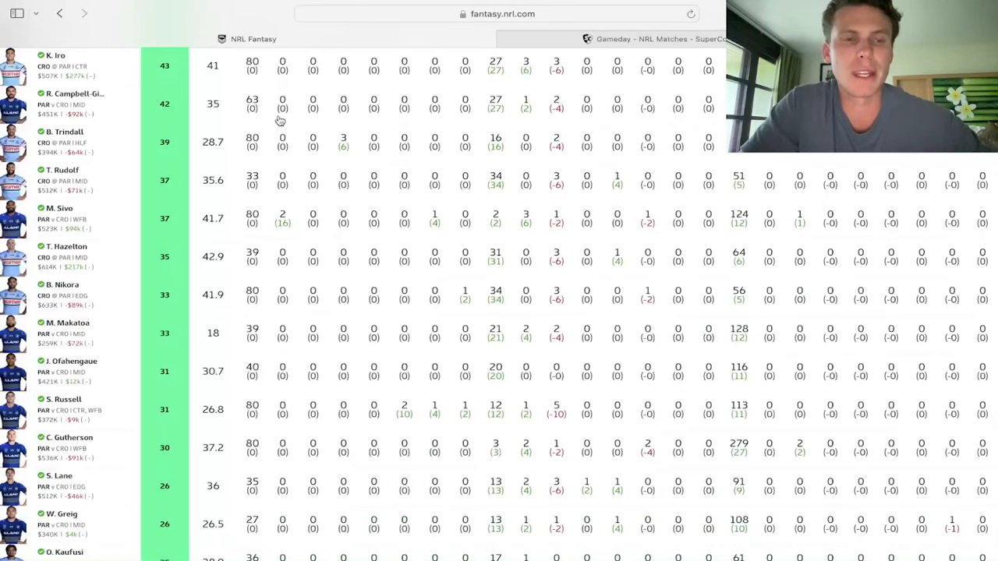
{"action": "scroll", "scroll_direction": "down", "scroll_amount": 3}
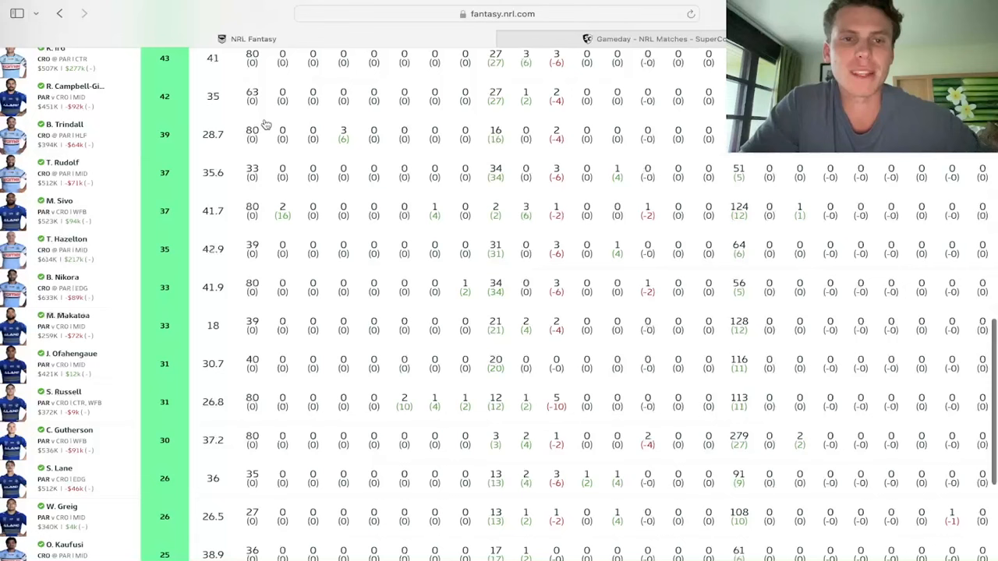
{"action": "mouse_move", "coordinate": [326, 145]}
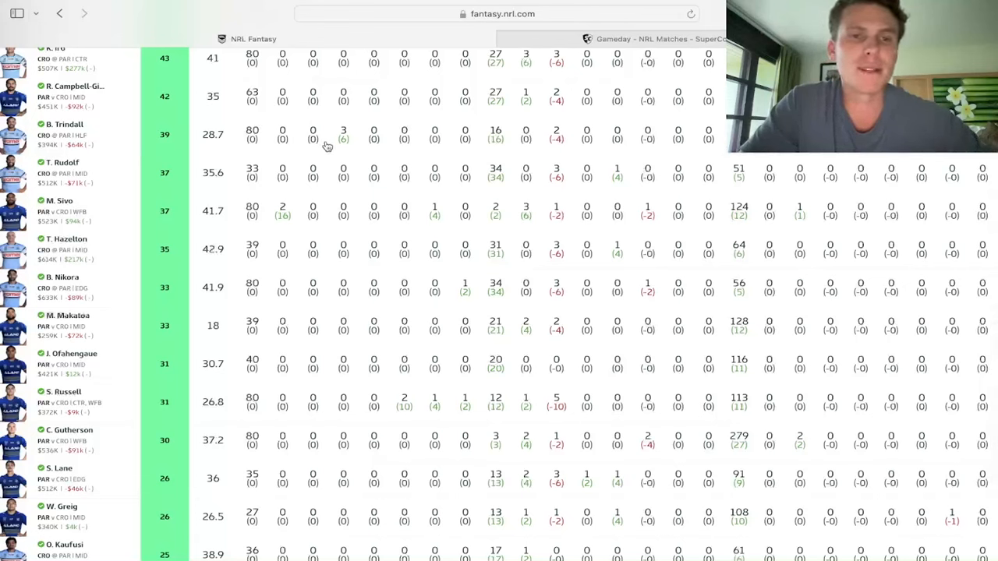
{"action": "mouse_move", "coordinate": [357, 148]}
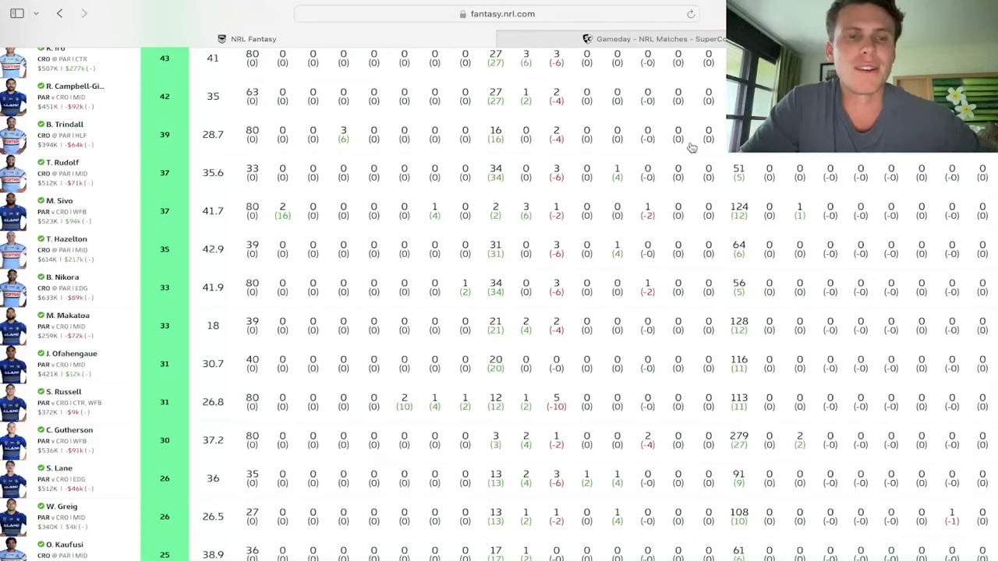
{"action": "mouse_move", "coordinate": [346, 137]}
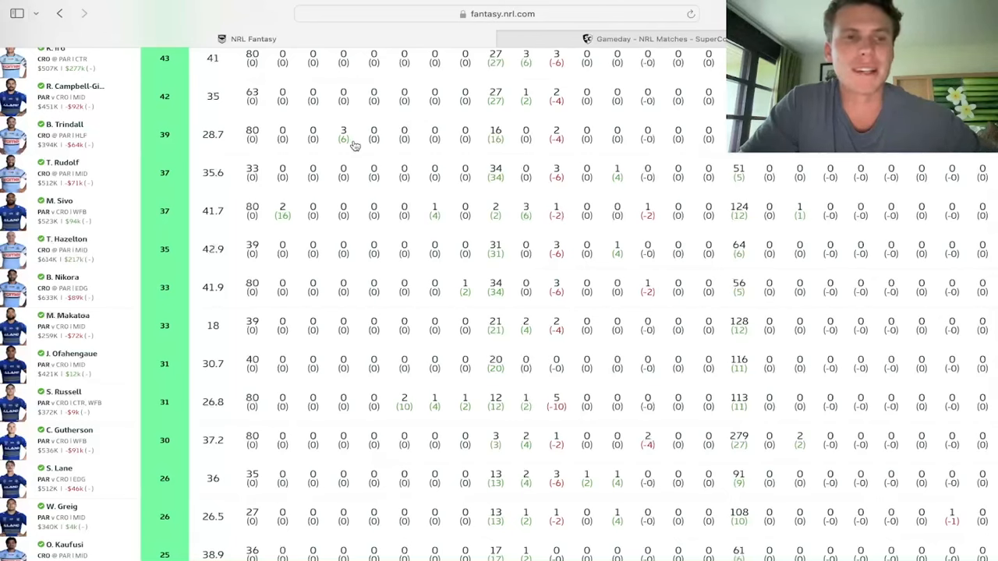
{"action": "mouse_move", "coordinate": [582, 174]}
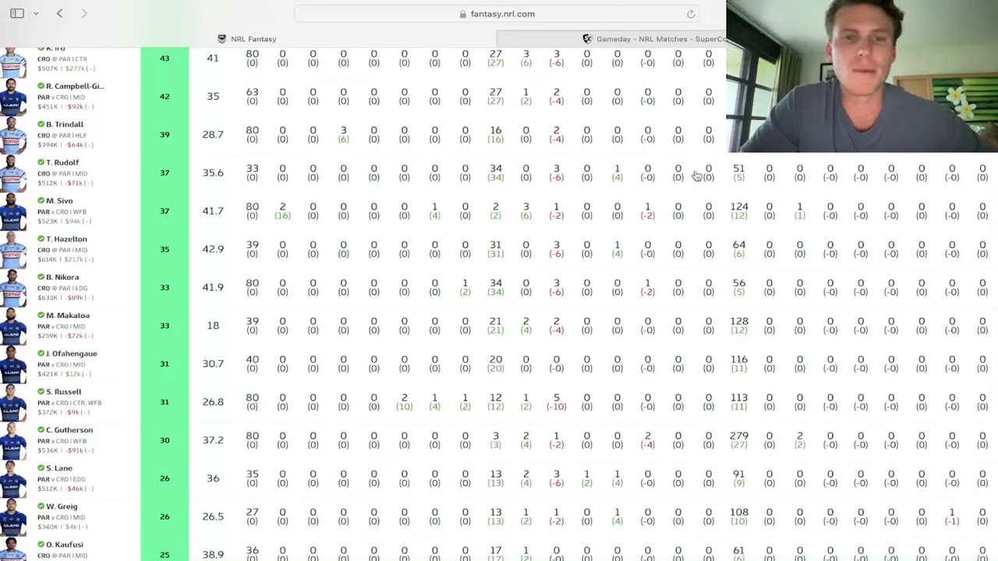
{"action": "mouse_move", "coordinate": [392, 159]}
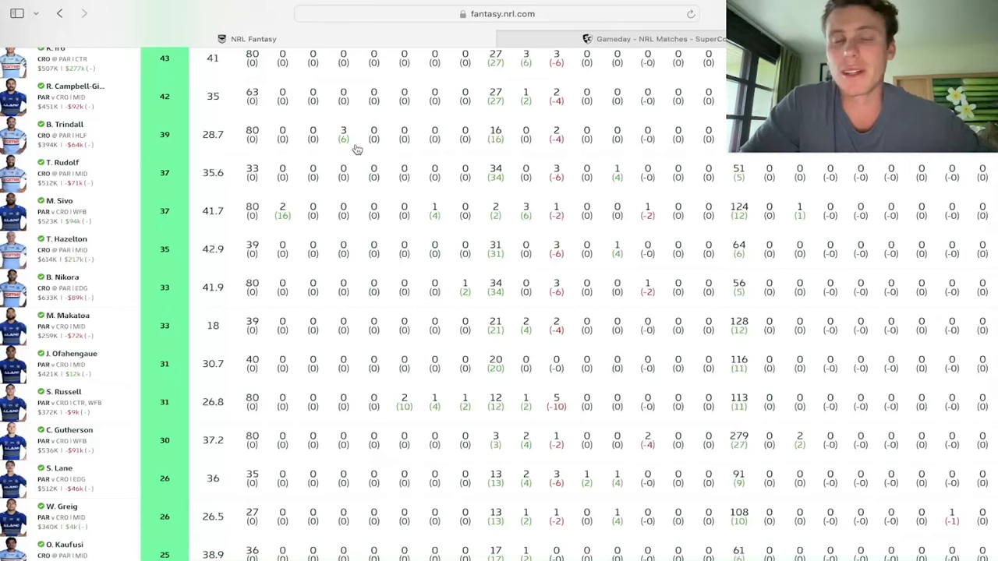
{"action": "scroll", "scroll_direction": "down", "scroll_amount": 3}
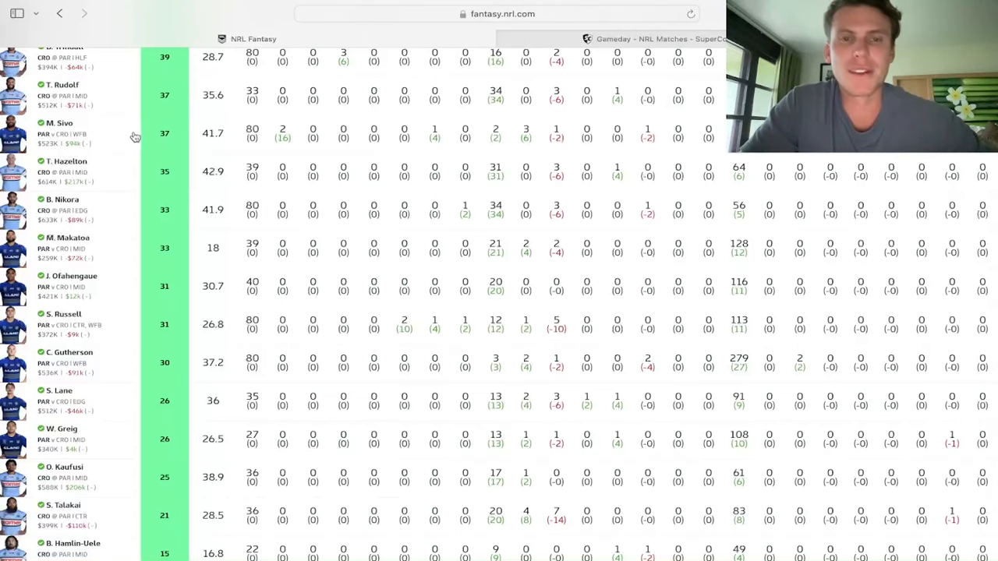
{"action": "mouse_move", "coordinate": [336, 149]}
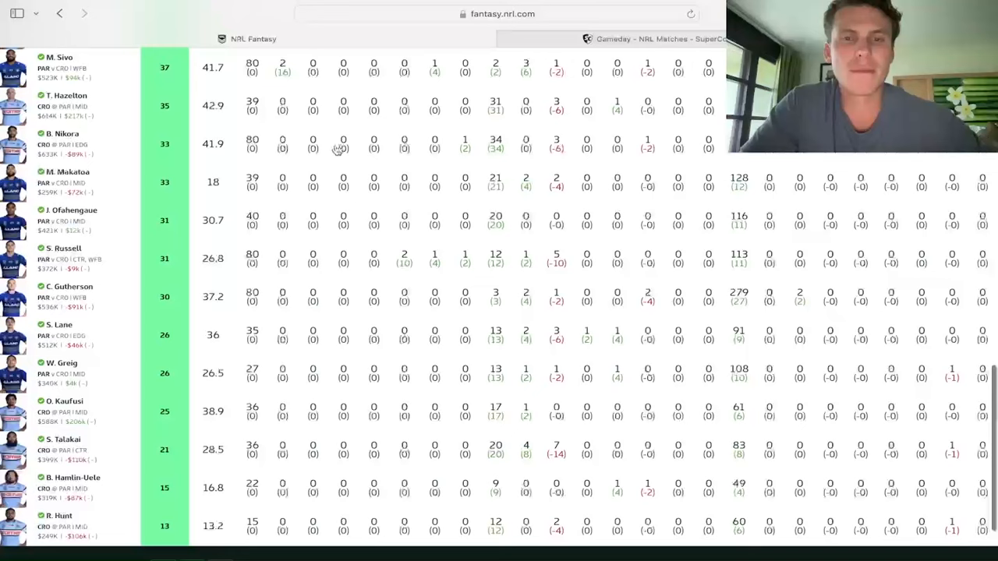
{"action": "scroll", "scroll_direction": "down", "scroll_amount": 3}
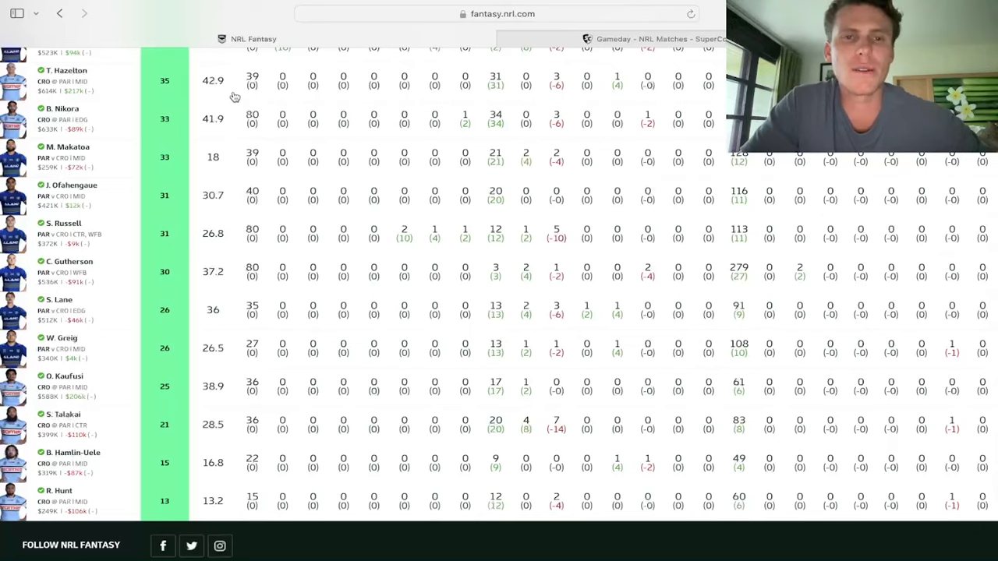
{"action": "mouse_move", "coordinate": [577, 75]}
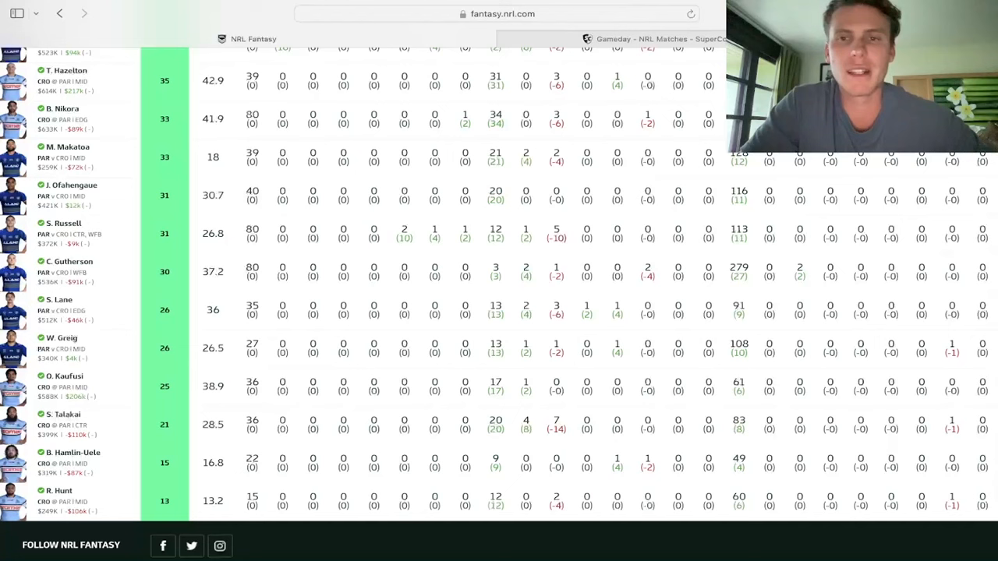
{"action": "mouse_move", "coordinate": [321, 137]}
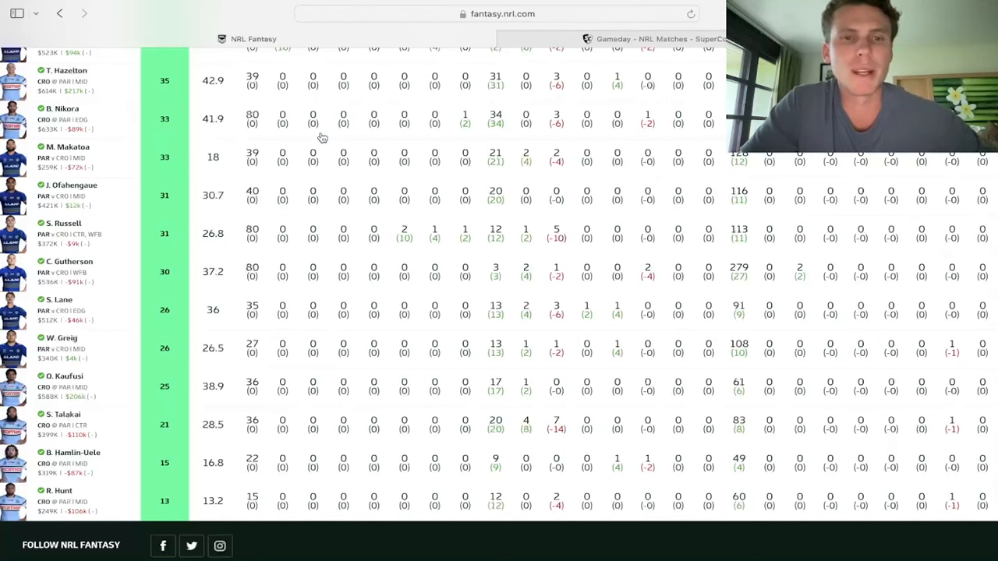
{"action": "mouse_move", "coordinate": [367, 133]}
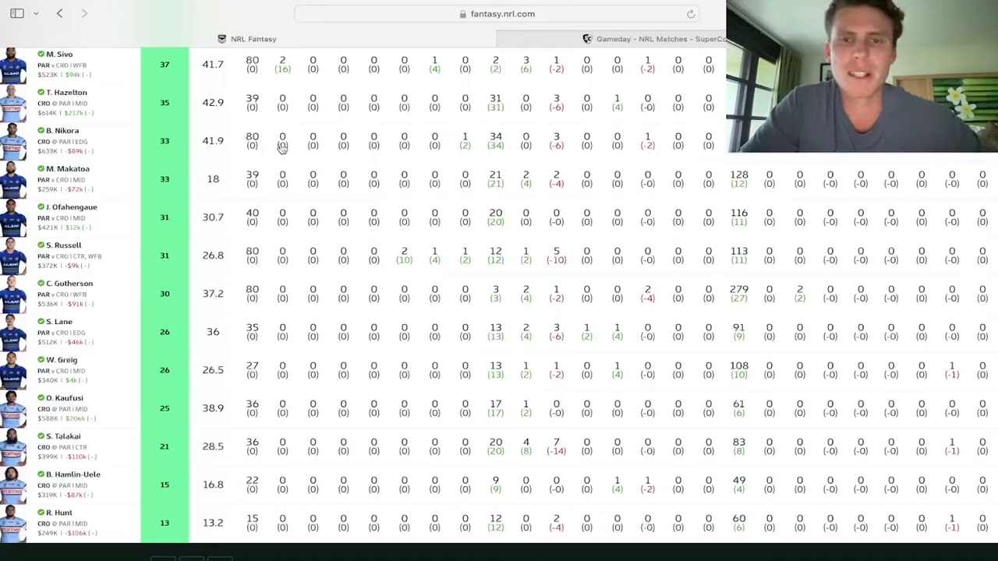
{"action": "mouse_move", "coordinate": [567, 154]}
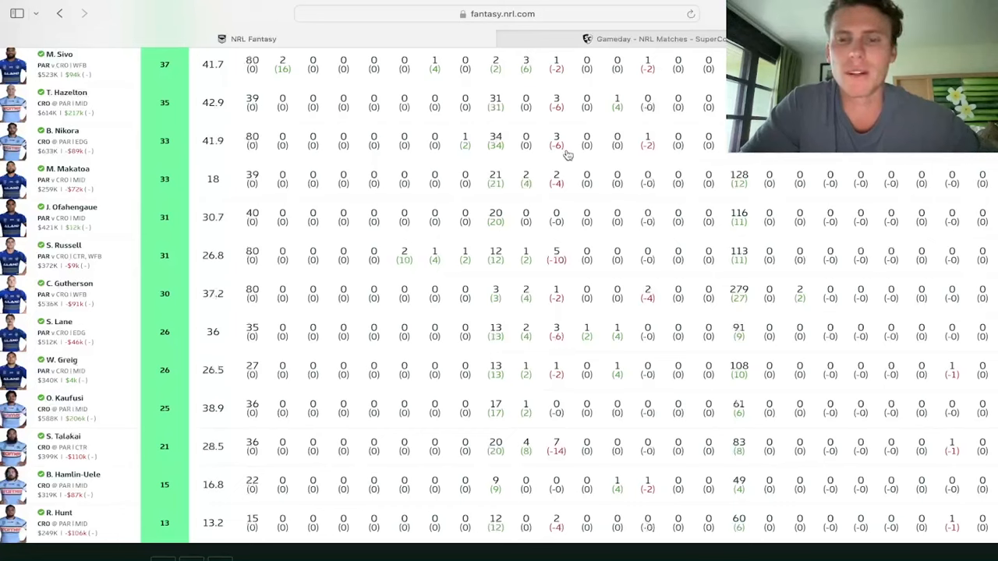
{"action": "mouse_move", "coordinate": [629, 135]}
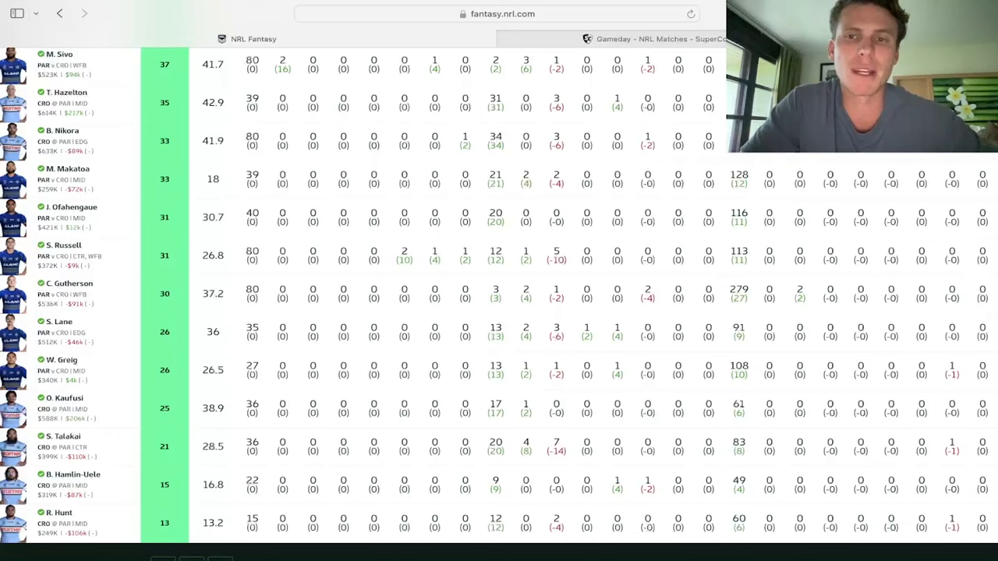
{"action": "mouse_move", "coordinate": [464, 129]}
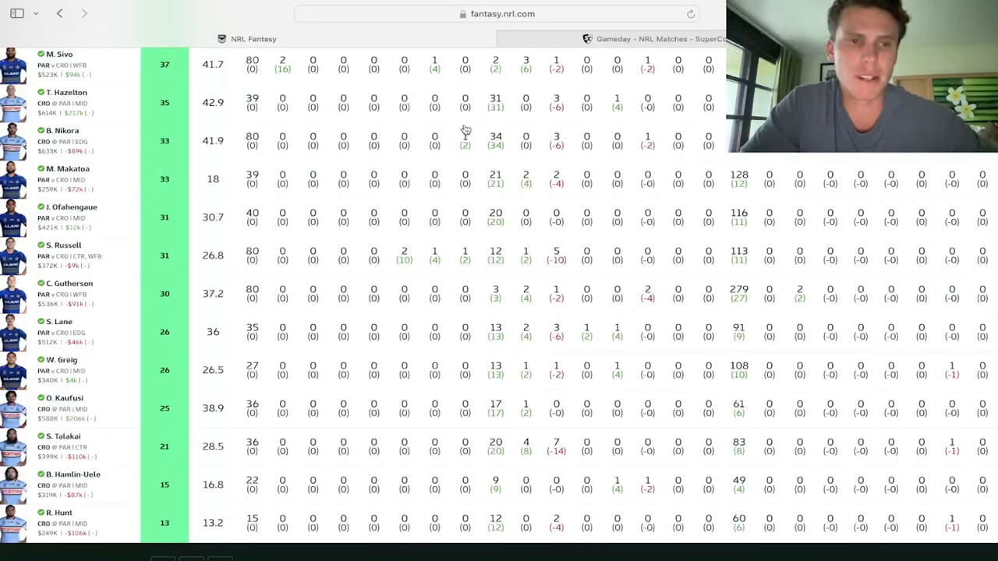
{"action": "mouse_move", "coordinate": [235, 155]}
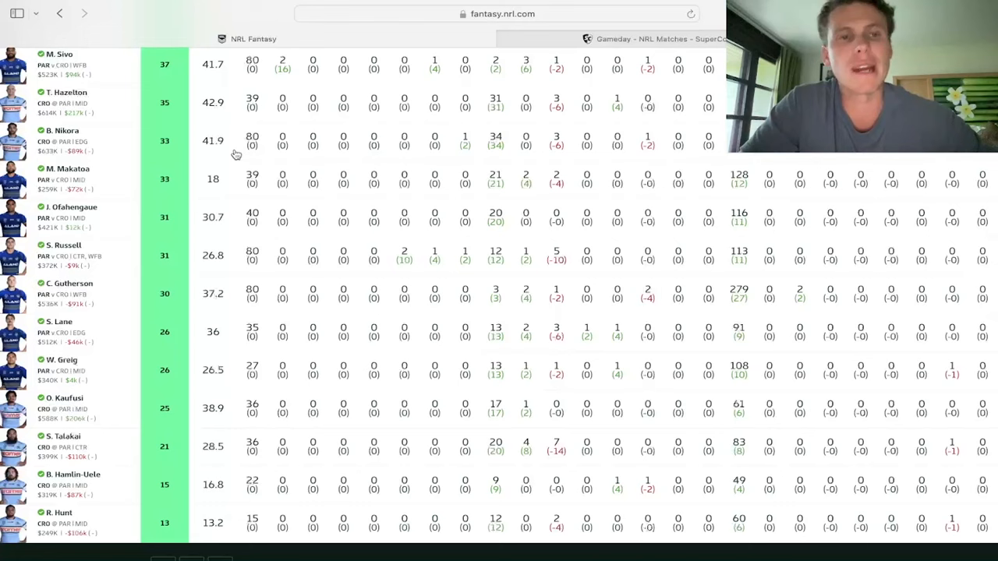
{"action": "scroll", "scroll_direction": "down", "scroll_amount": 3}
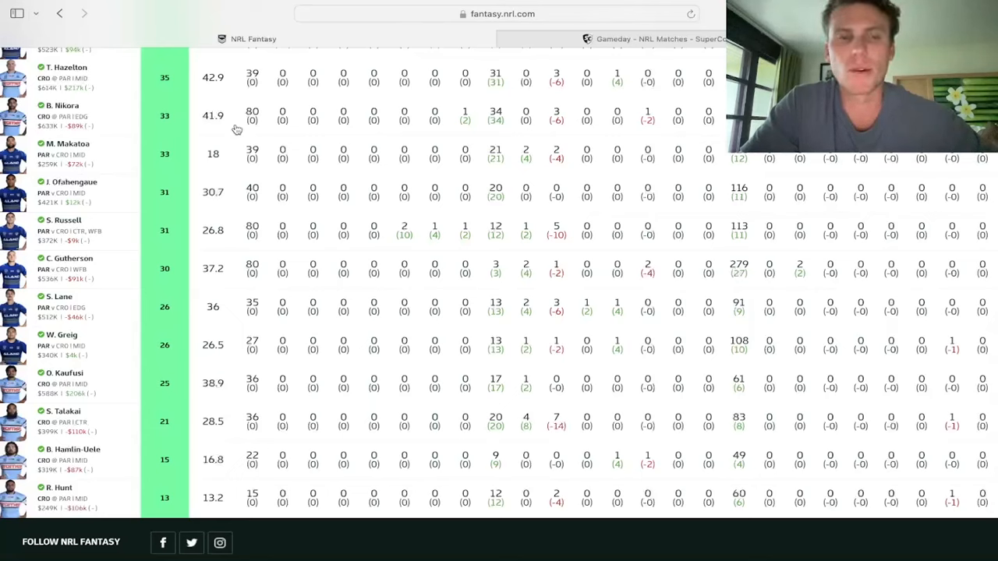
{"action": "mouse_move", "coordinate": [192, 127]}
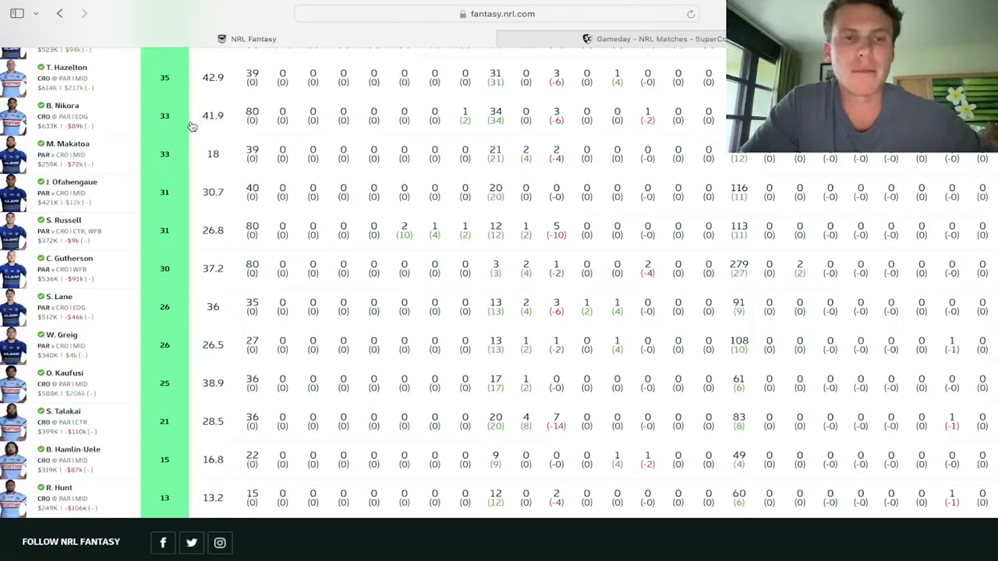
{"action": "mouse_move", "coordinate": [393, 153]}
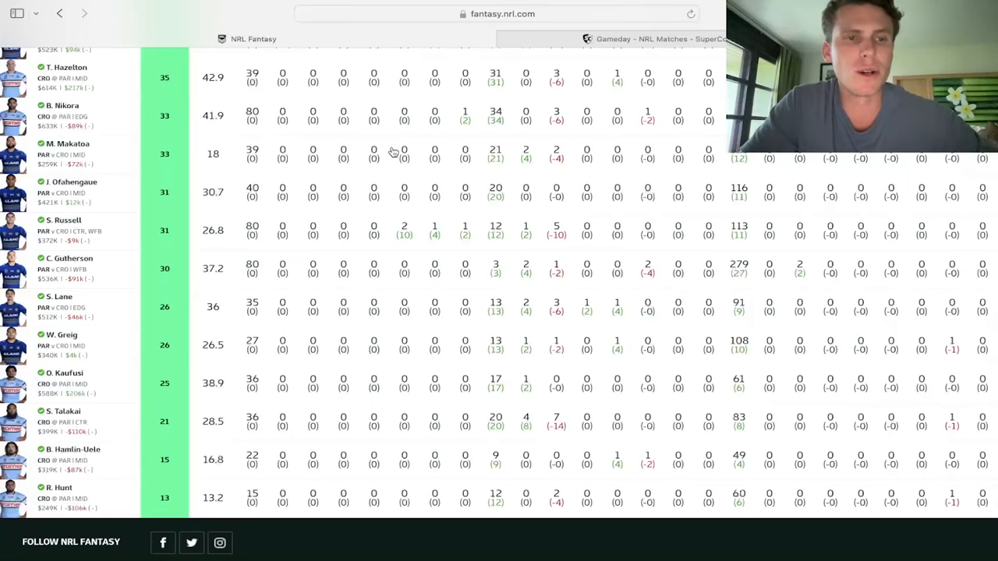
{"action": "mouse_move", "coordinate": [196, 133]}
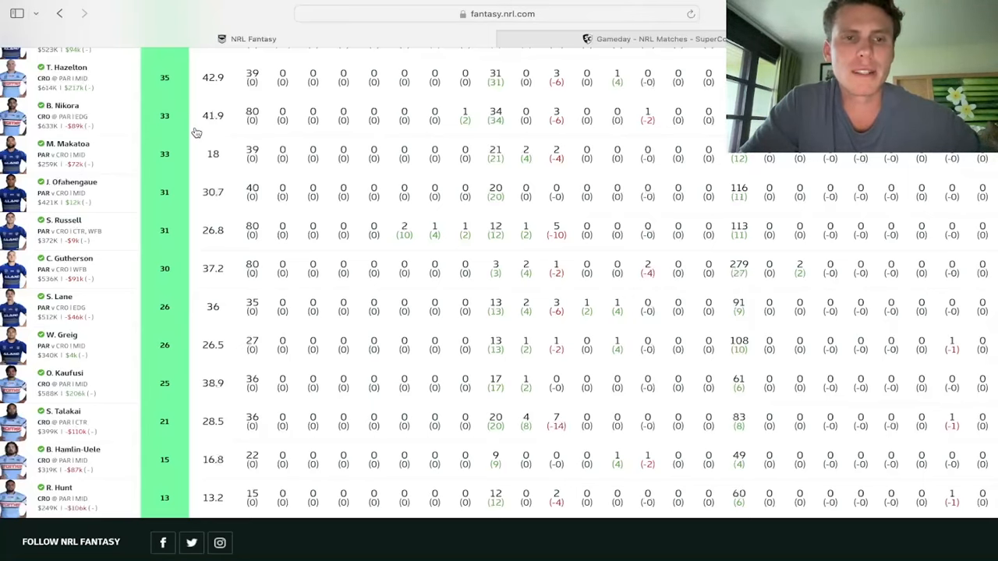
{"action": "scroll", "scroll_direction": "down", "scroll_amount": 3}
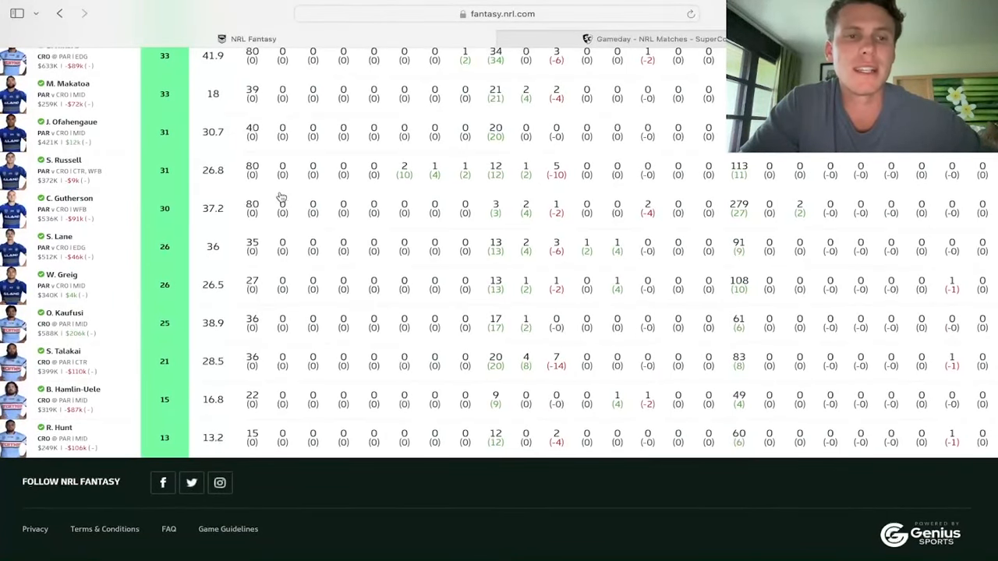
{"action": "mouse_move", "coordinate": [708, 234]}
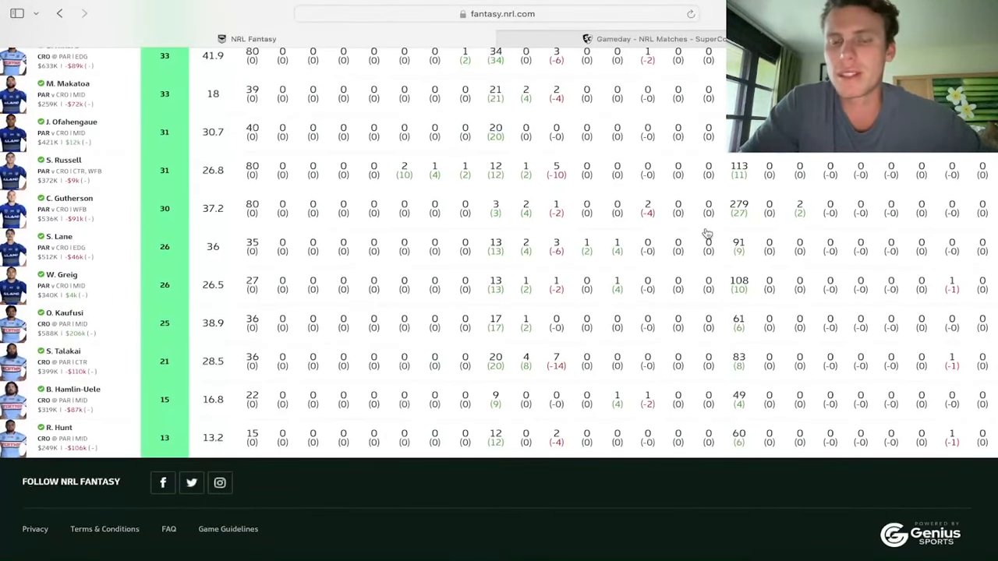
{"action": "mouse_move", "coordinate": [577, 237]}
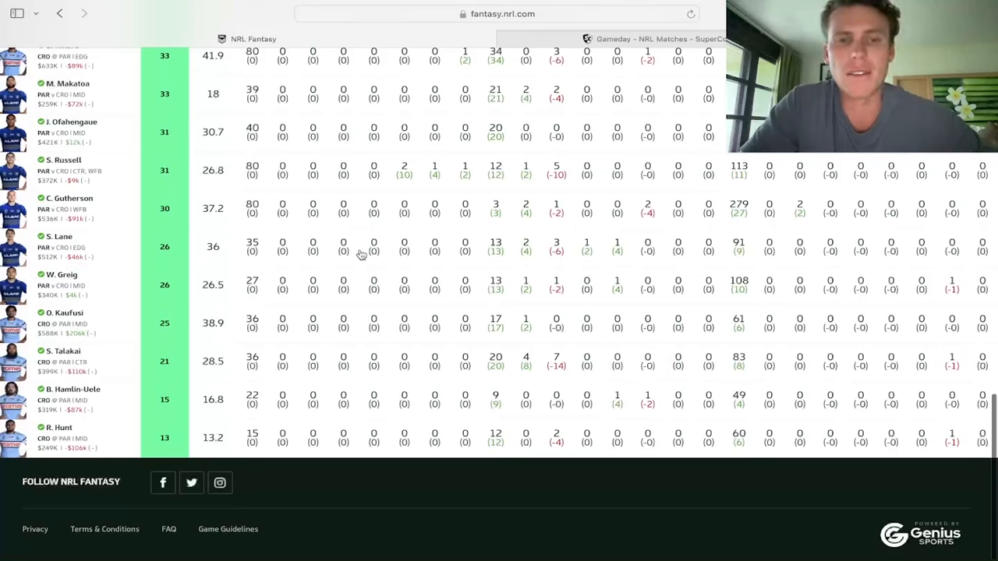
{"action": "mouse_move", "coordinate": [359, 261]}
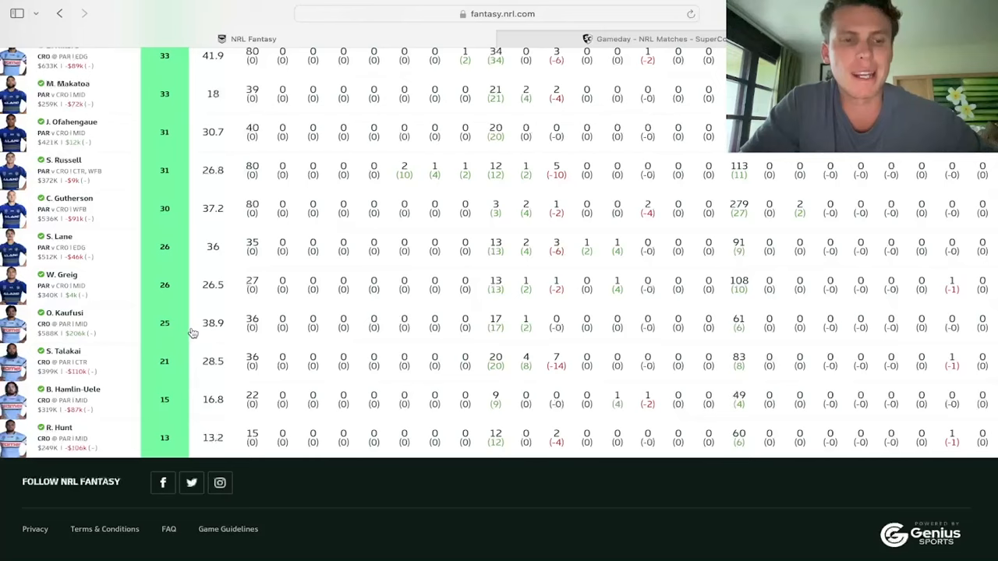
{"action": "mouse_move", "coordinate": [243, 336]}
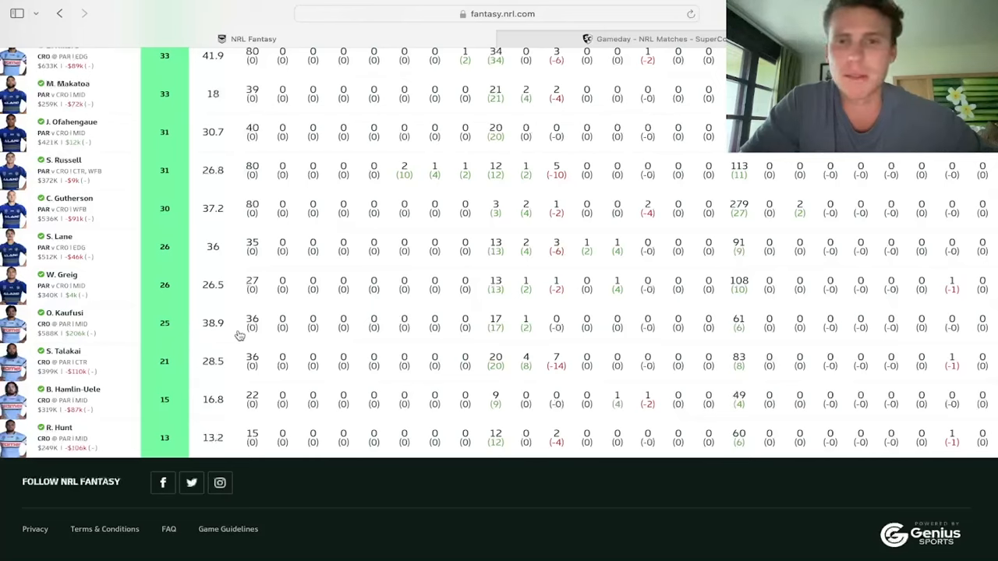
{"action": "mouse_move", "coordinate": [215, 335]}
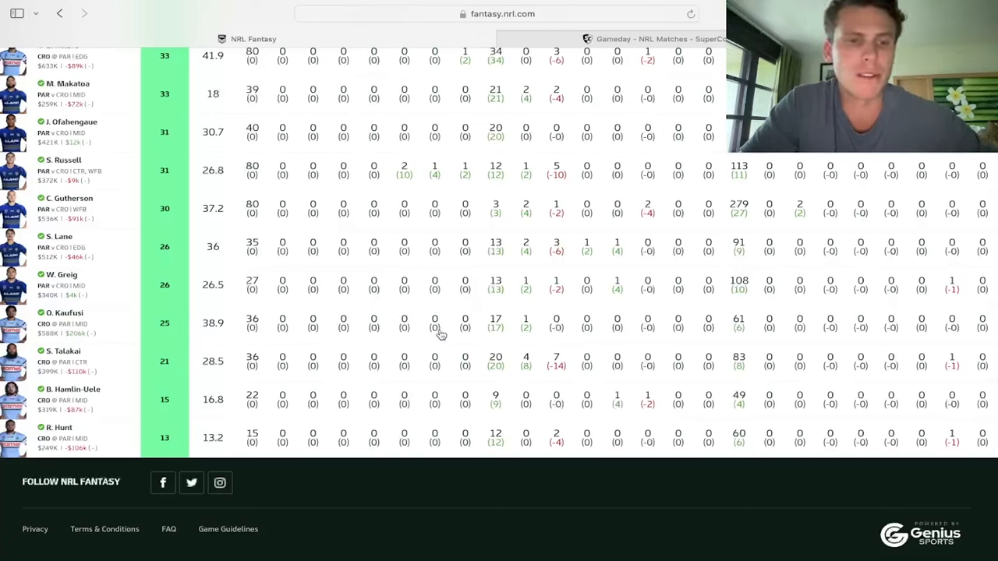
{"action": "mouse_move", "coordinate": [367, 329]}
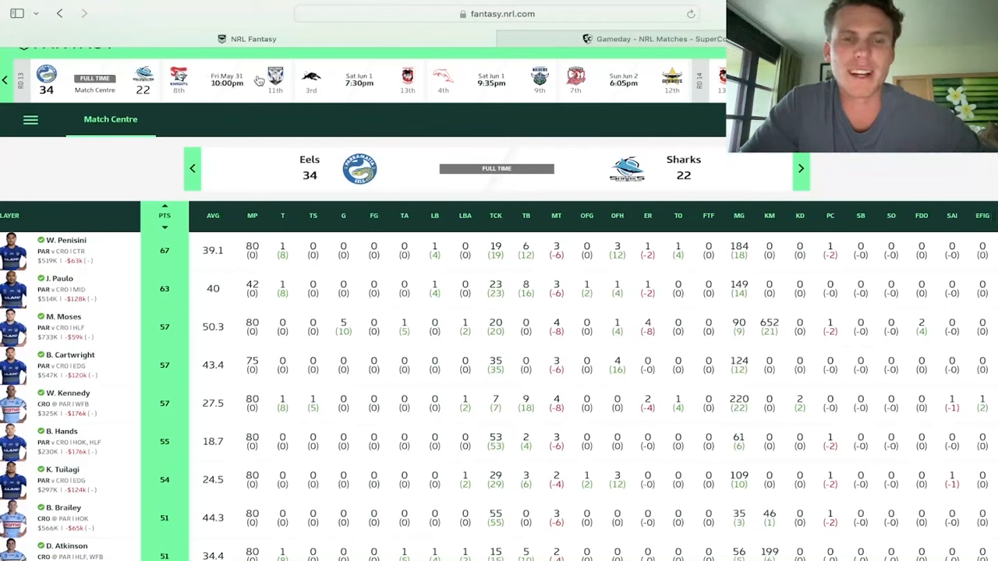
{"action": "mouse_move", "coordinate": [471, 39]}
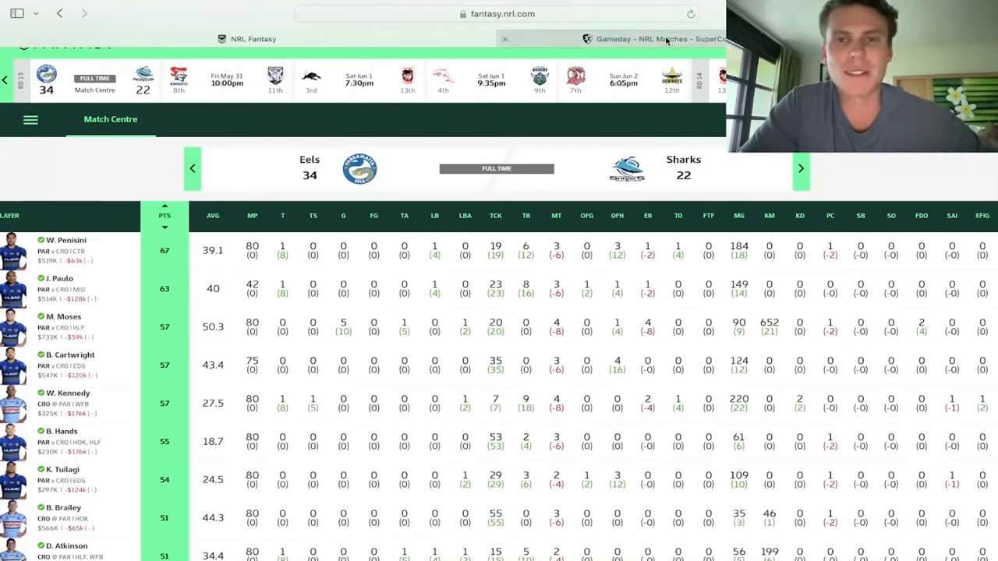
{"action": "mouse_move", "coordinate": [647, 39]}
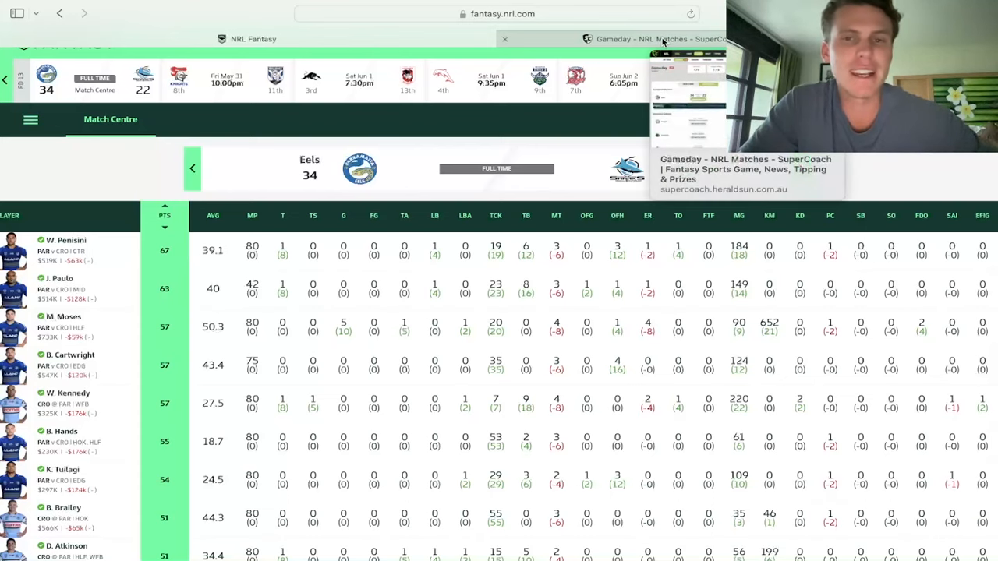
- Switch to the 'Gameday - NRL Matches - SuperCoach' browser tab
{"action": "left_click", "coordinate": [646, 39]}
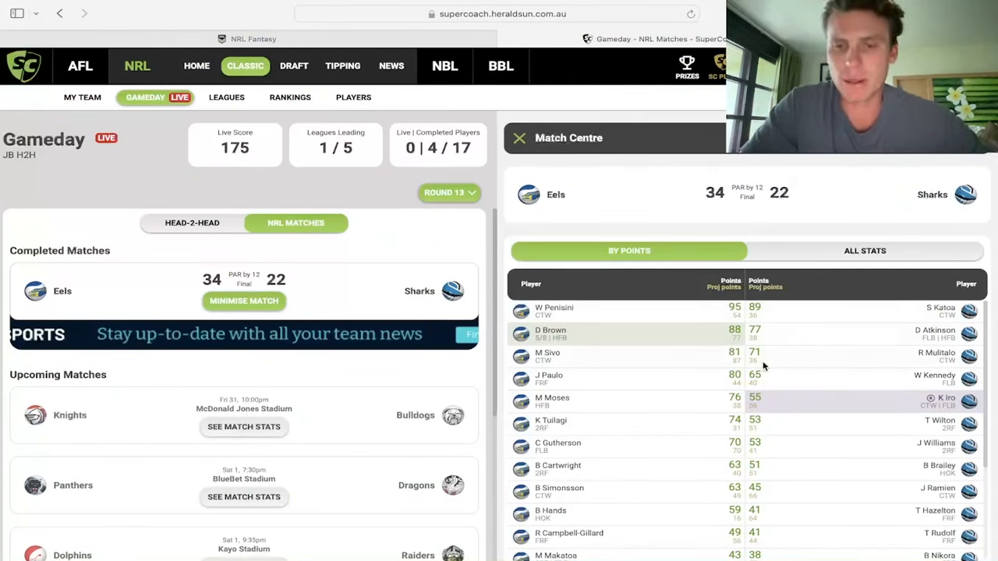
{"action": "mouse_move", "coordinate": [720, 335]}
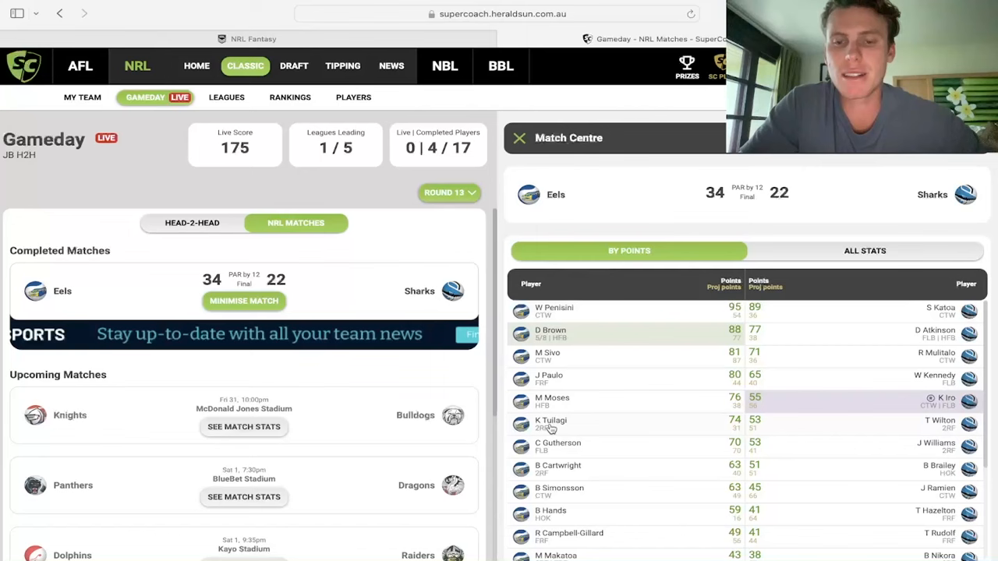
- View the Eels vs Sharks Match Centre By Points list via See Match Stats
{"action": "left_click", "coordinate": [552, 421]}
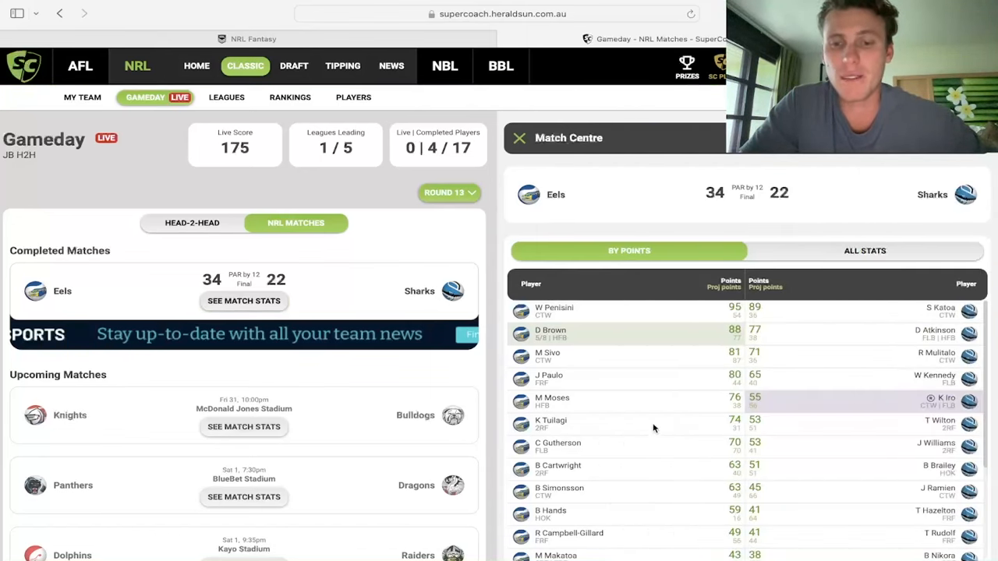
{"action": "mouse_move", "coordinate": [692, 371]}
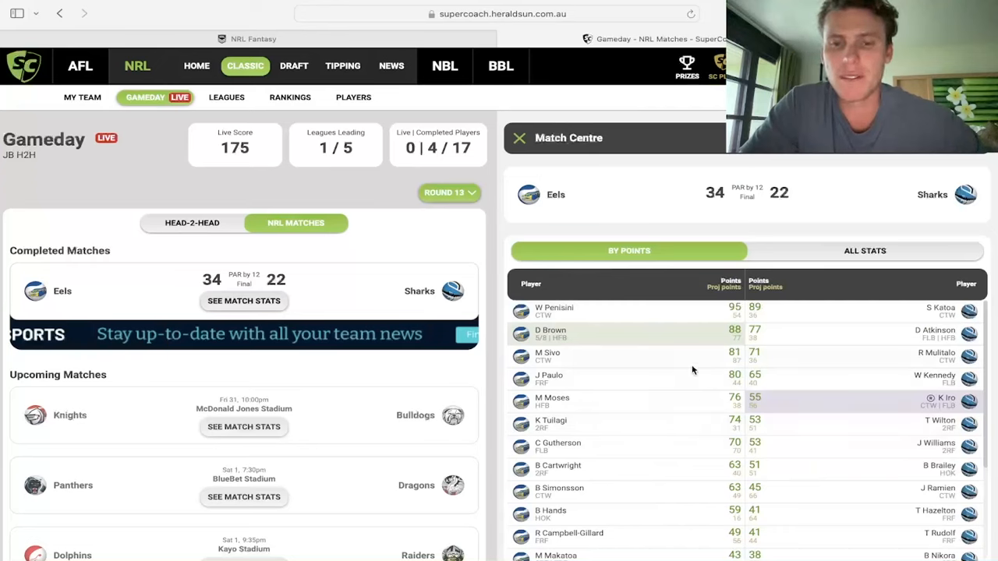
{"action": "mouse_move", "coordinate": [722, 334]}
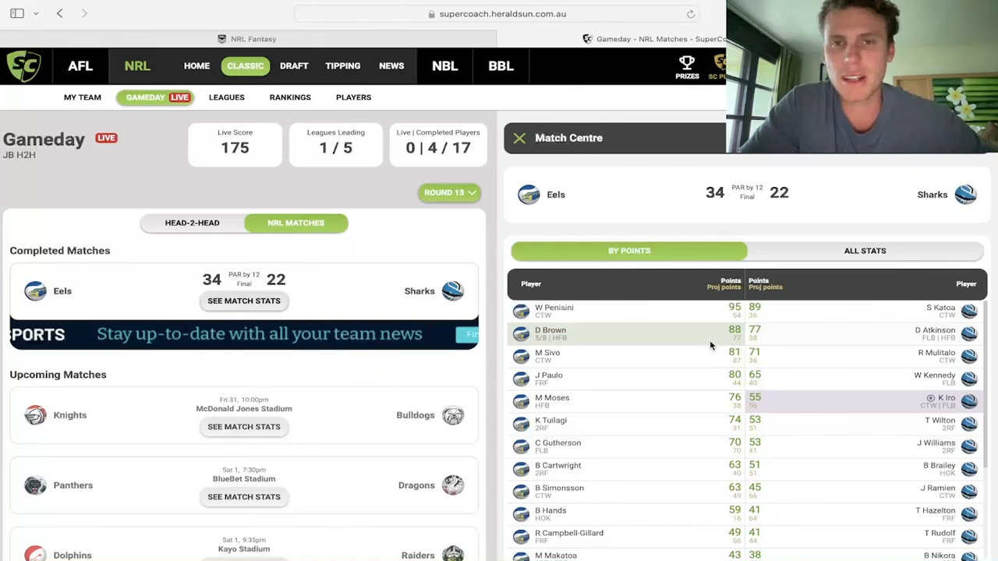
{"action": "scroll", "scroll_direction": "down", "scroll_amount": 3}
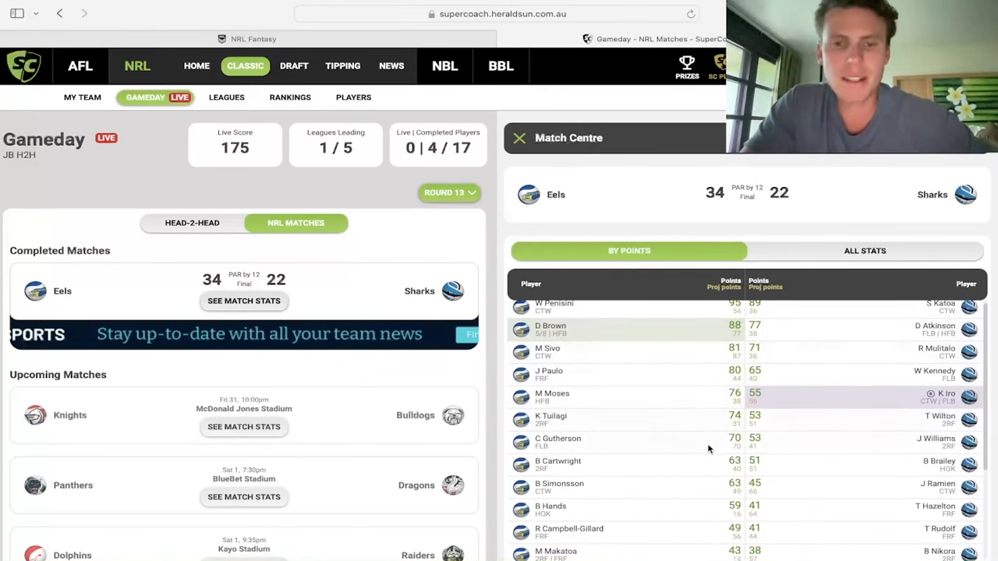
{"action": "scroll", "scroll_direction": "down", "scroll_amount": 3}
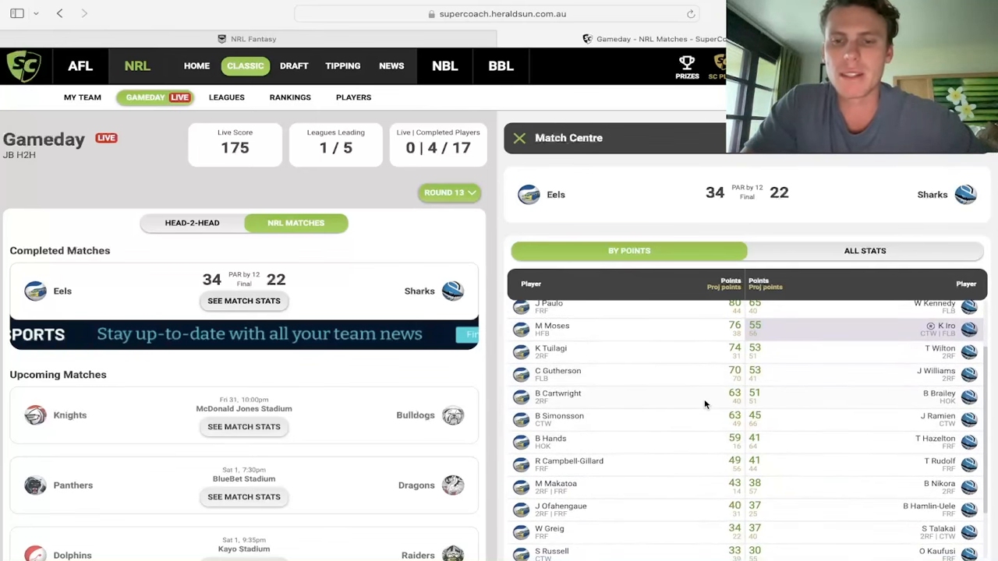
{"action": "mouse_move", "coordinate": [630, 400]}
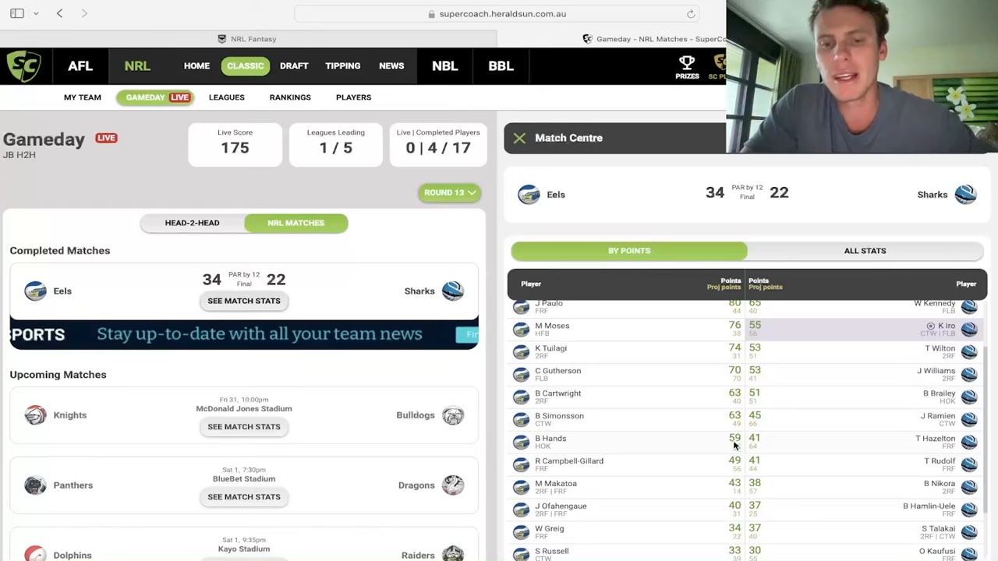
{"action": "scroll", "scroll_direction": "down", "scroll_amount": 3}
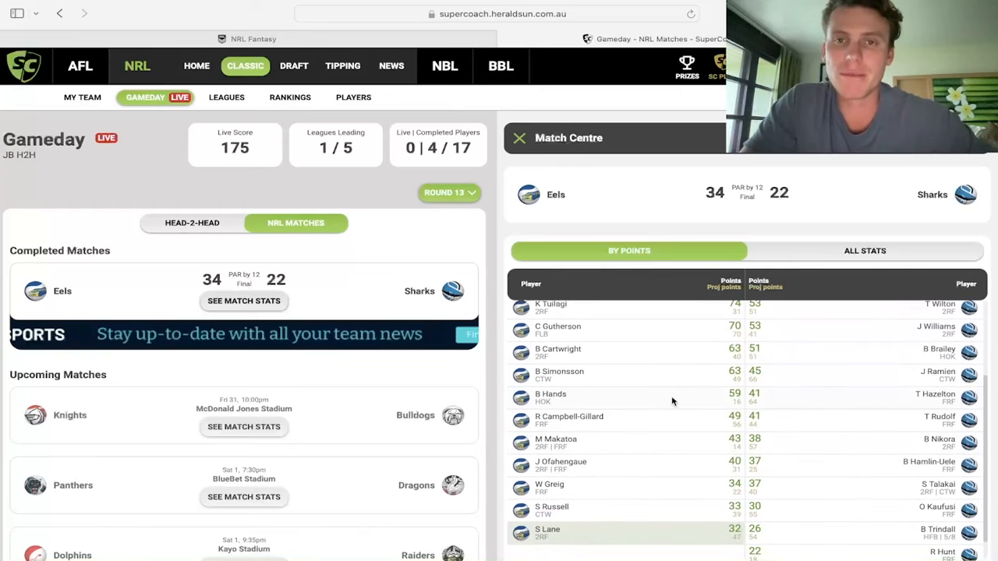
{"action": "mouse_move", "coordinate": [708, 399]}
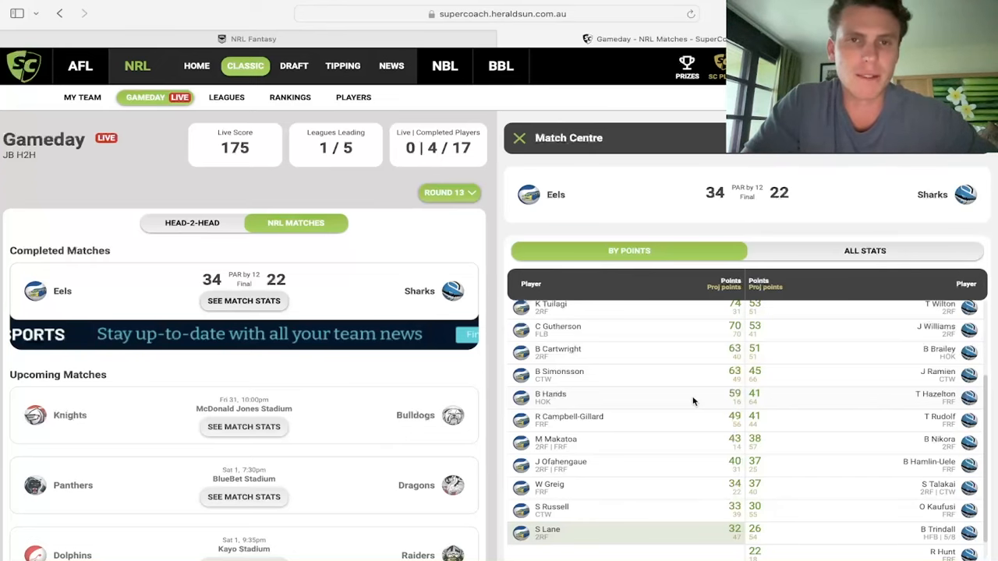
{"action": "scroll", "scroll_direction": "down", "scroll_amount": 3}
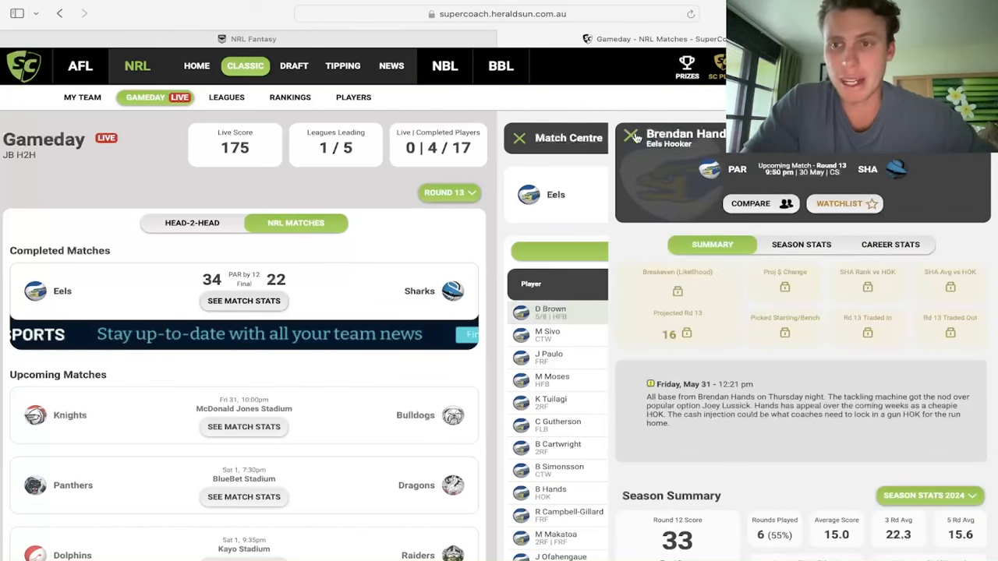
{"action": "left_click", "coordinate": [630, 134]}
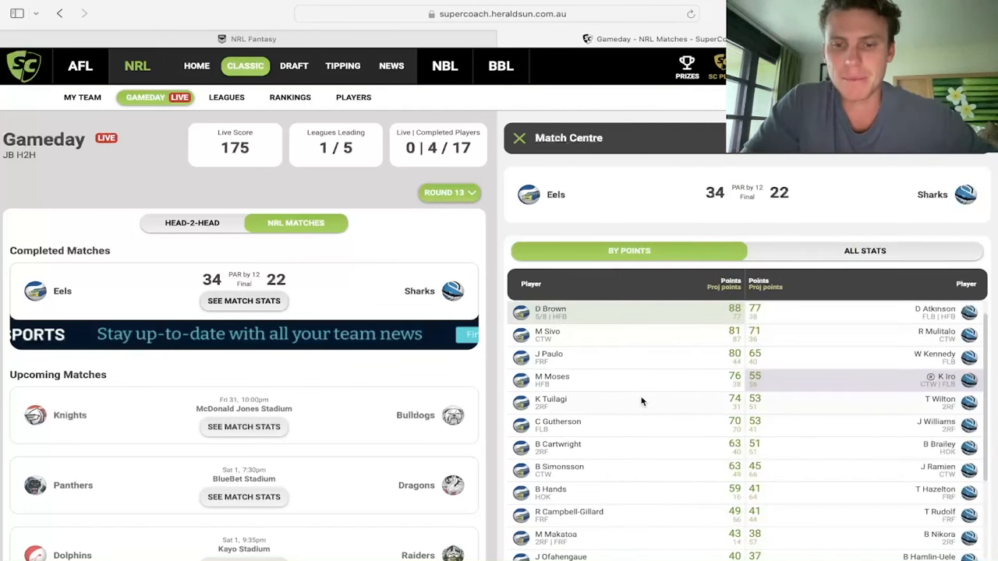
{"action": "scroll", "scroll_direction": "down", "scroll_amount": 3}
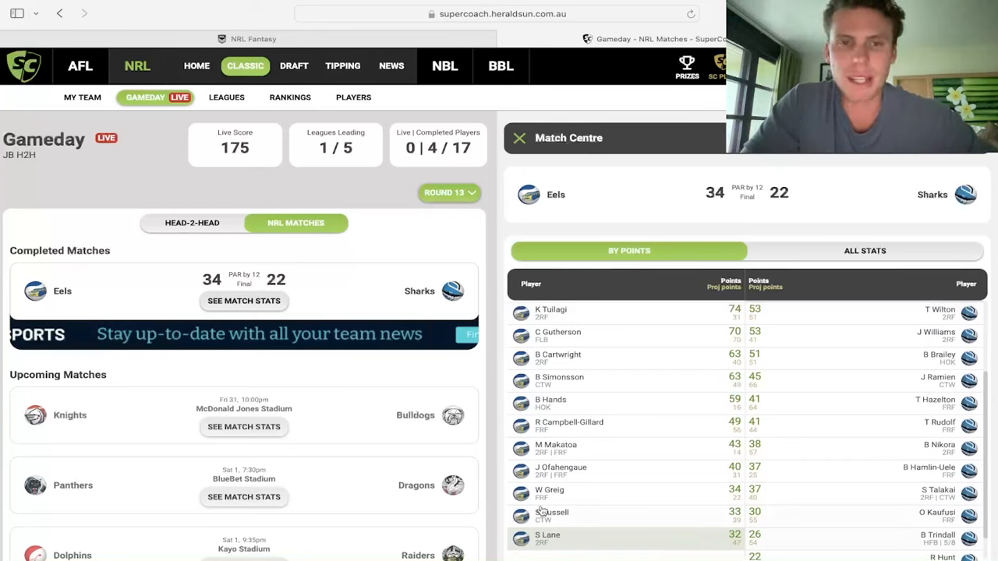
{"action": "mouse_move", "coordinate": [552, 542]}
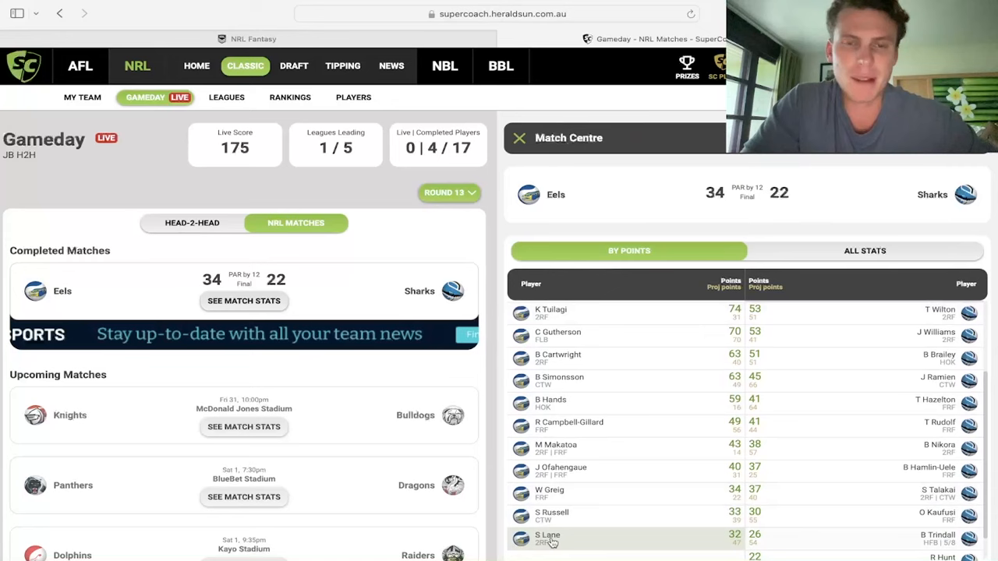
{"action": "mouse_move", "coordinate": [742, 452]}
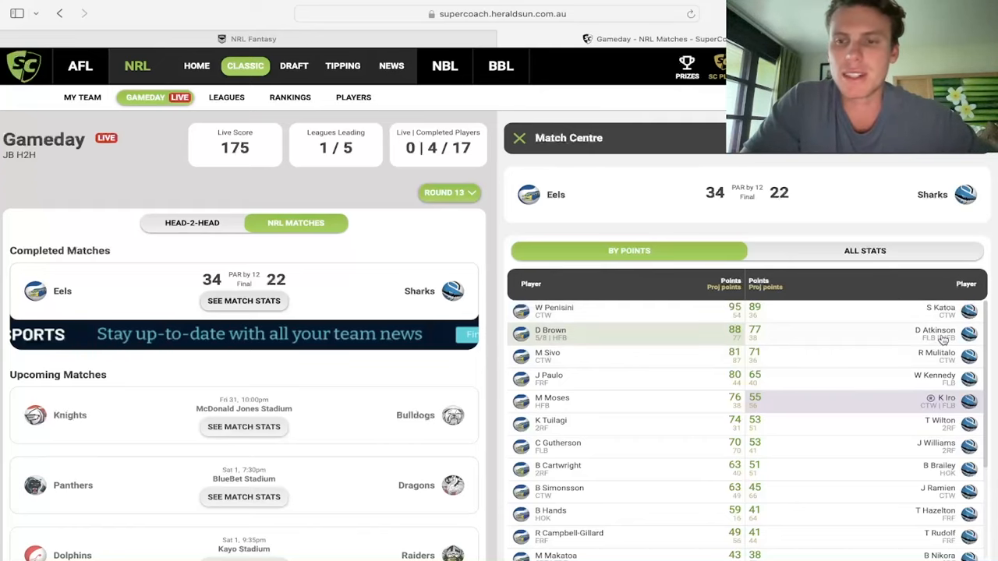
{"action": "mouse_move", "coordinate": [943, 393]}
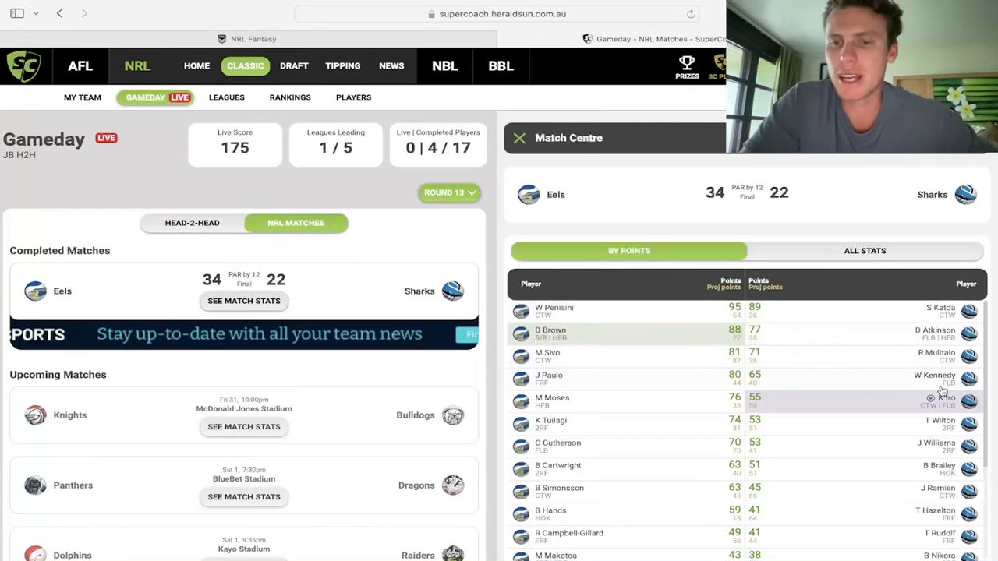
{"action": "scroll", "scroll_direction": "down", "scroll_amount": 3}
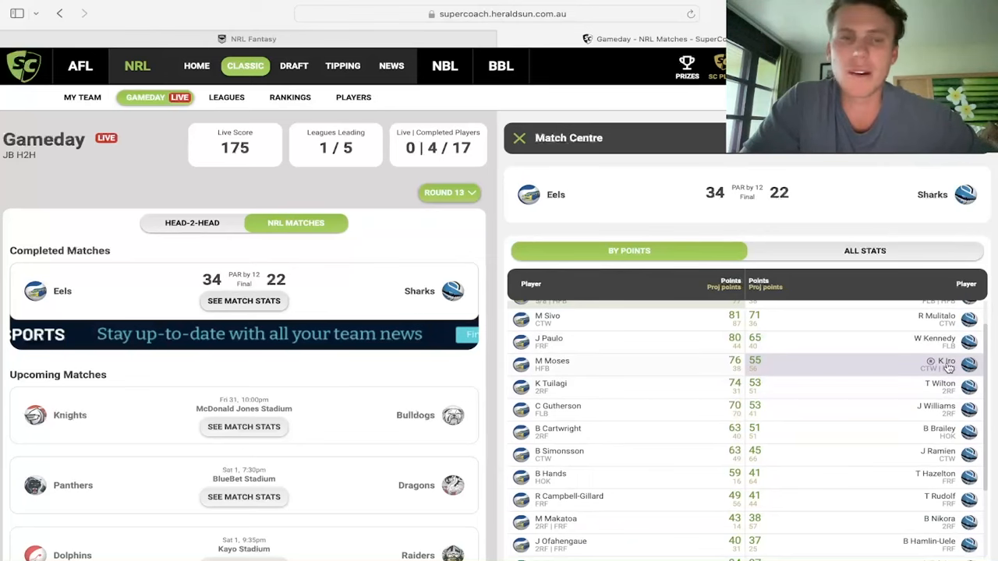
{"action": "scroll", "scroll_direction": "down", "scroll_amount": 3}
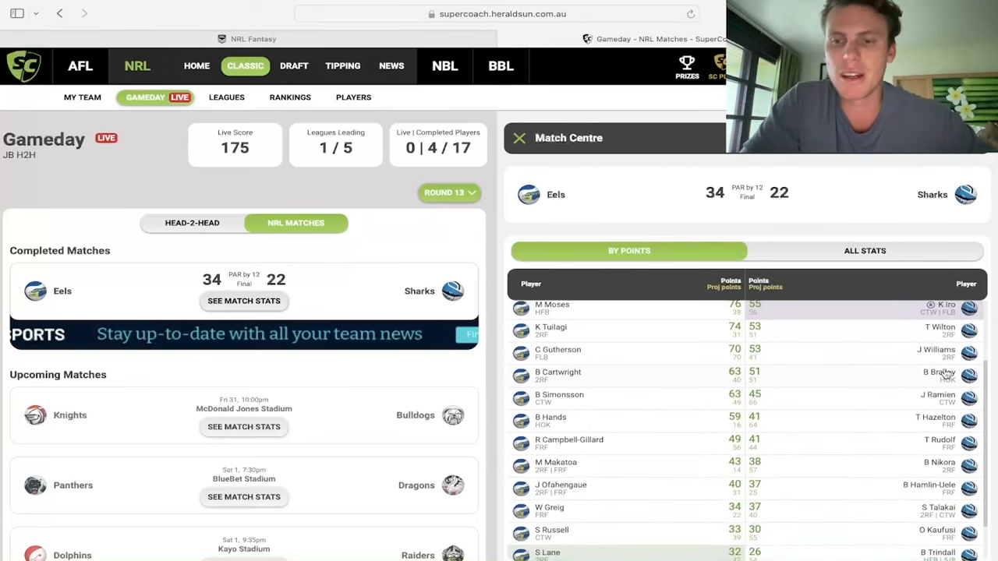
{"action": "scroll", "scroll_direction": "down", "scroll_amount": 3}
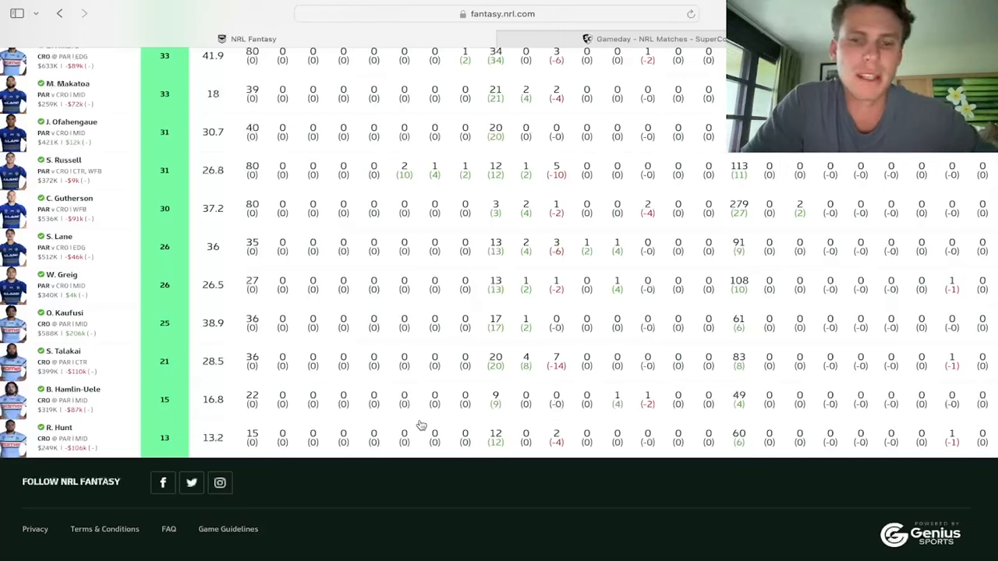
{"action": "mouse_move", "coordinate": [441, 424]}
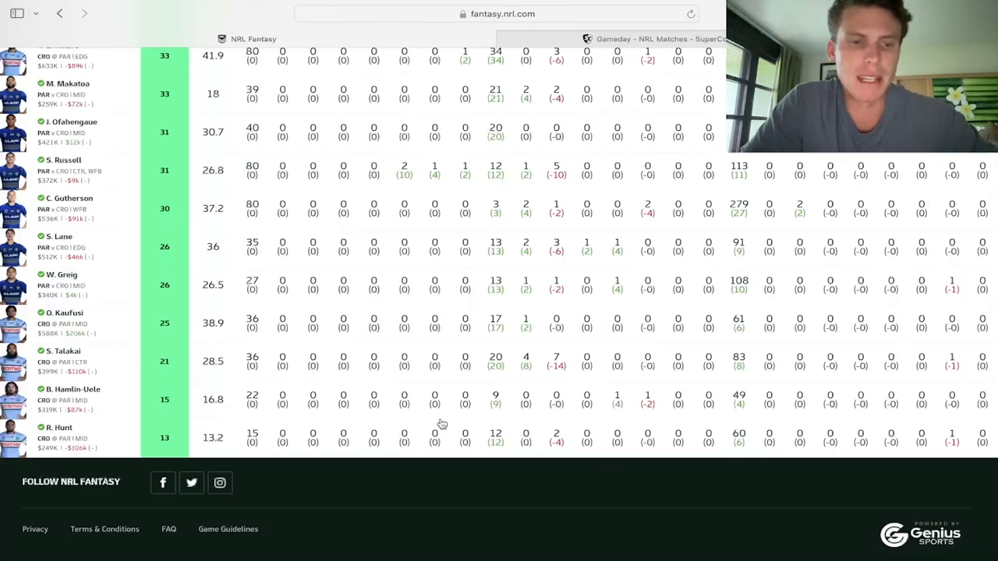
{"action": "mouse_move", "coordinate": [450, 424]}
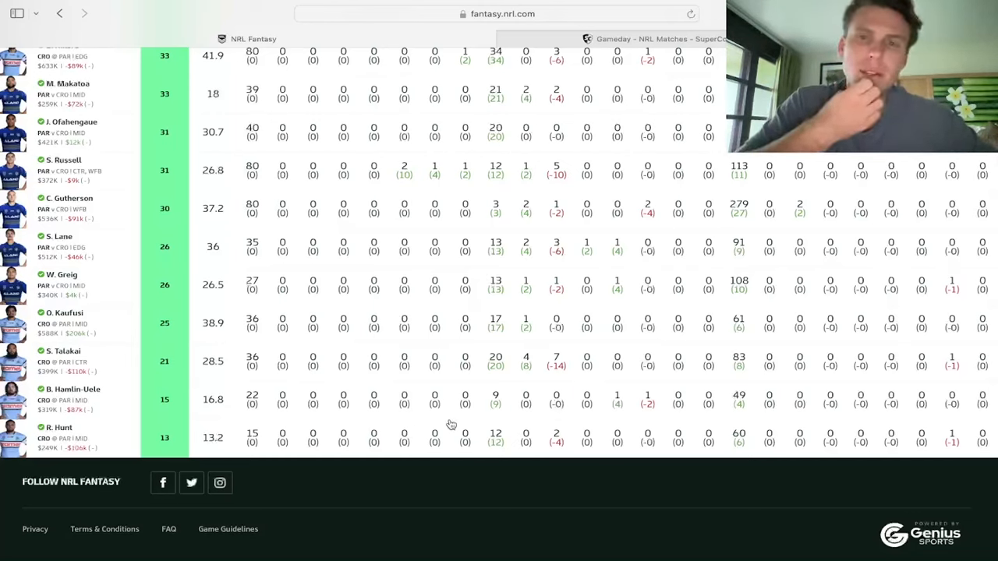
{"action": "mouse_move", "coordinate": [466, 427]}
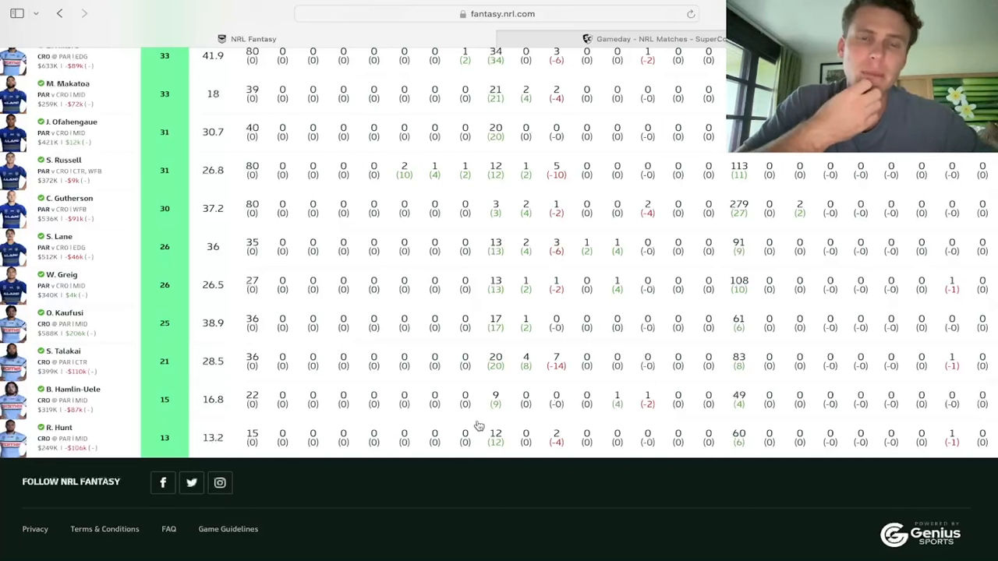
{"action": "mouse_move", "coordinate": [668, 25]}
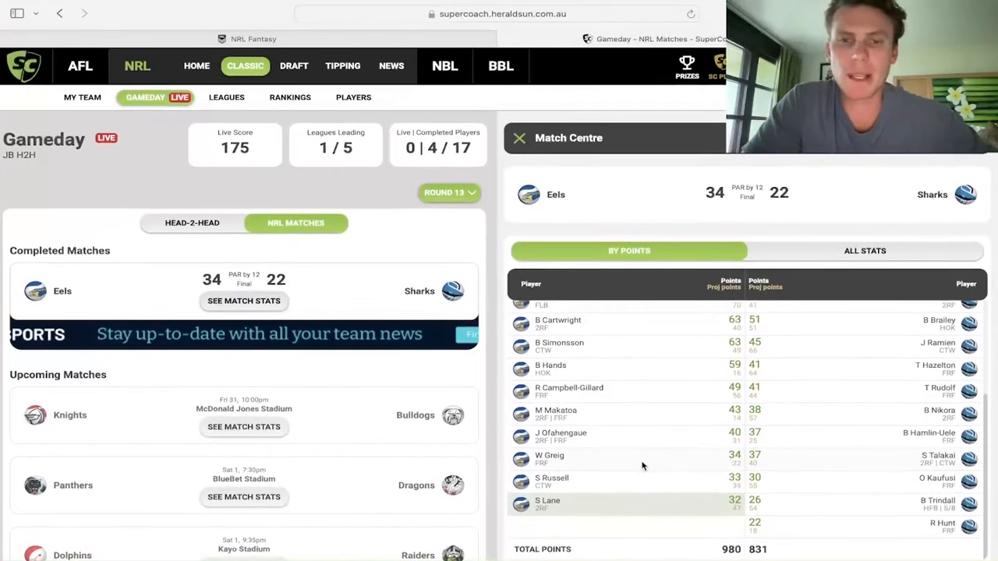
{"action": "mouse_move", "coordinate": [559, 532]}
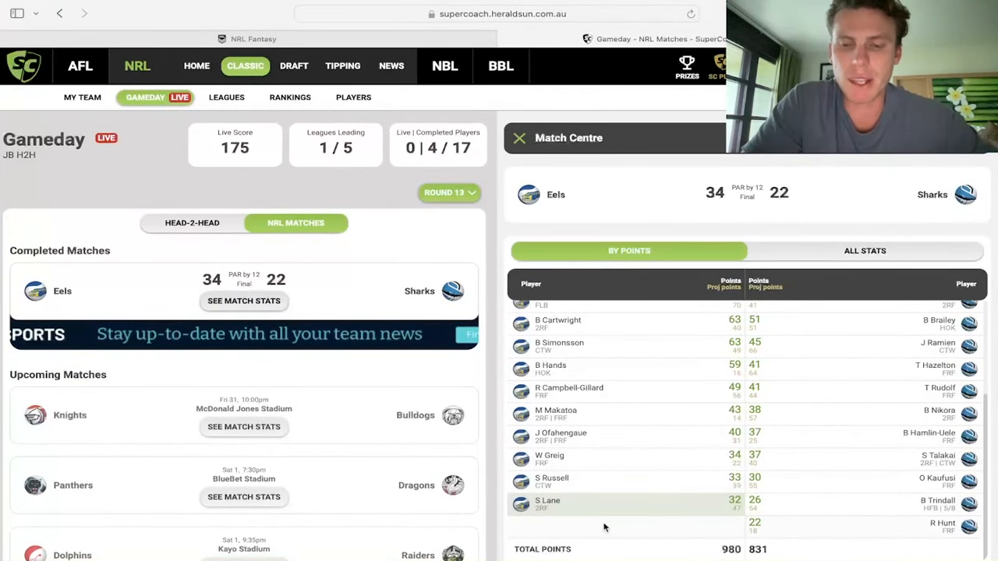
{"action": "mouse_move", "coordinate": [771, 448]}
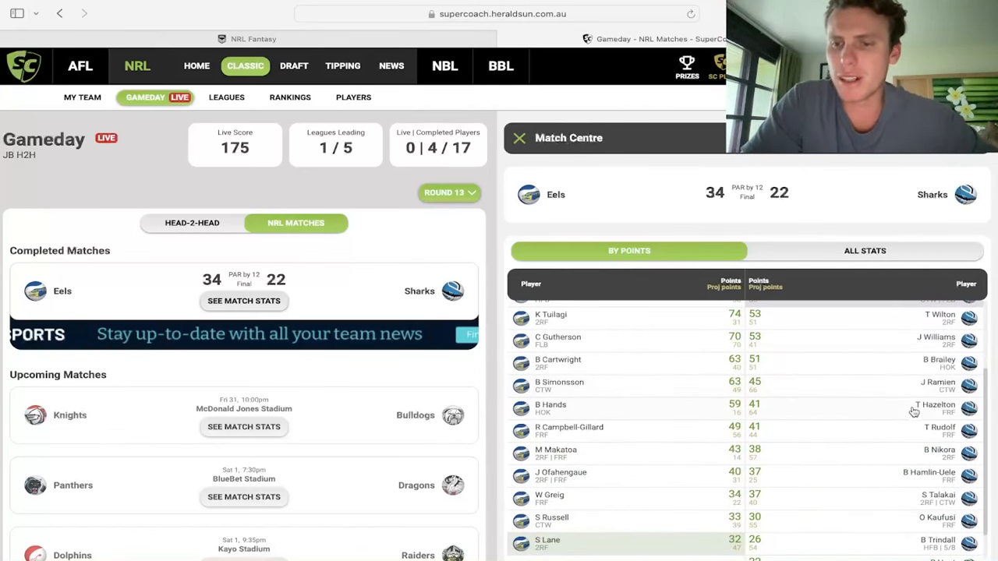
{"action": "scroll", "scroll_direction": "down", "scroll_amount": 3}
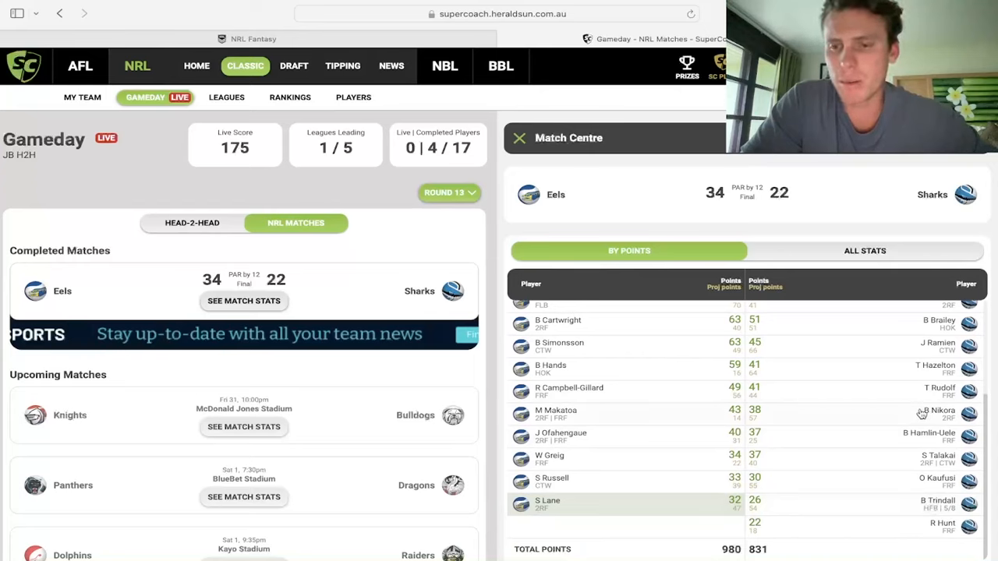
{"action": "mouse_move", "coordinate": [867, 418]}
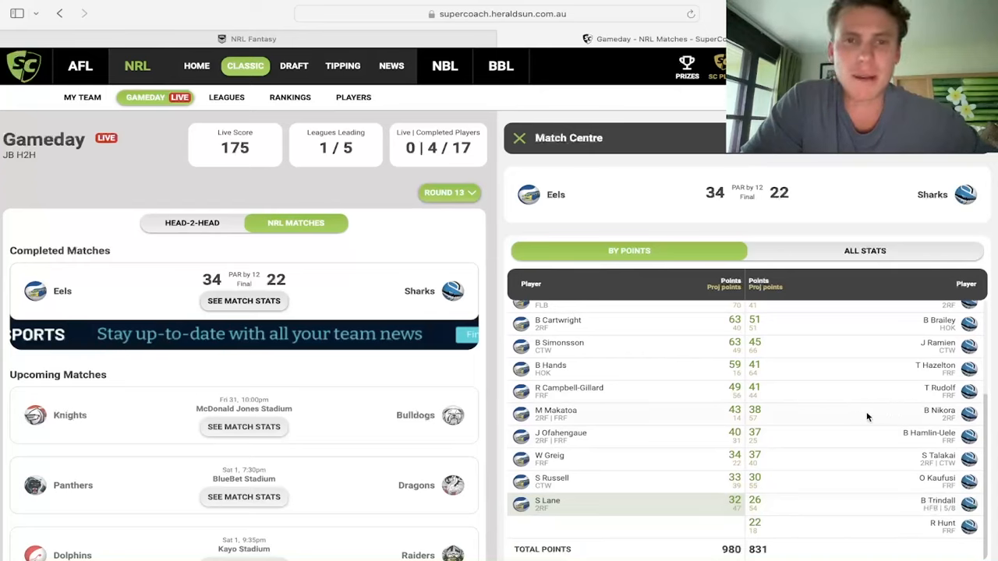
{"action": "mouse_move", "coordinate": [903, 418]}
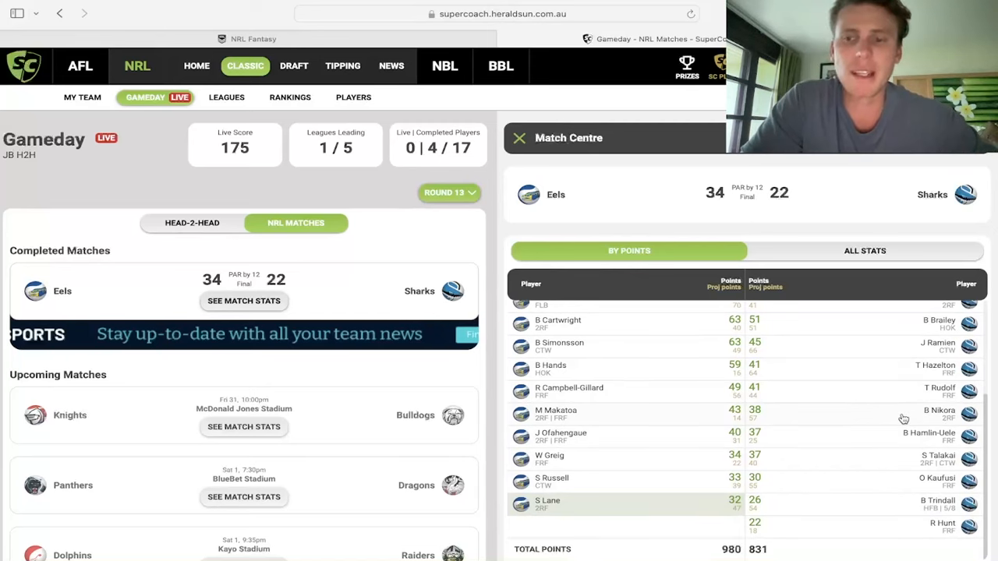
{"action": "mouse_move", "coordinate": [868, 416]}
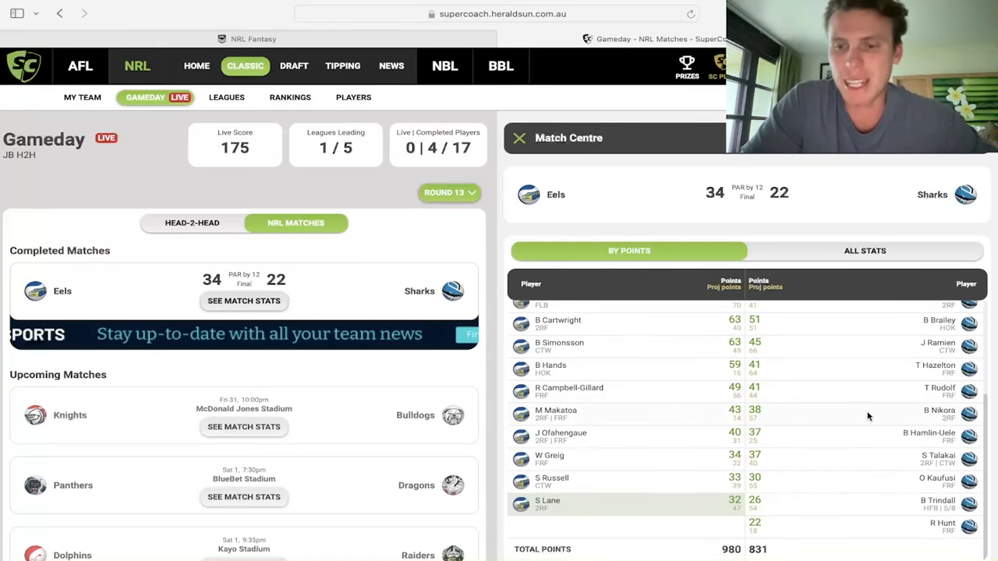
{"action": "mouse_move", "coordinate": [754, 413]}
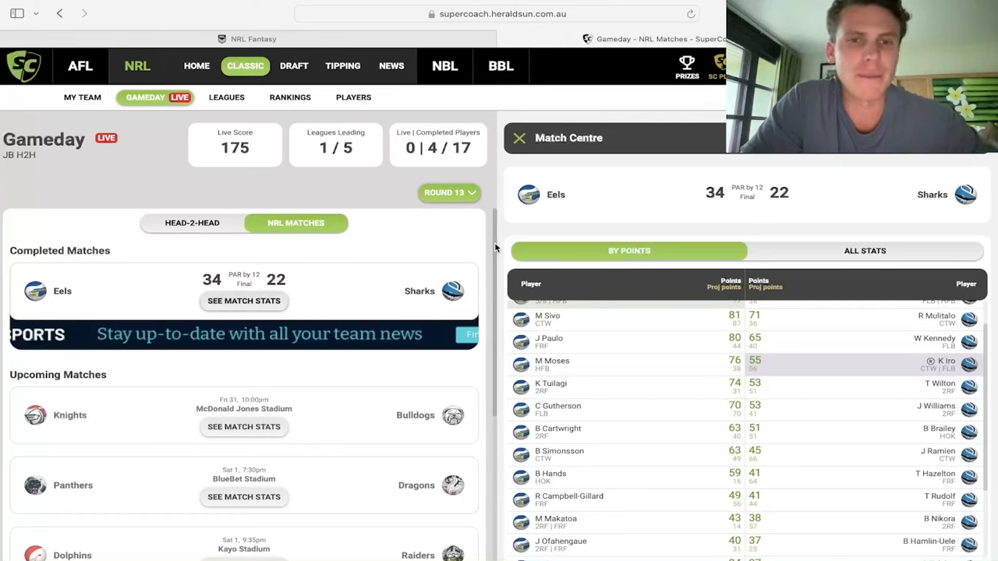
{"action": "mouse_move", "coordinate": [465, 227]}
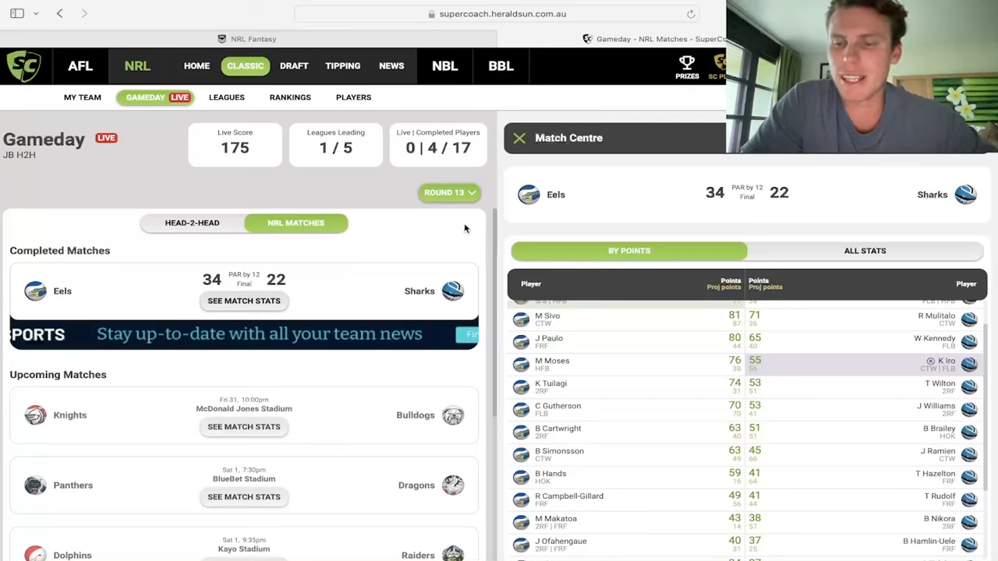
{"action": "mouse_move", "coordinate": [486, 184]}
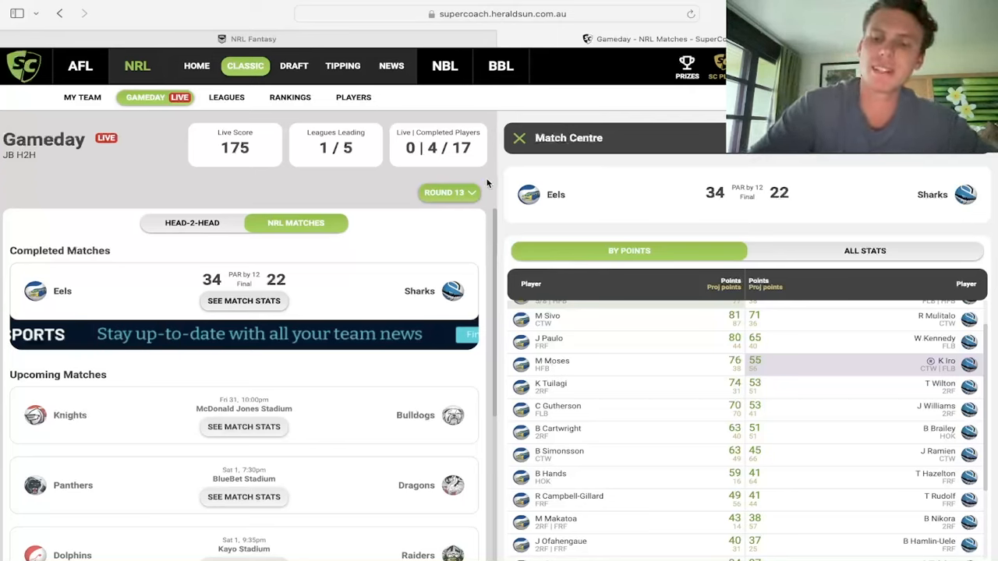